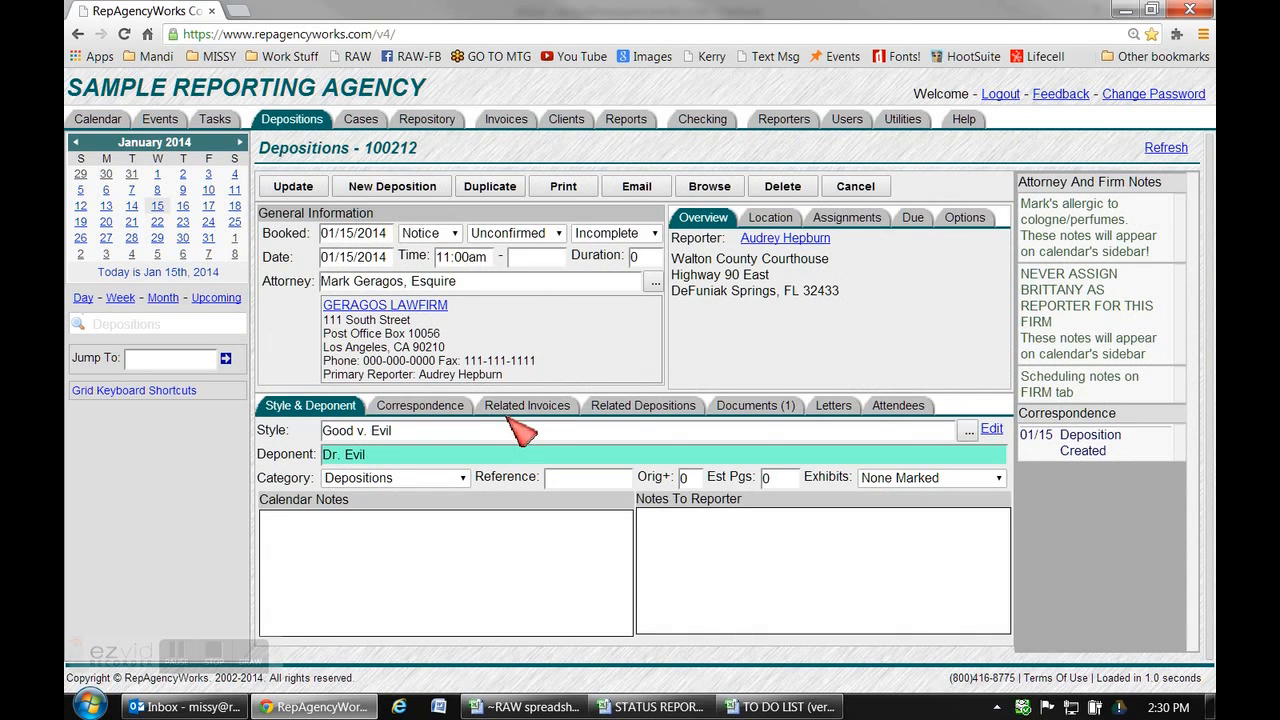
Start new invoice 100215 from deposition 100212's related invoices
left_click(527, 405)
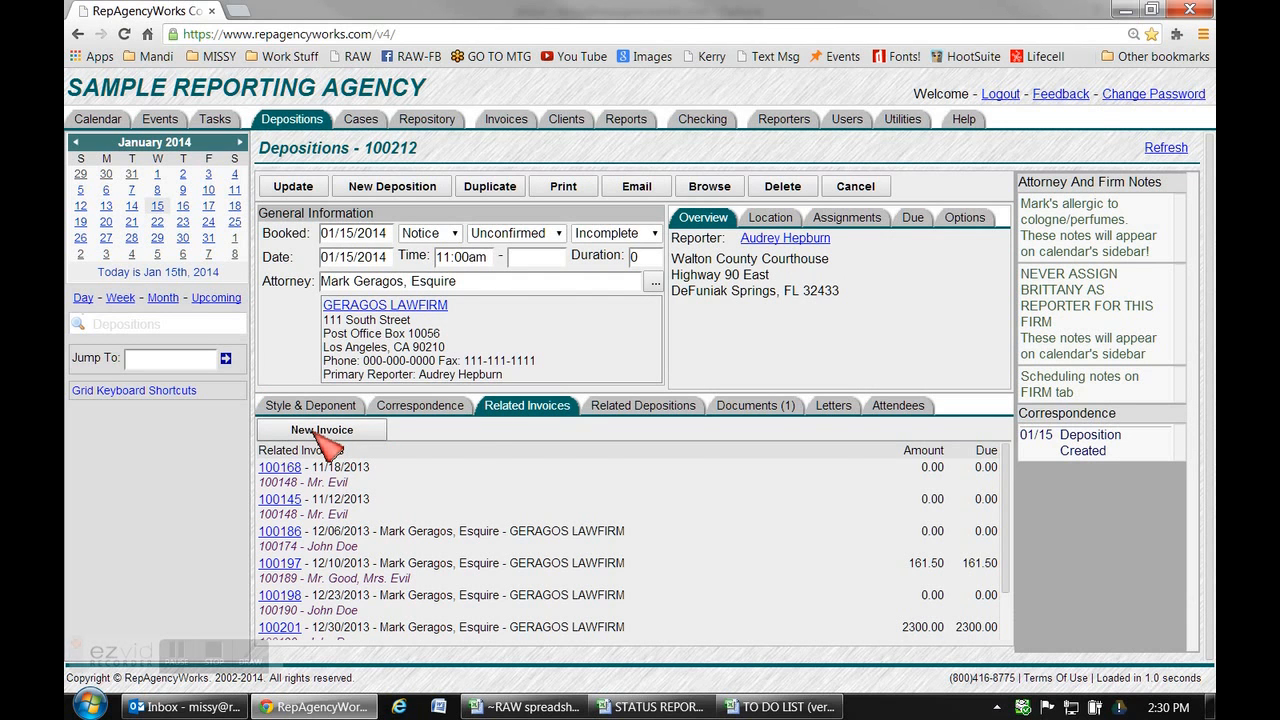
left_click(321, 430)
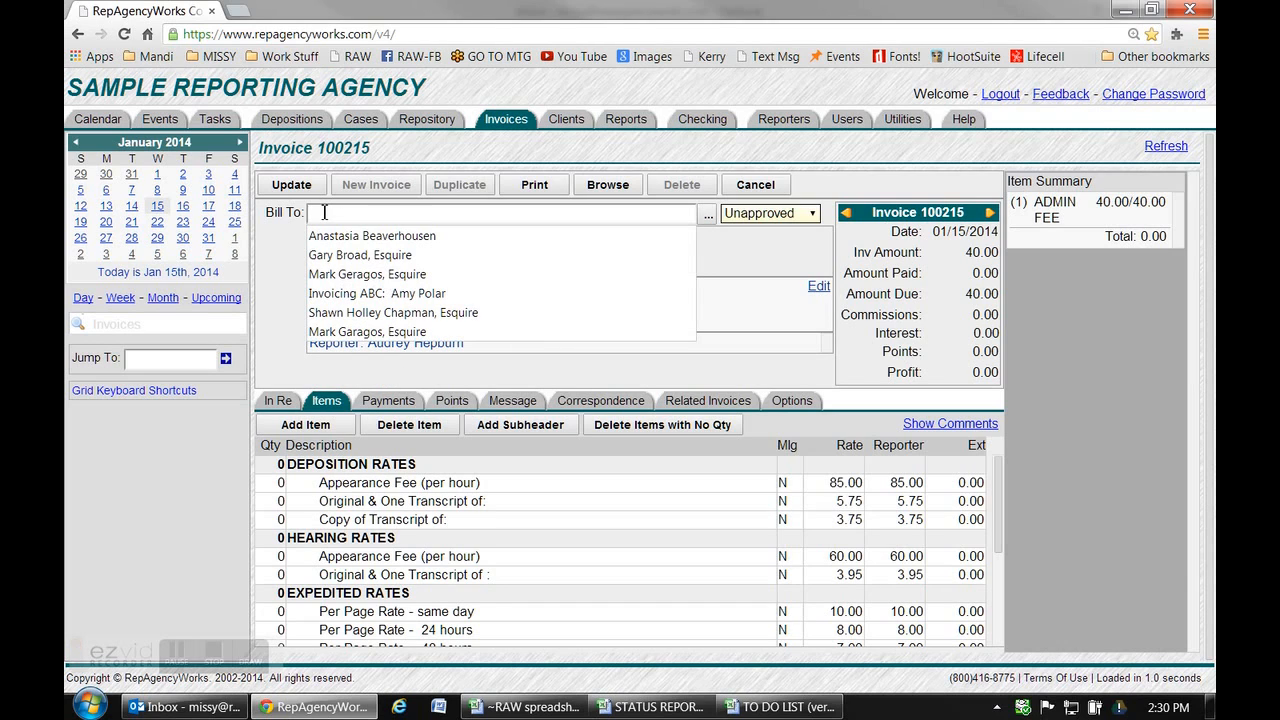
Bill the invoice to Mark Geragos, Esquire of GERAGOS LAWFIRM, found by searching 'gera'
type("gera")
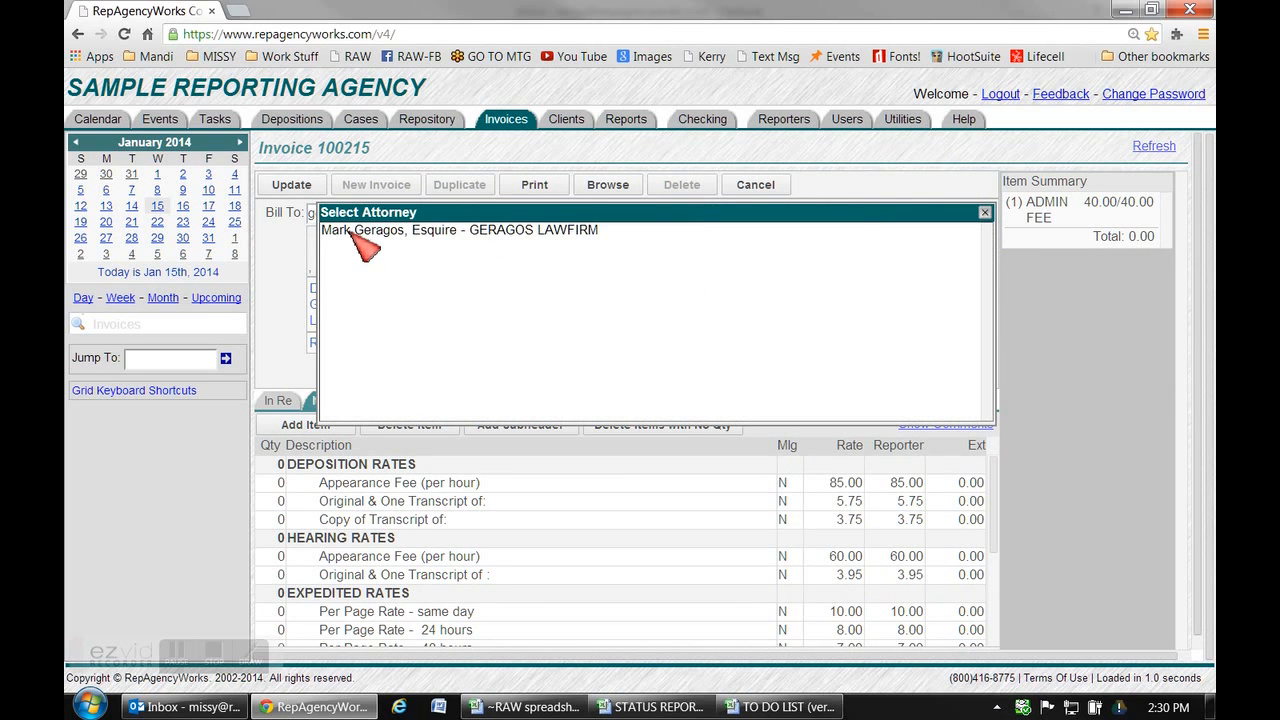
left_click(459, 230)
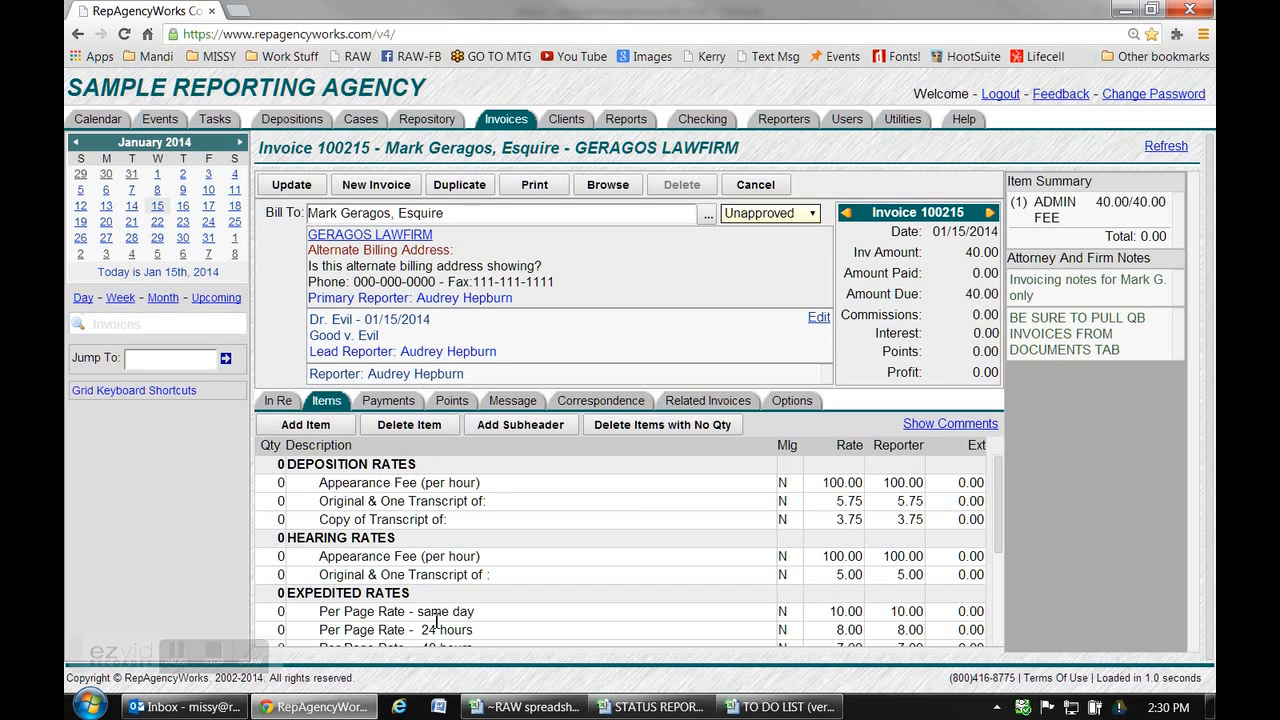
mouse_move(1197, 280)
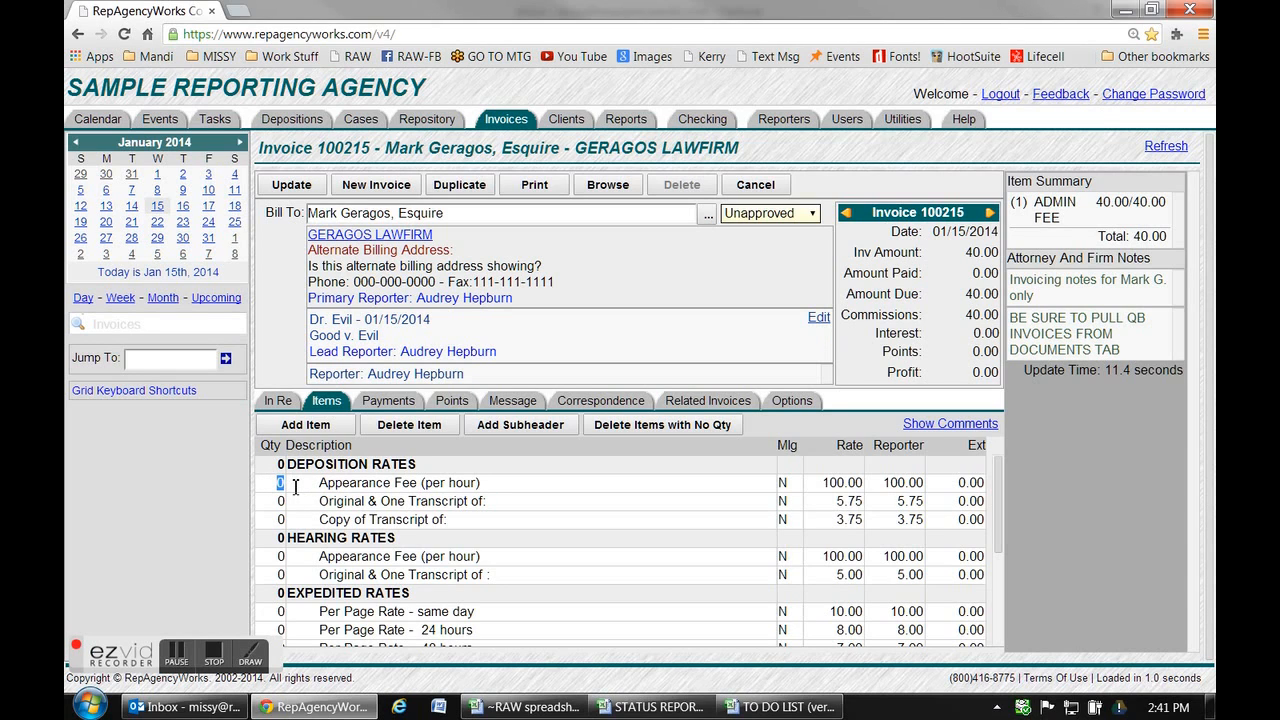
Enter quantities of 5 appearance hours, 320 pages, 40 B&W and 2 color exhibits, and save
type("5")
left_click(273, 501)
type("320")
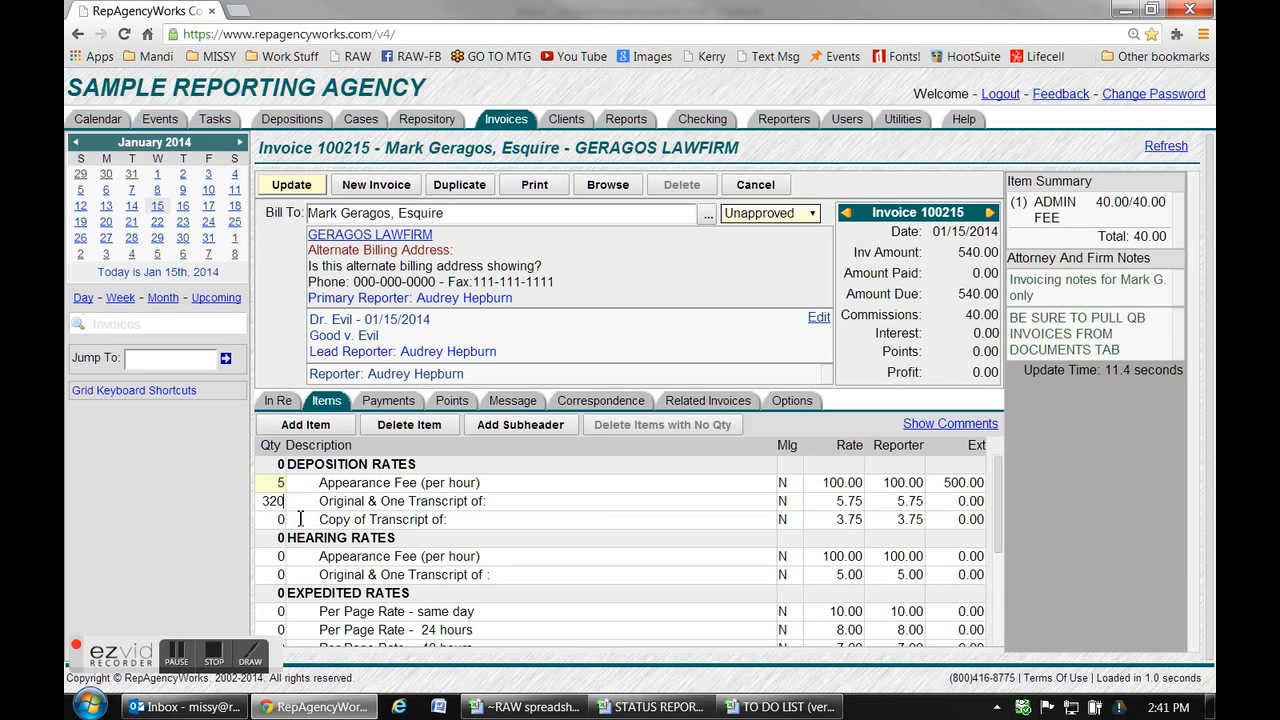
scroll("down", 3)
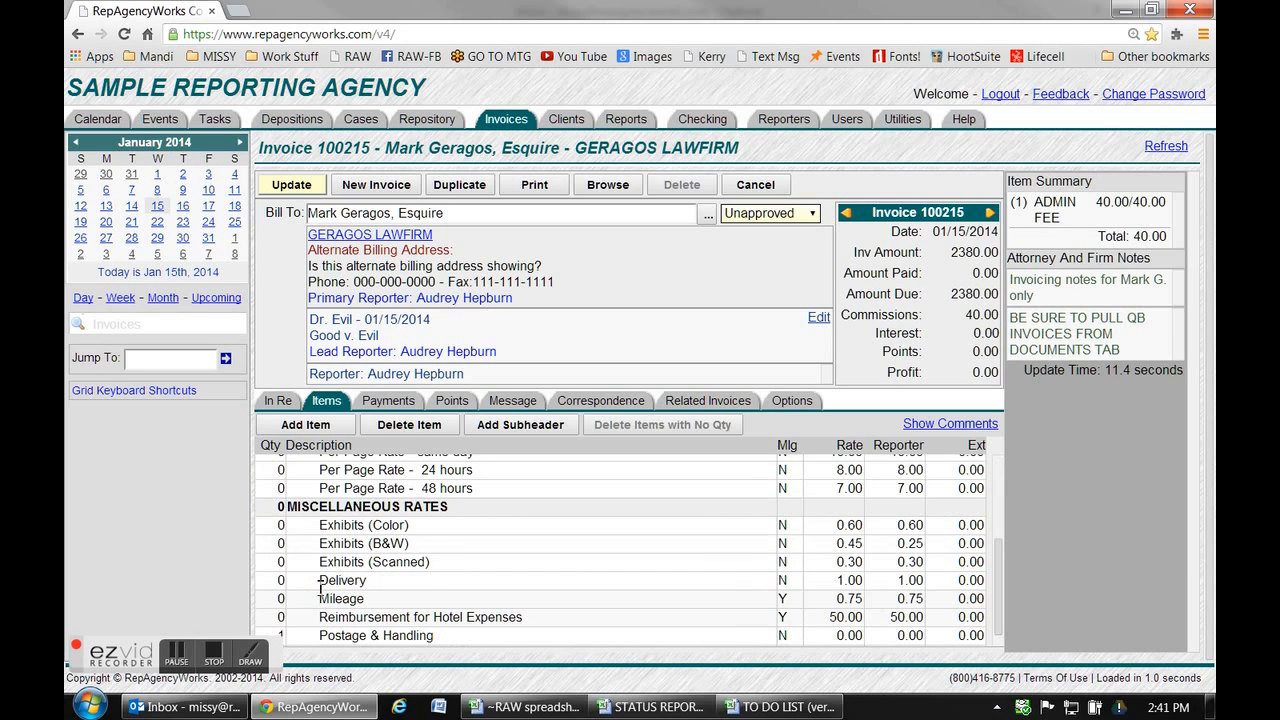
mouse_move(990, 580)
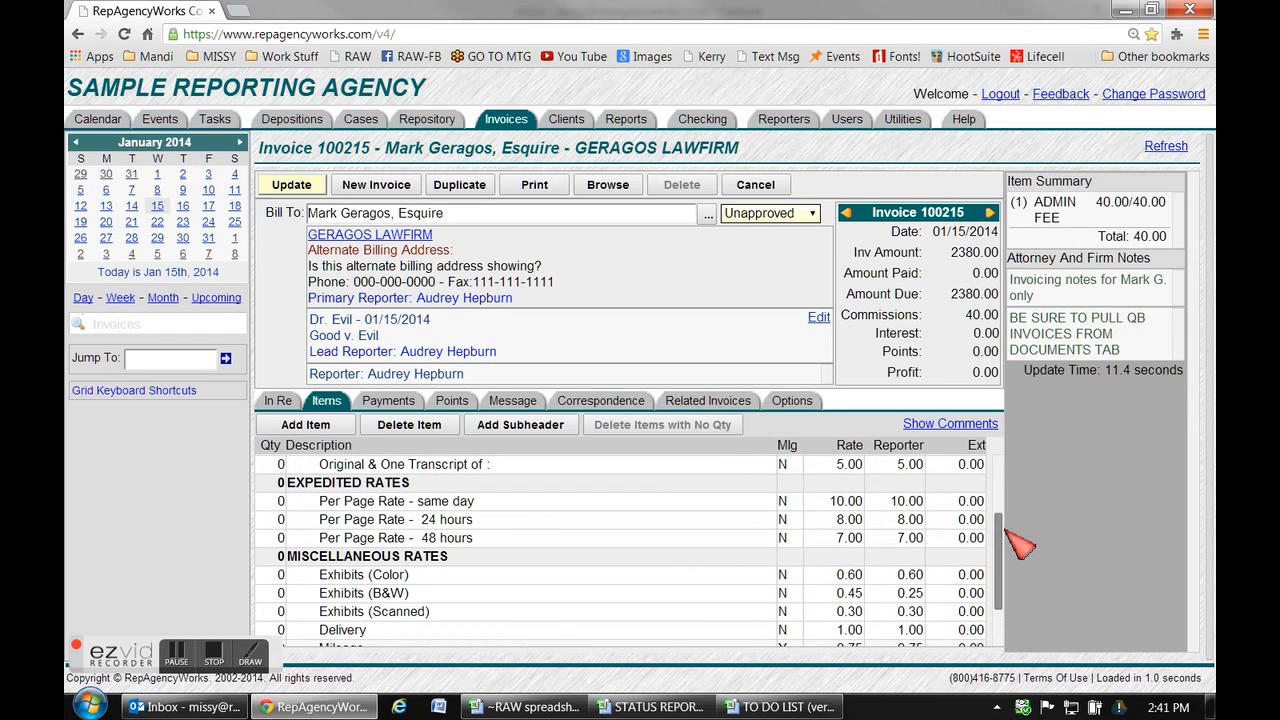
scroll("down", 3)
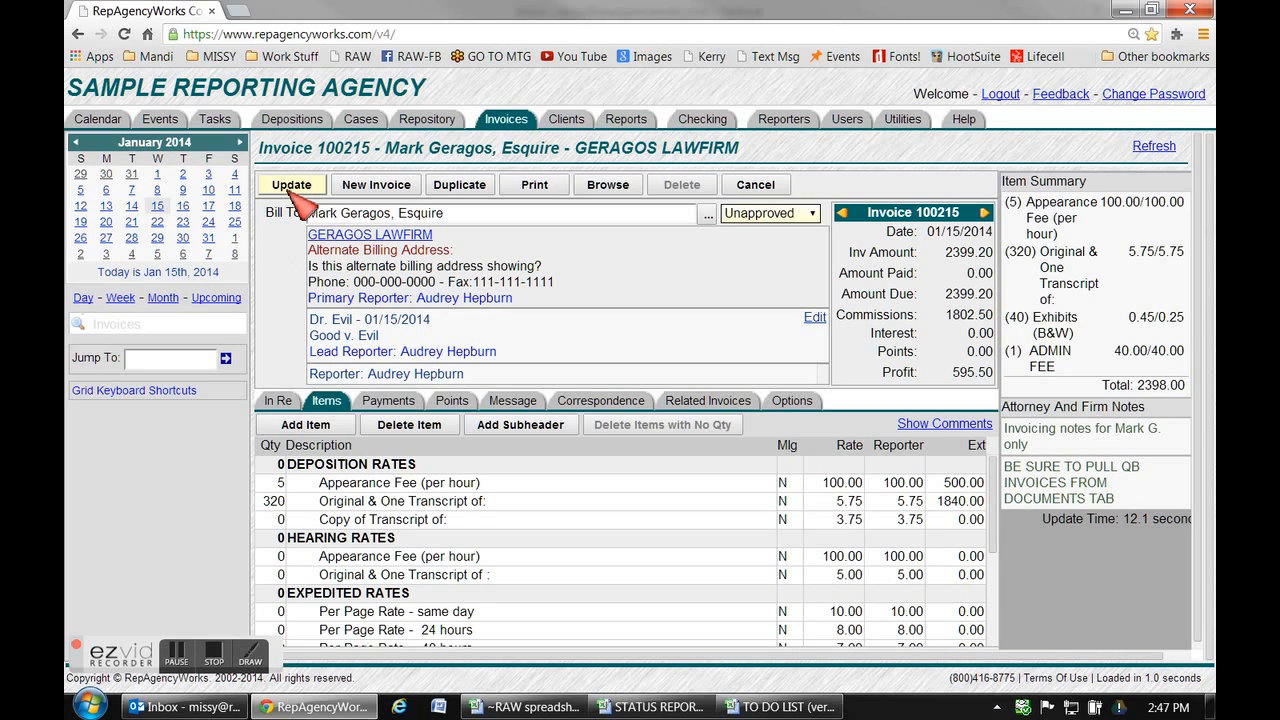
left_click(291, 184)
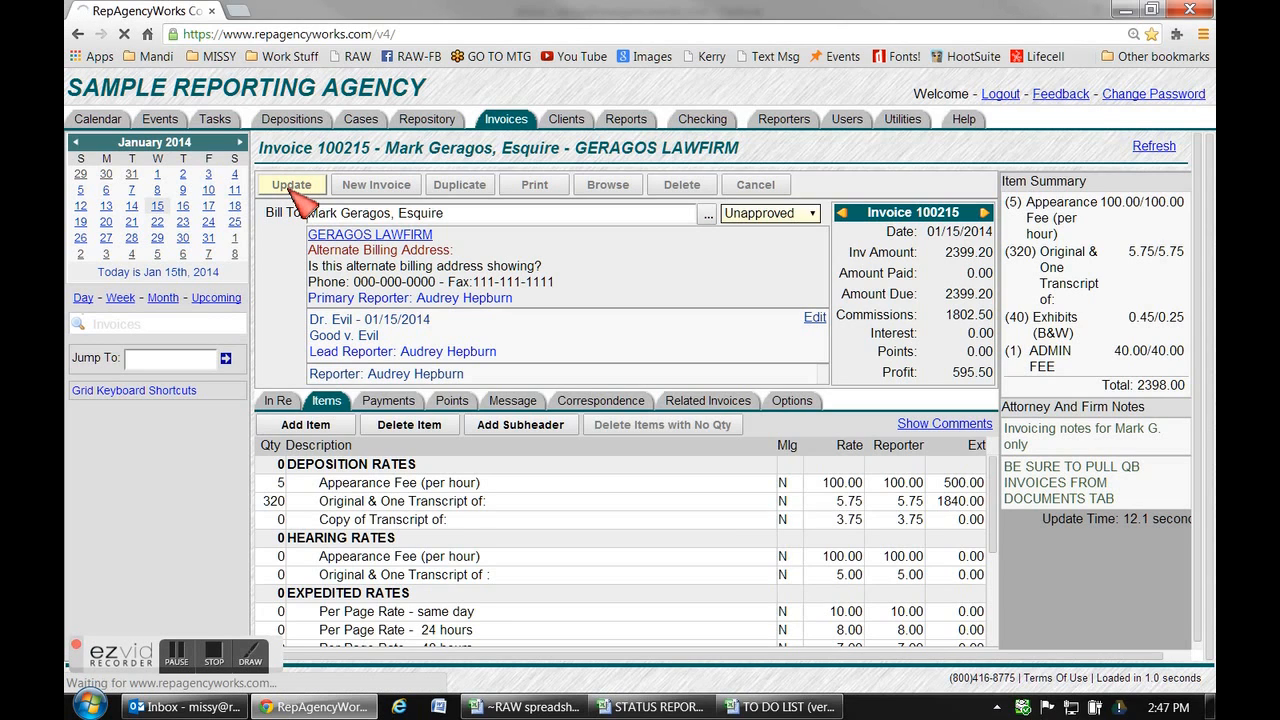
left_click(291, 184)
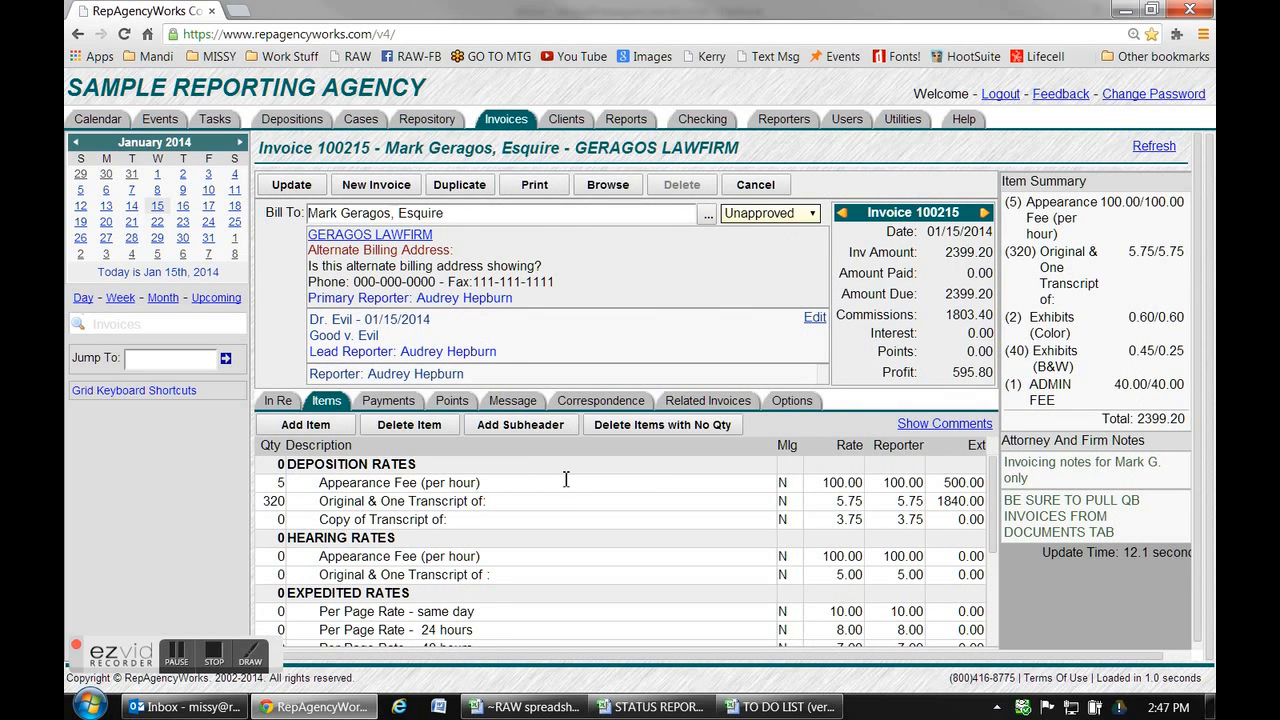
scroll("down", 3)
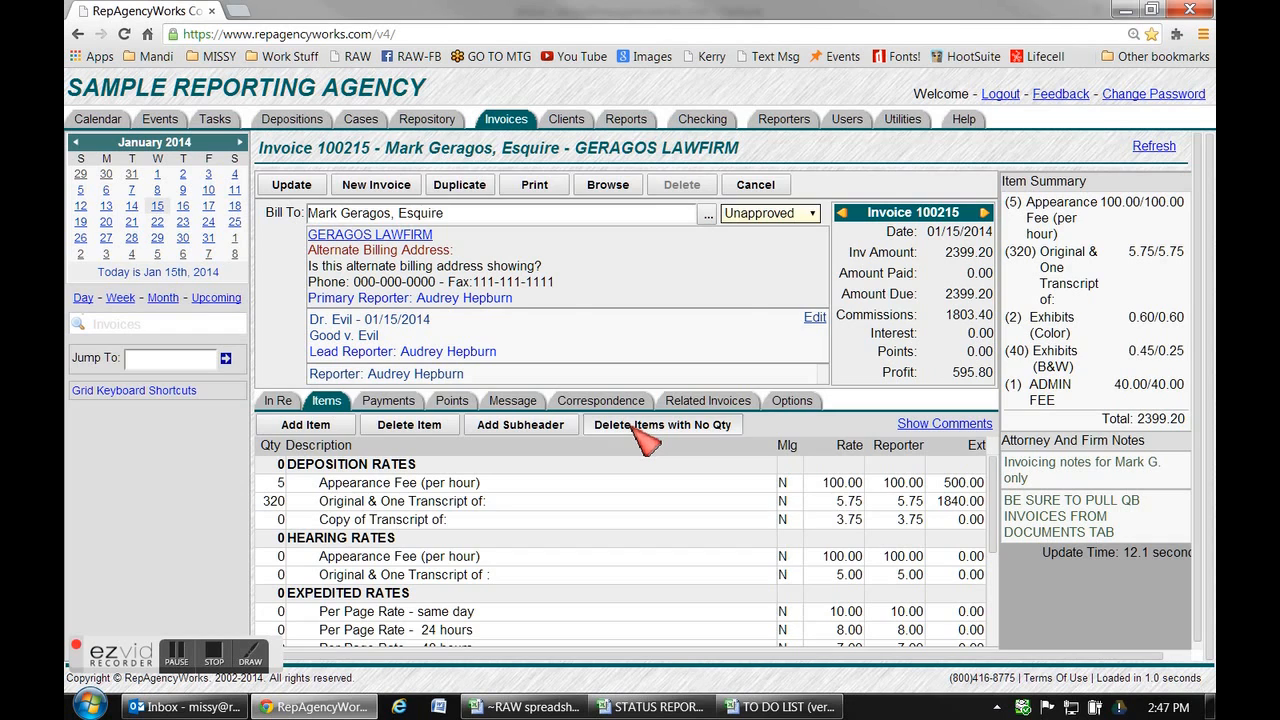
Delete all zero-quantity line items, confirming with Yes
left_click(661, 424)
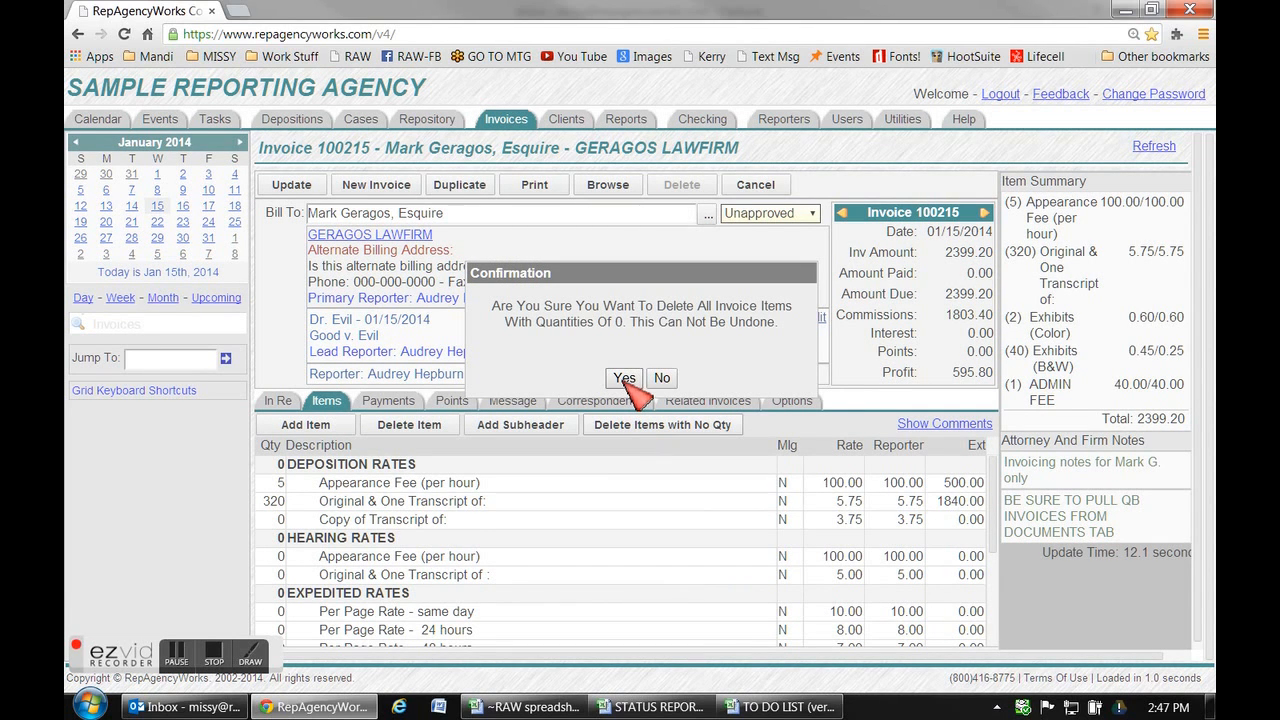
left_click(661, 378)
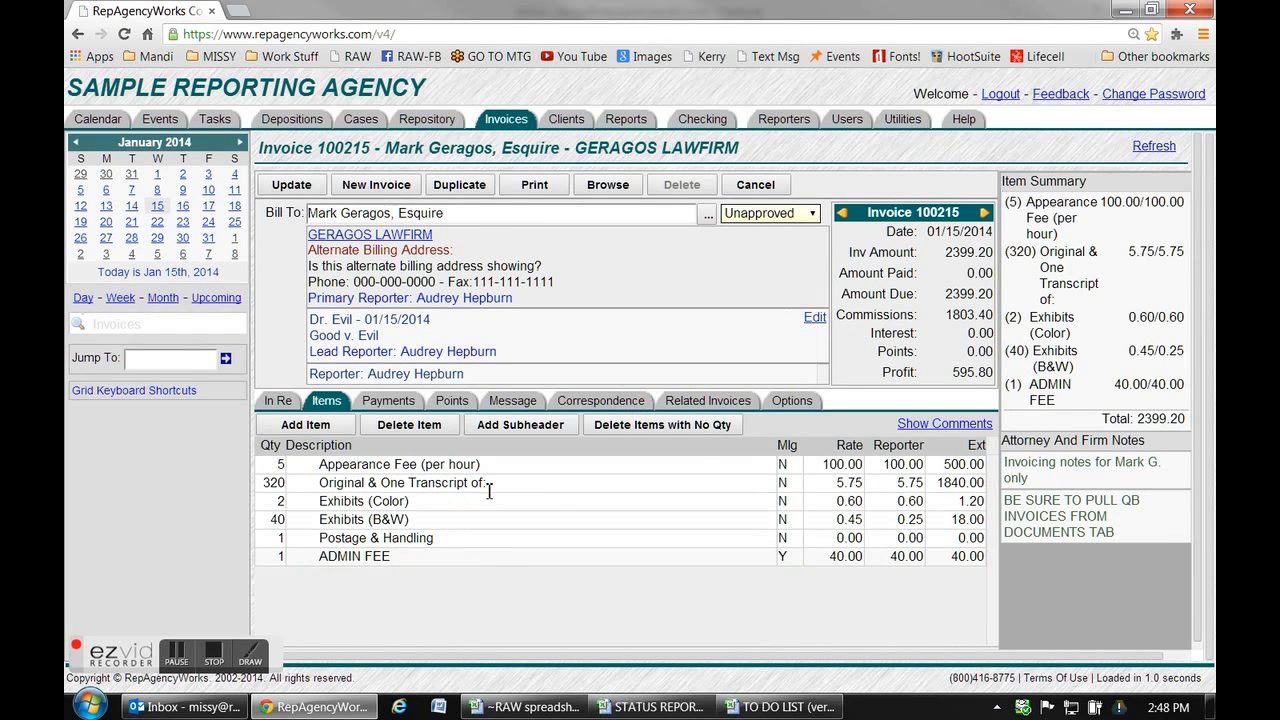
mouse_move(408, 585)
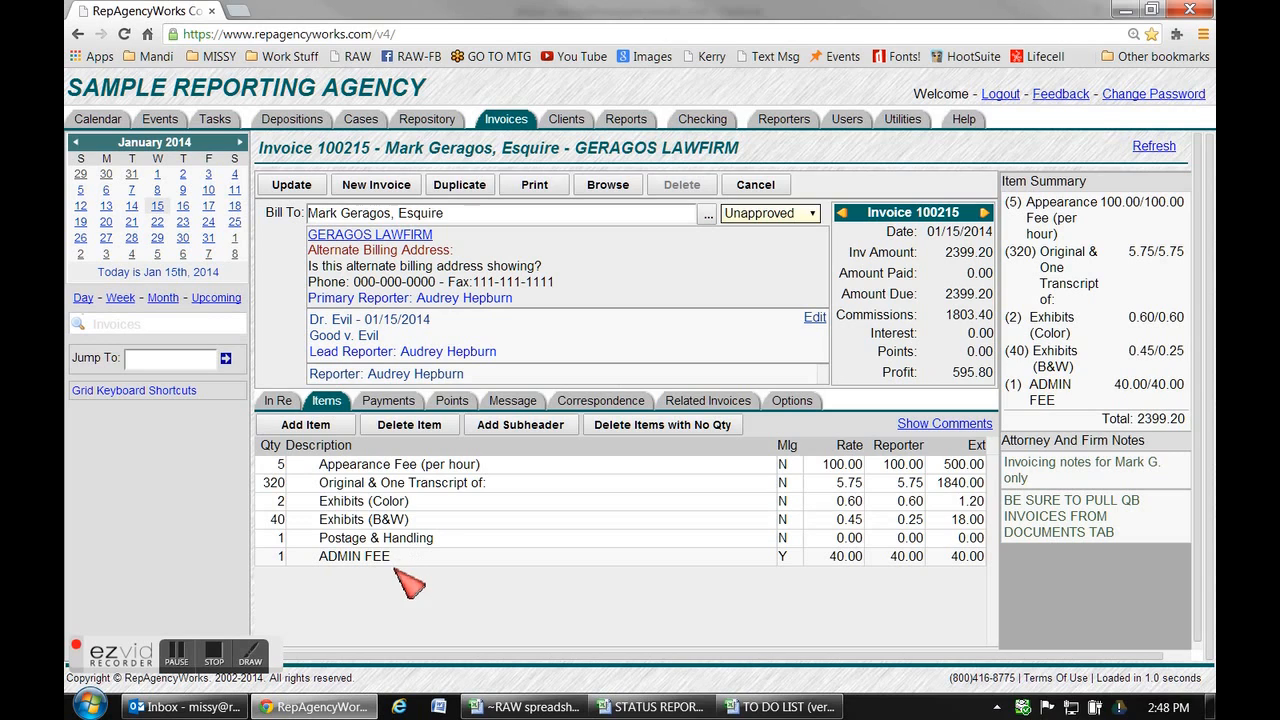
mouse_move(478, 500)
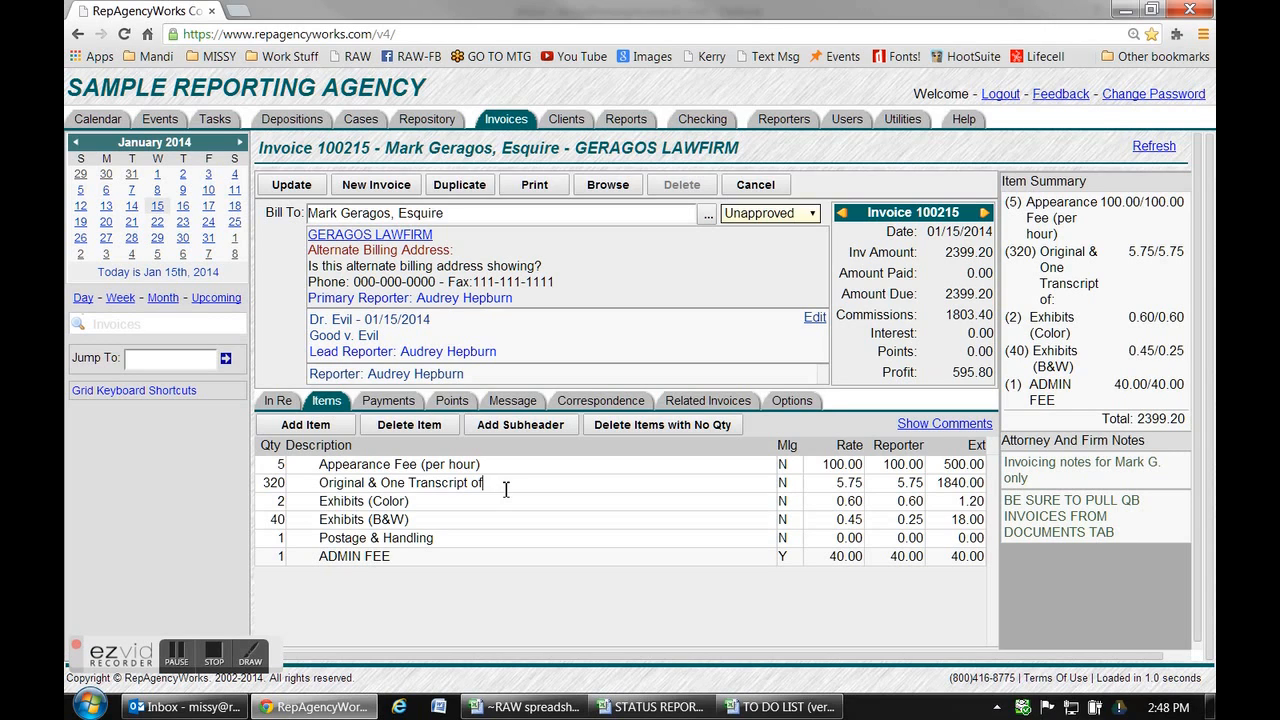
Rename lines to 'Appearance Fee' and 'Original & One Transcript of Witness A', then save
type("Witness A")
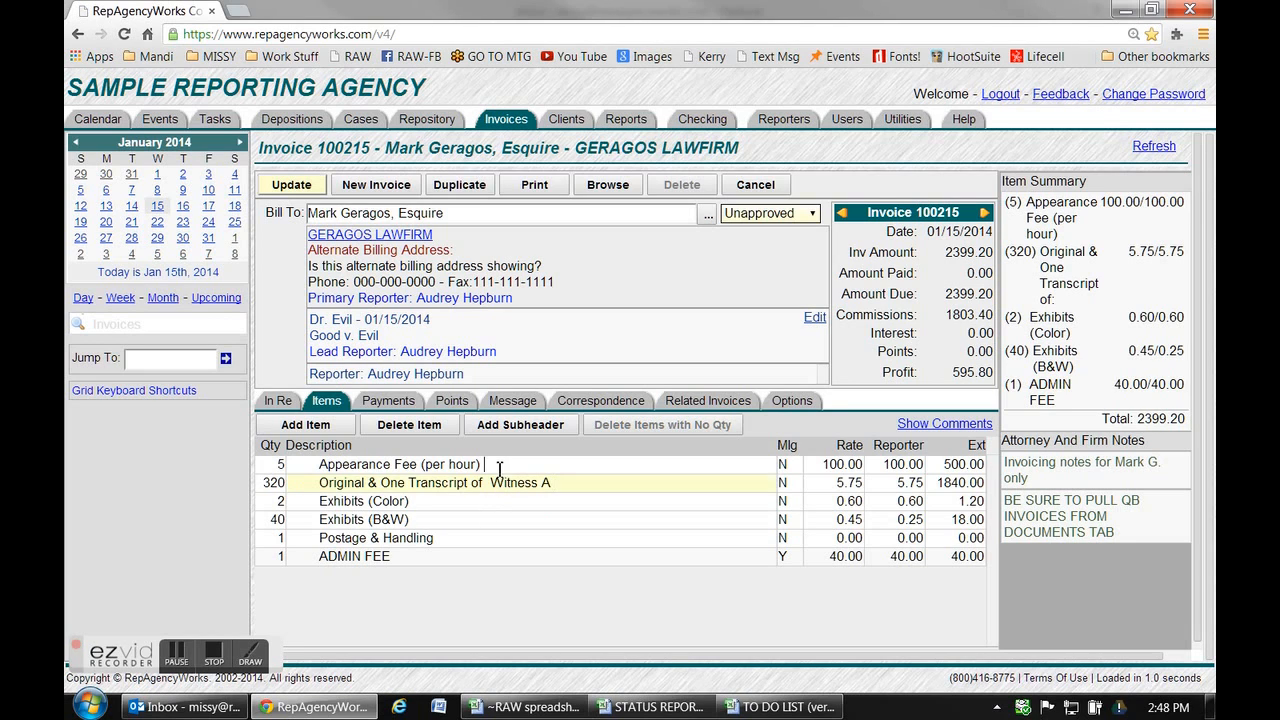
key("BackSpace")
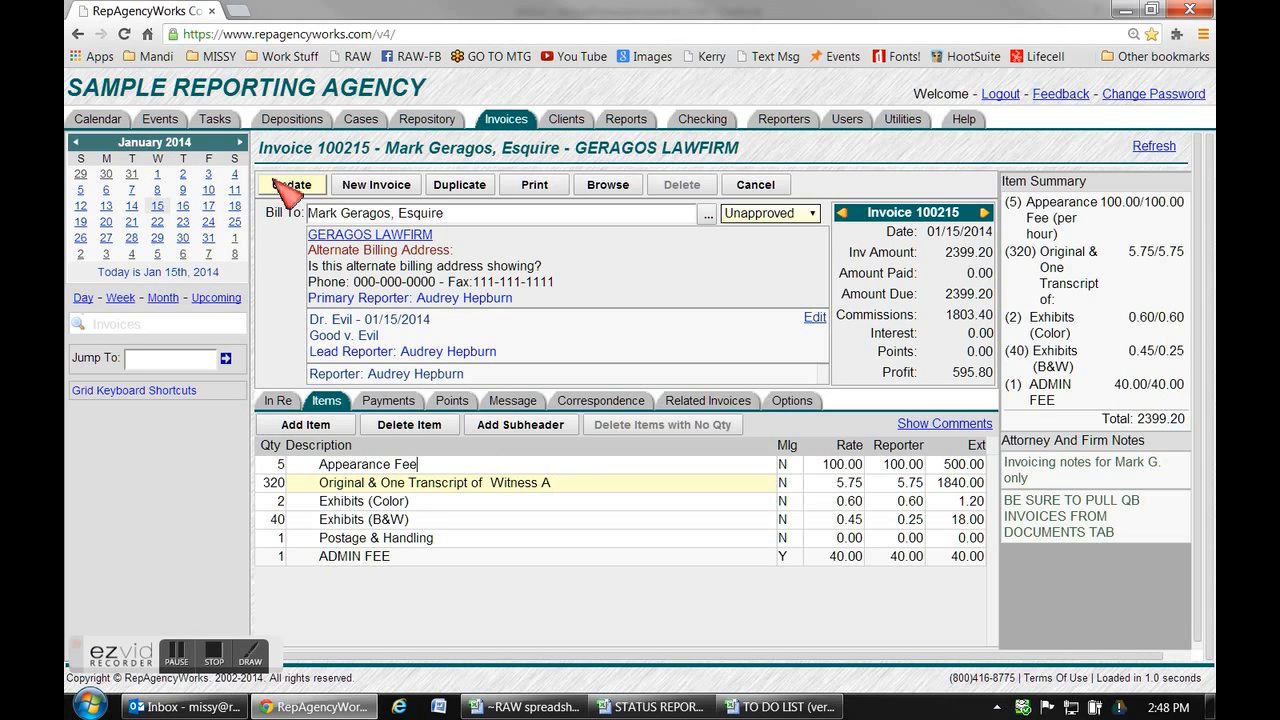
left_click(291, 184)
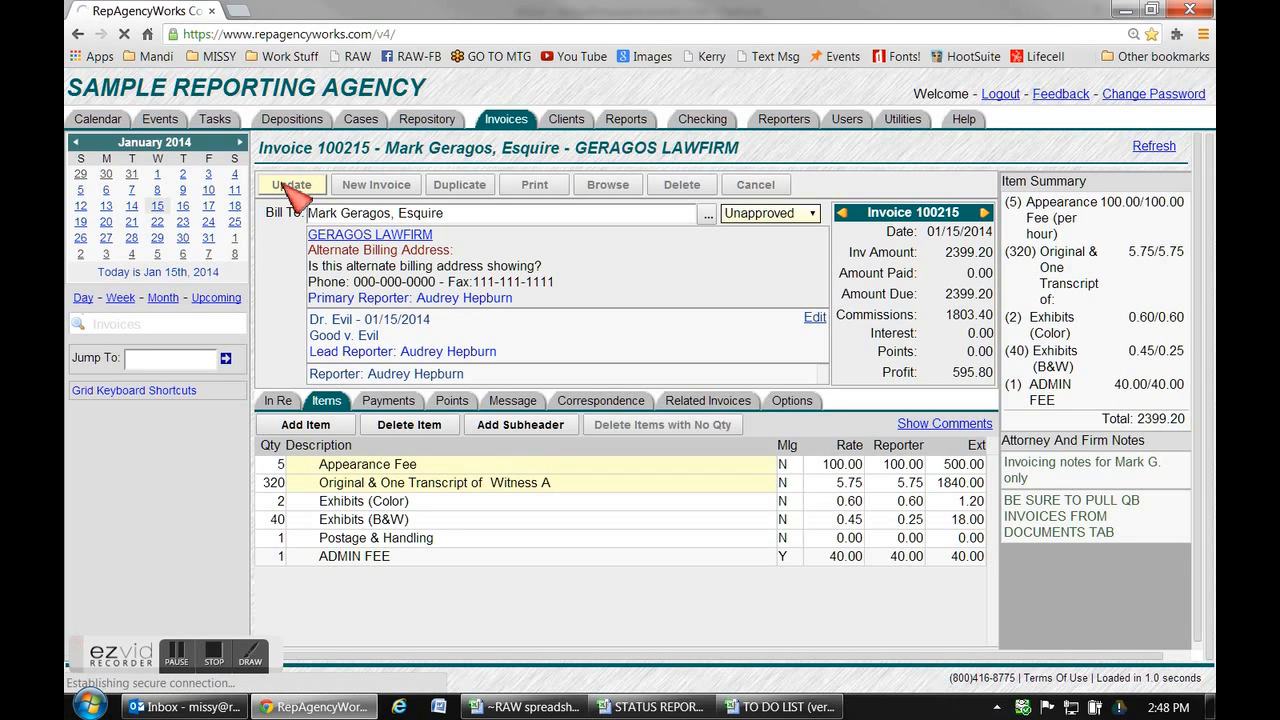
left_click(291, 184)
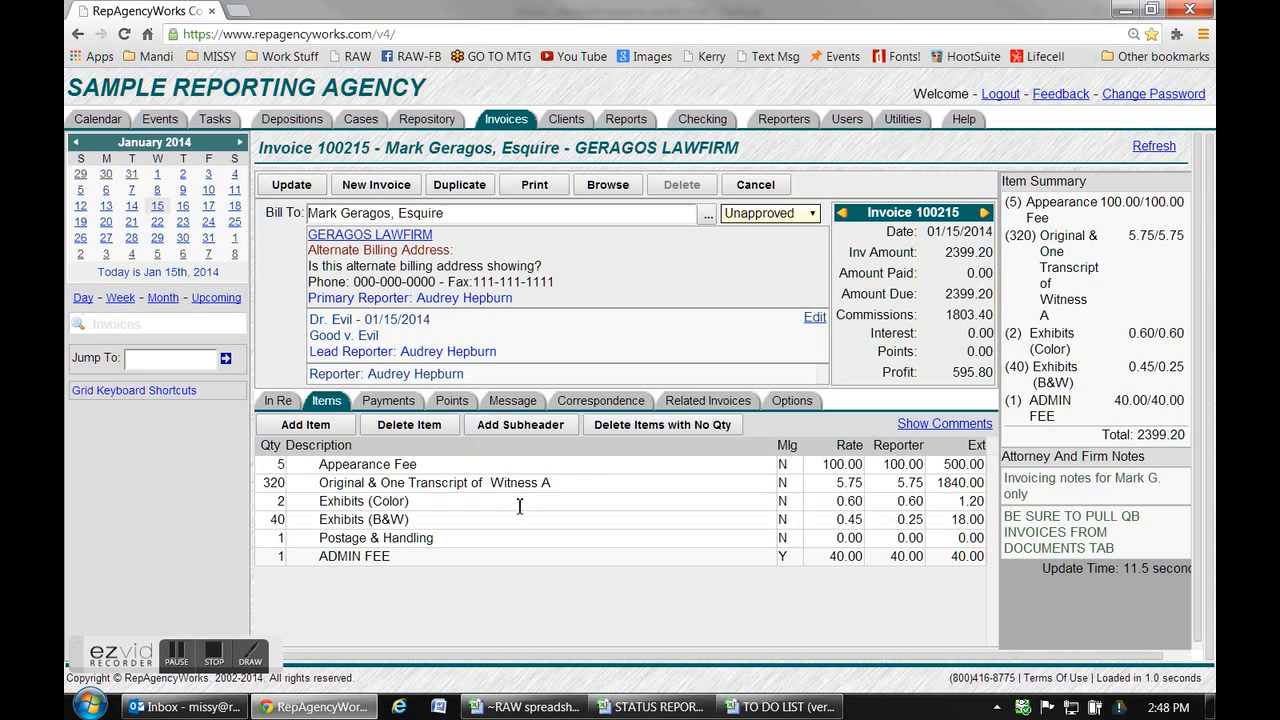
mouse_move(849, 506)
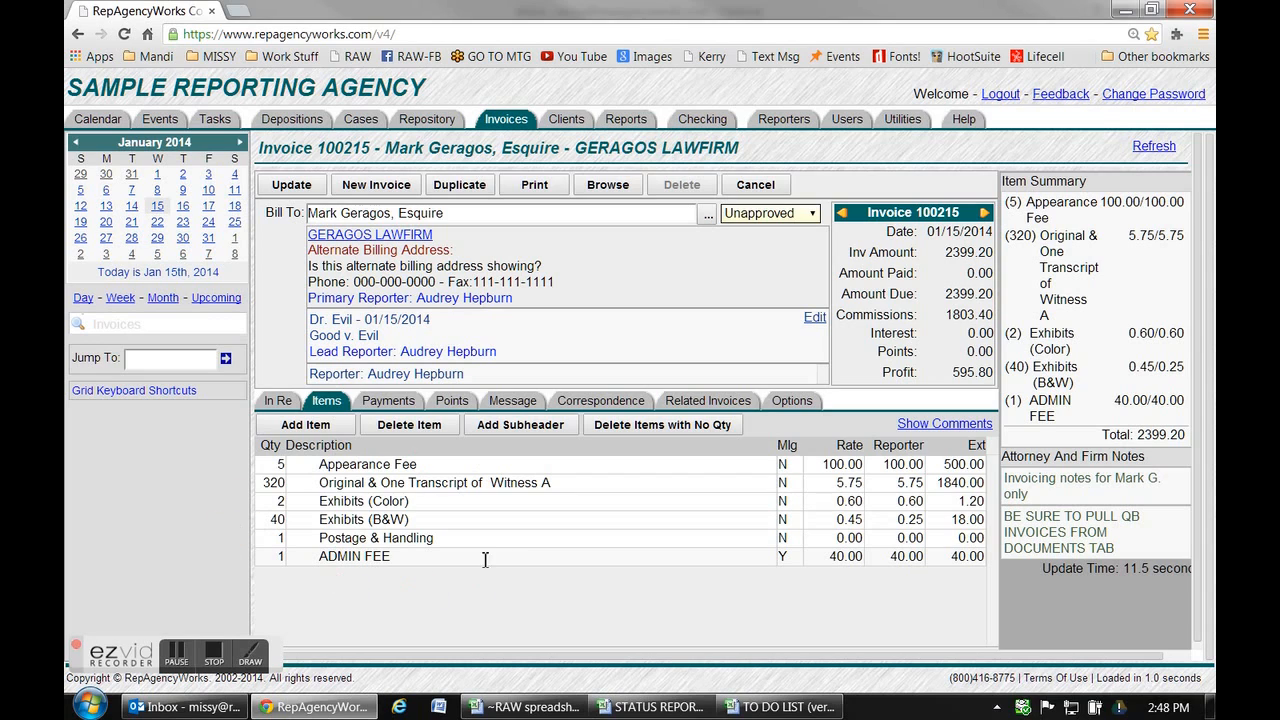
mouse_move(500, 553)
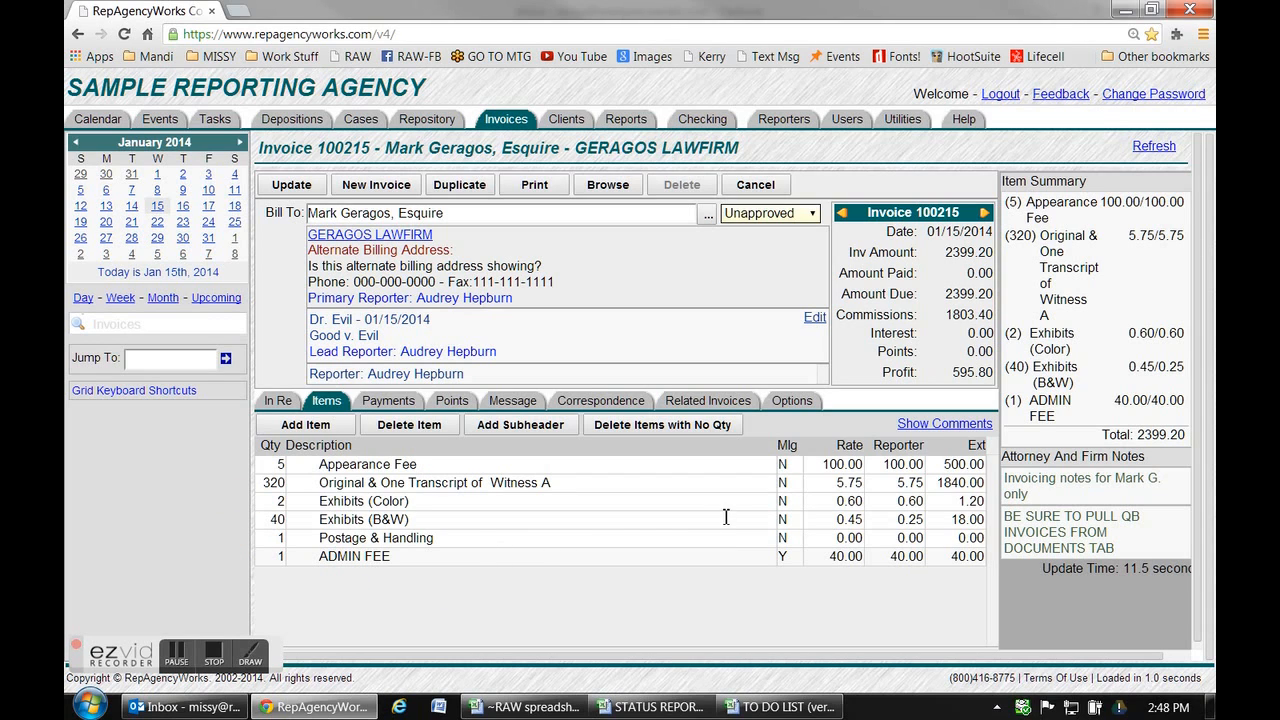
mouse_move(811, 487)
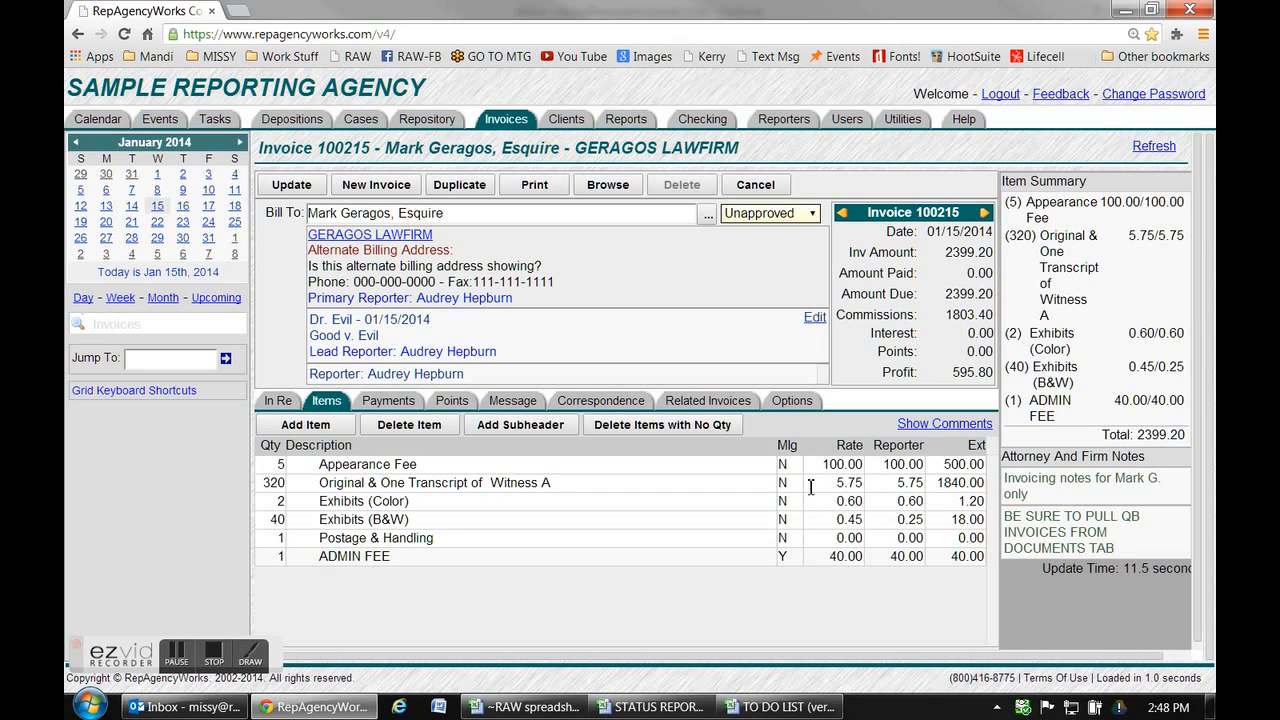
mouse_move(797, 462)
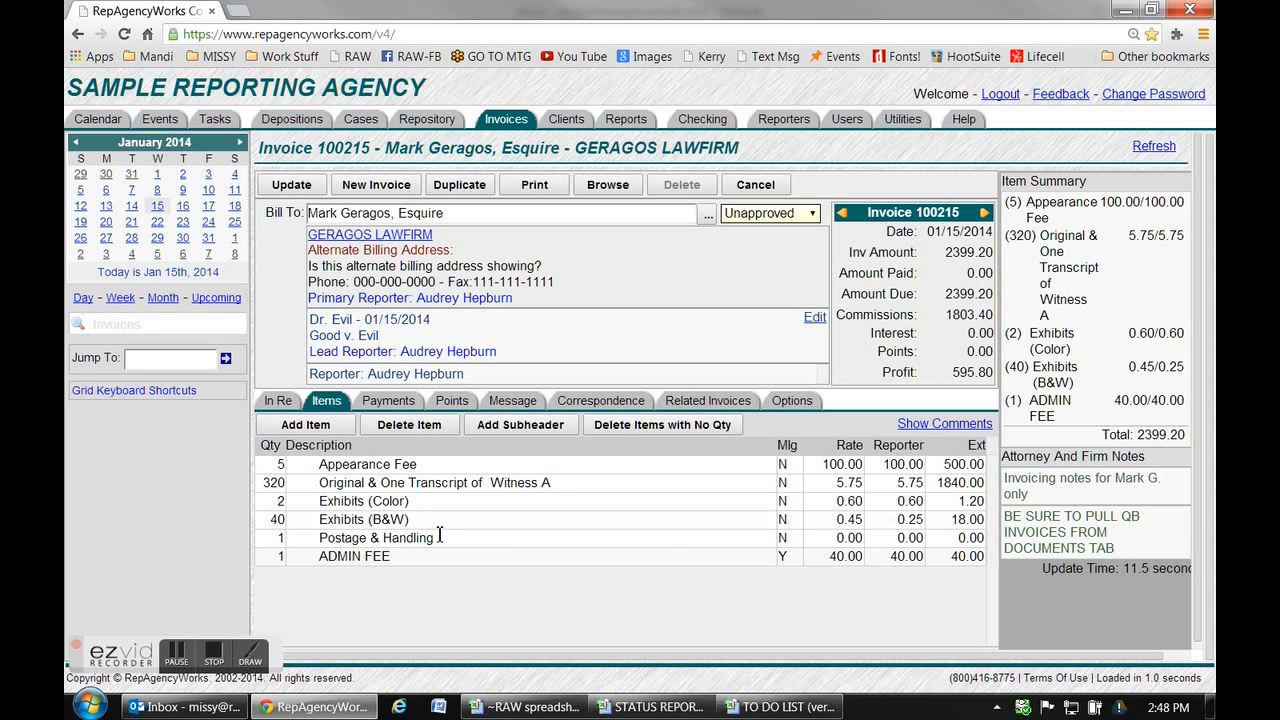
mouse_move(438, 520)
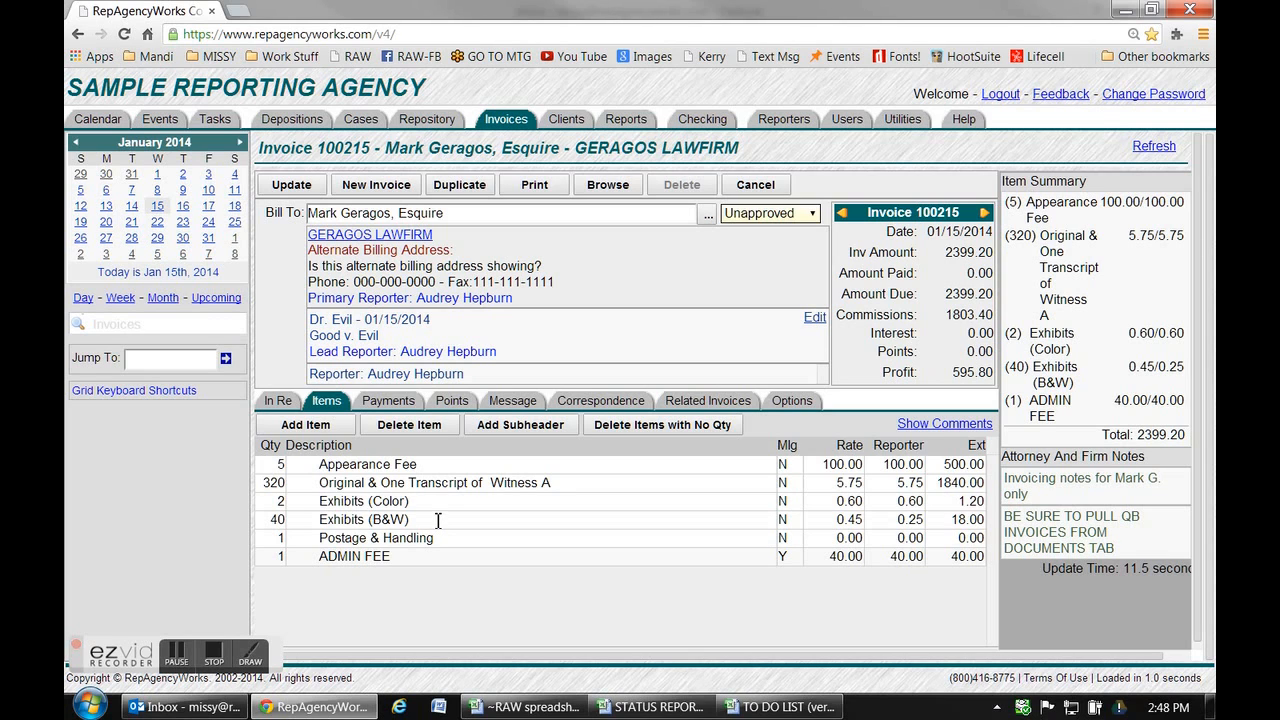
mouse_move(504, 537)
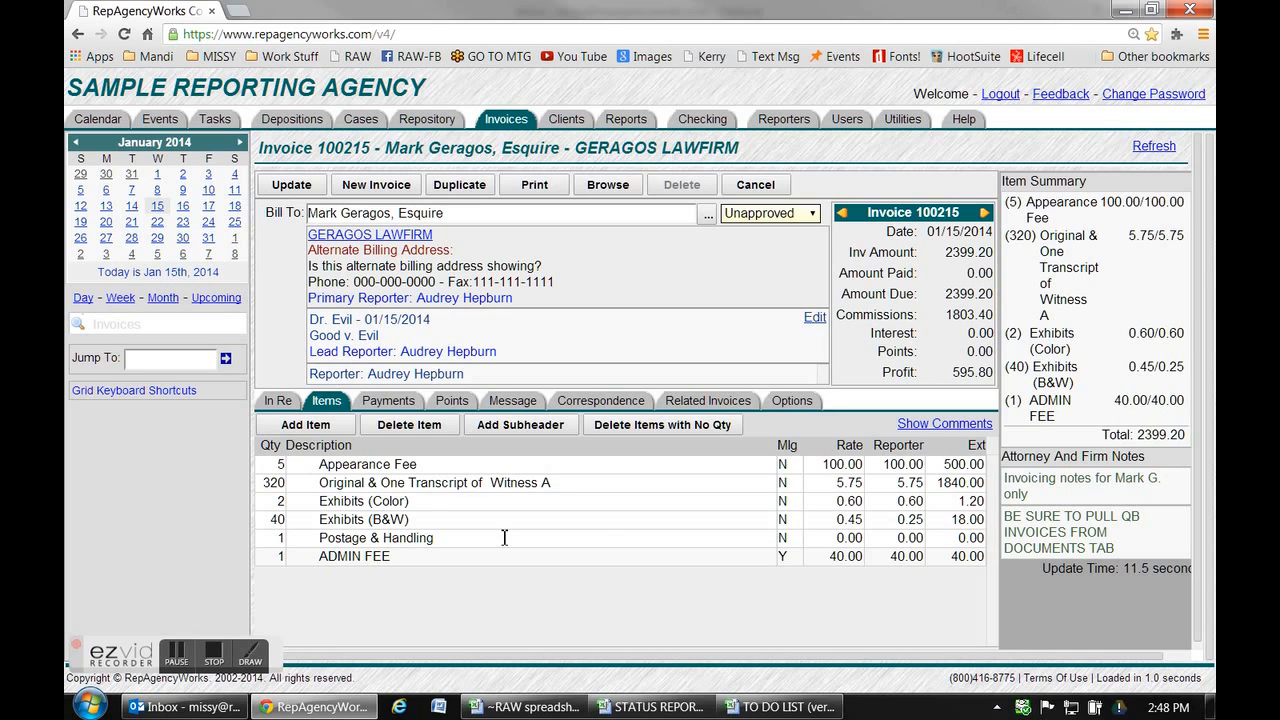
mouse_move(780, 605)
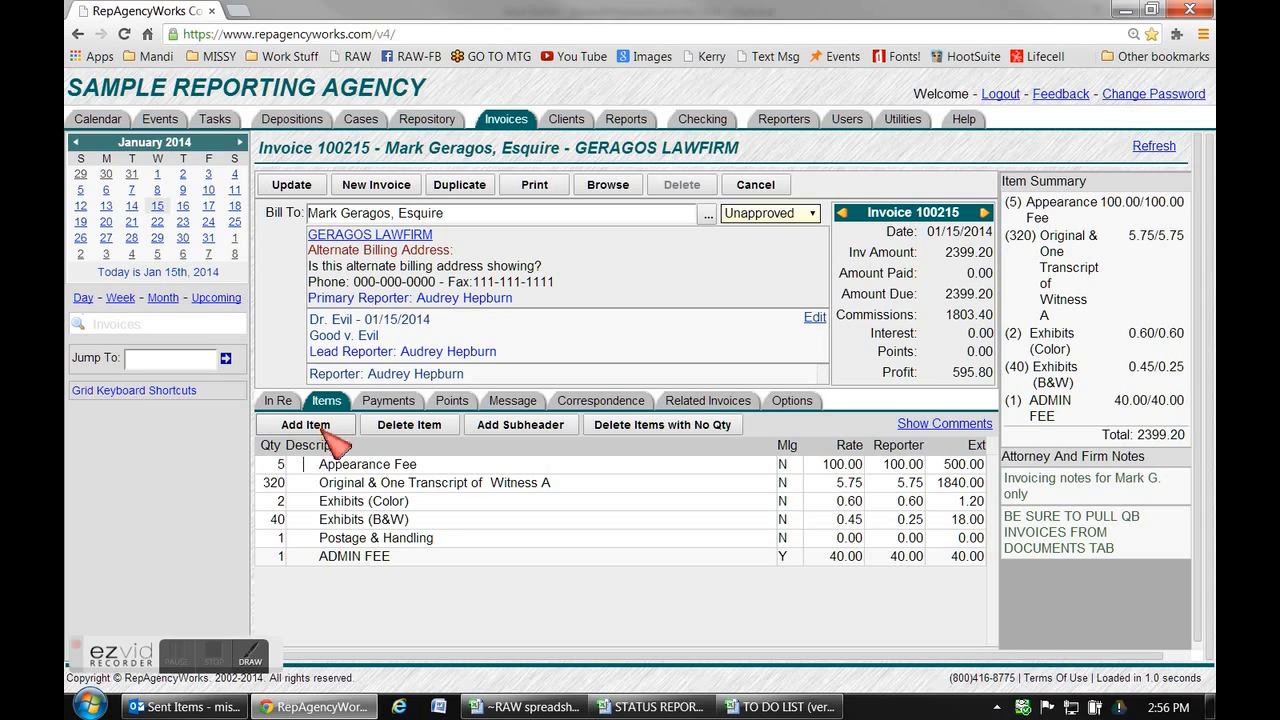
mouse_move(340, 440)
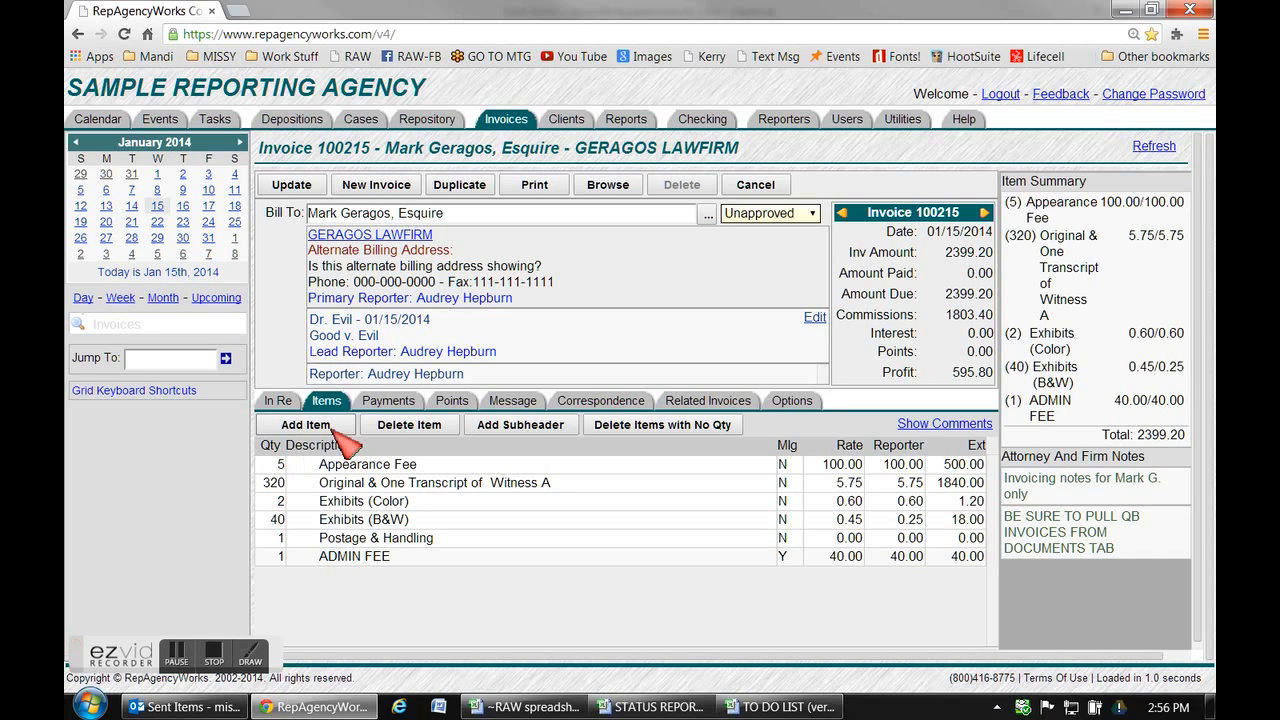
mouse_move(348, 443)
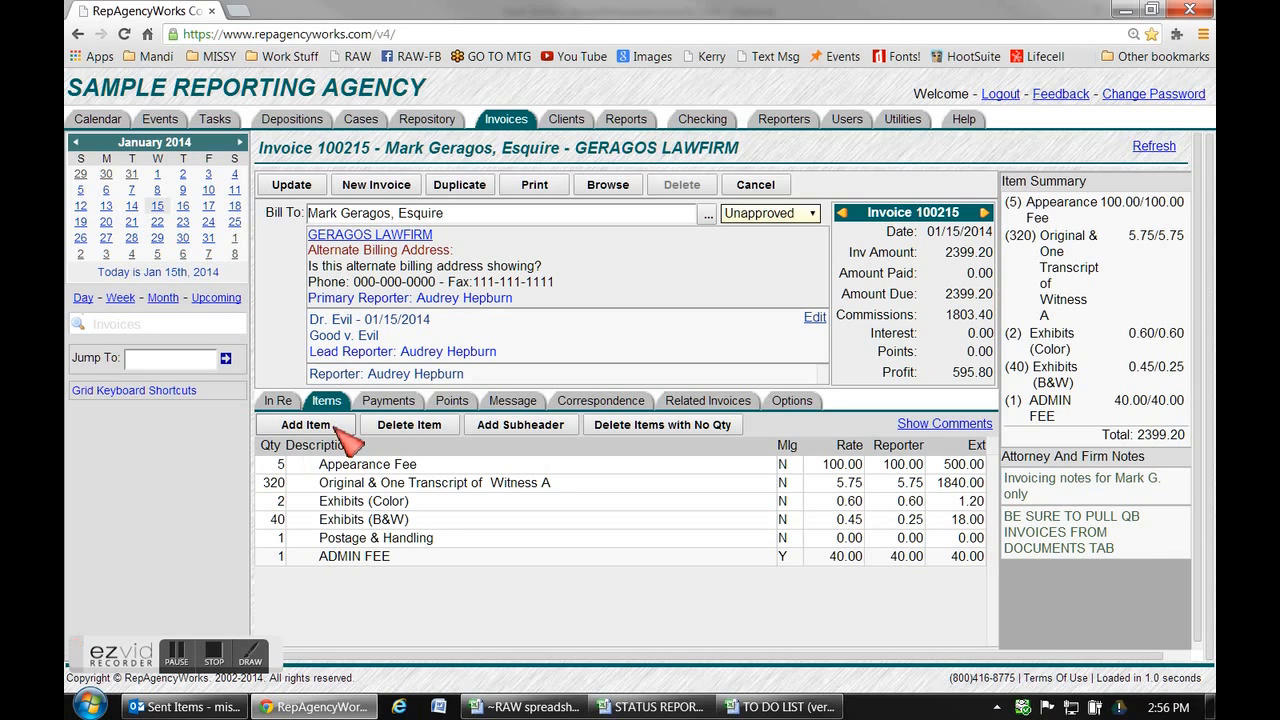
Add a 'Postage & Handling' item at rate 8.00 and save the invoice
left_click(305, 424)
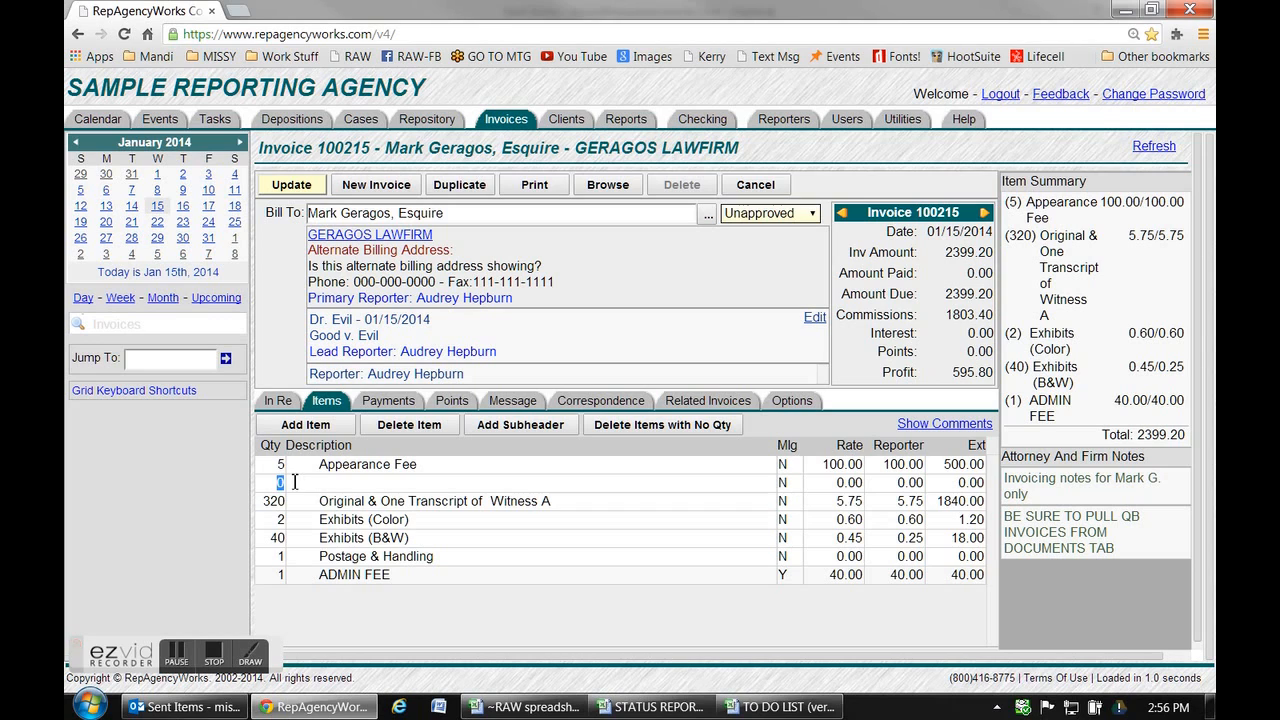
type("1")
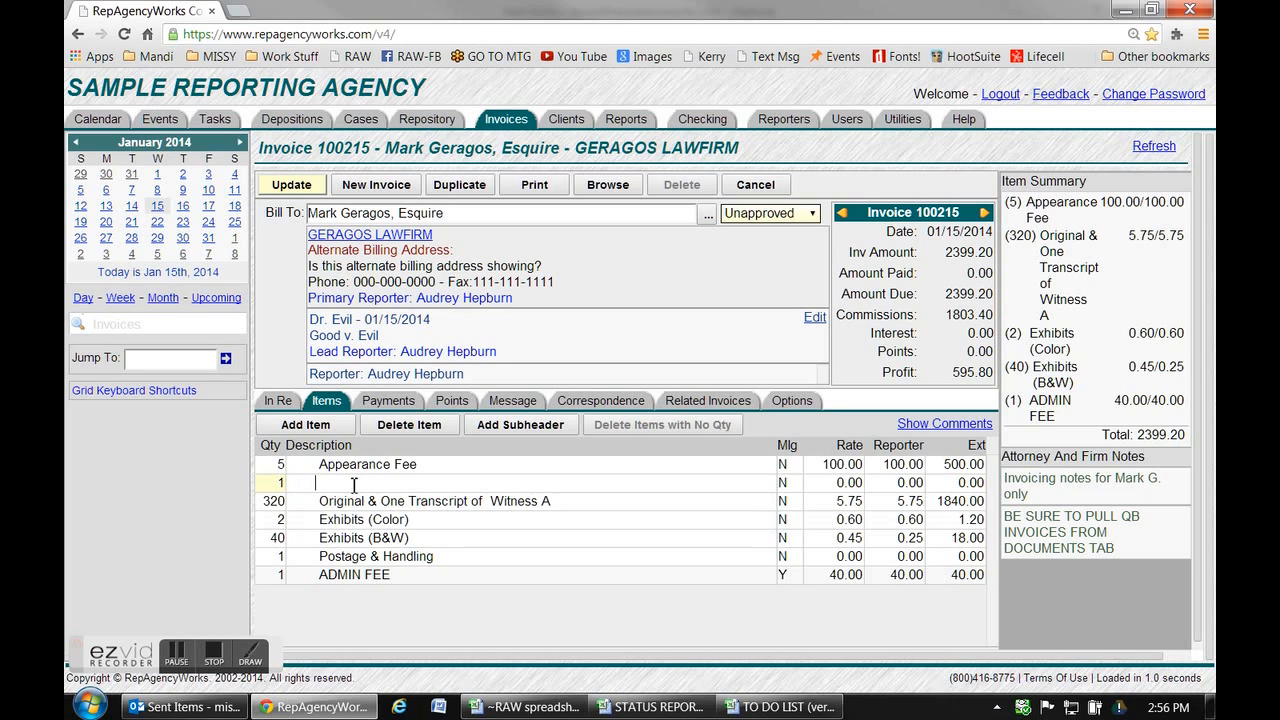
type("Postag")
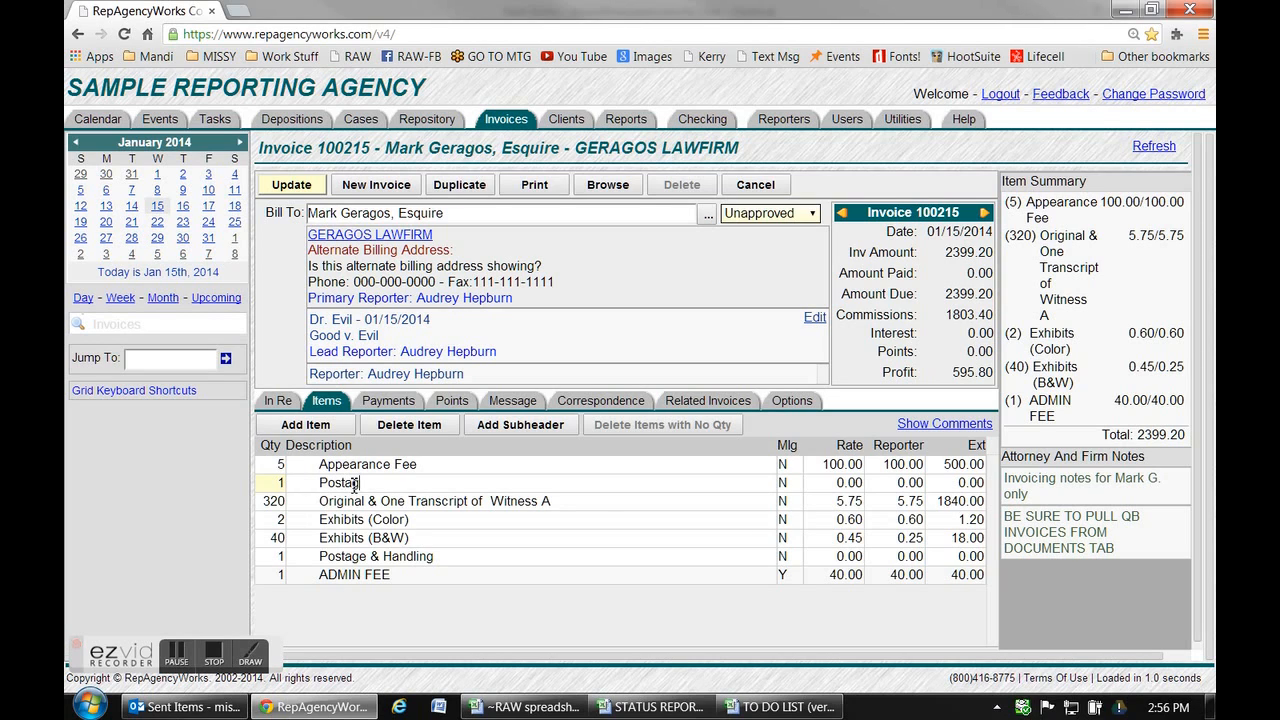
type("& Hand")
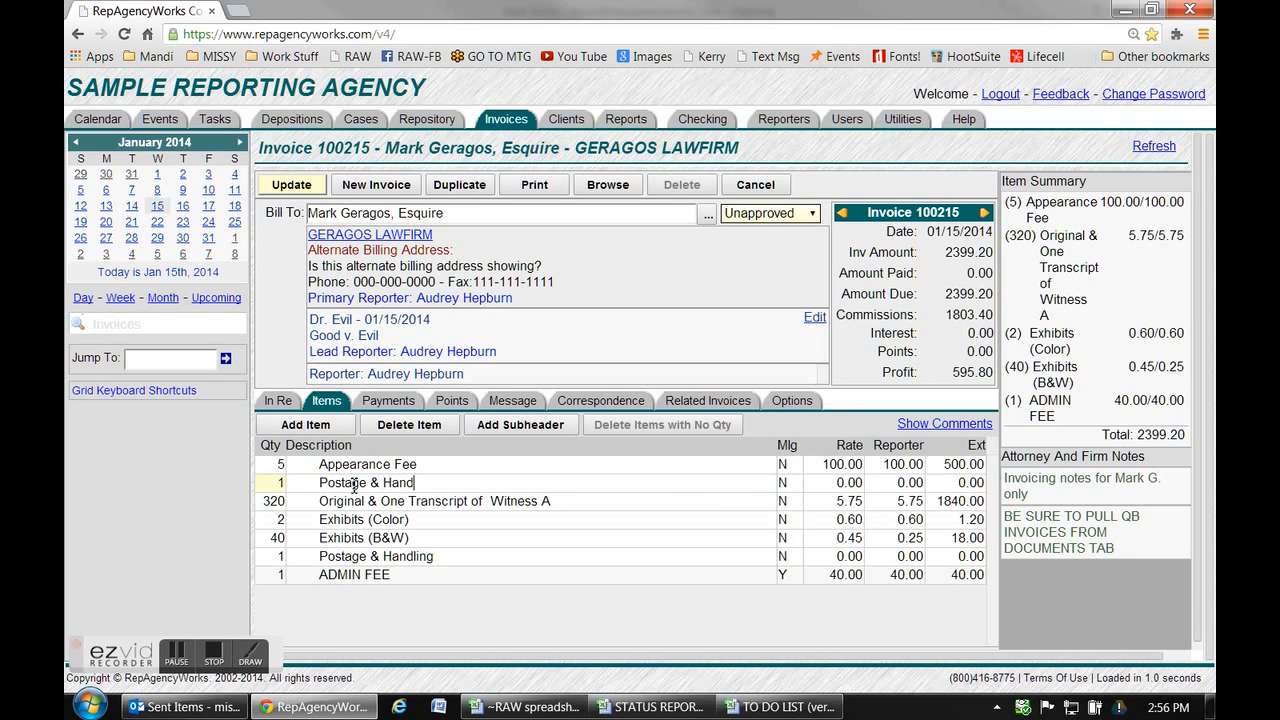
type("ling")
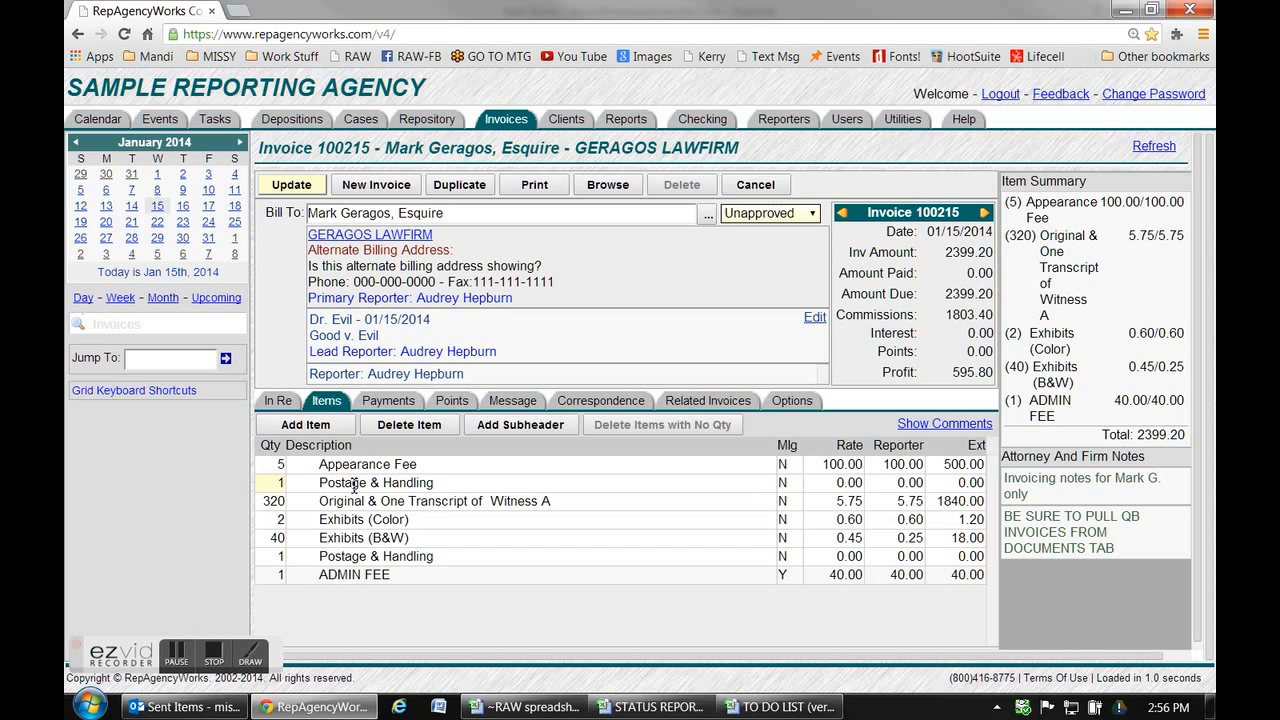
left_click(849, 482)
type("800")
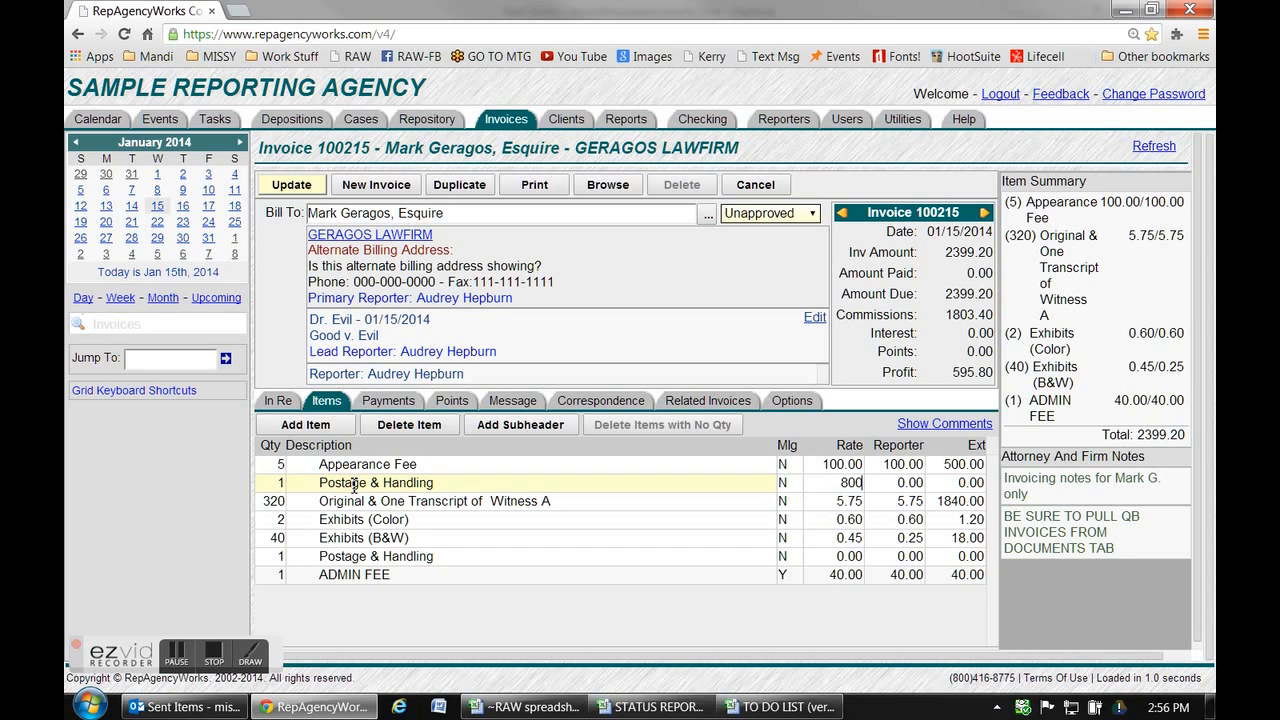
type("8.00")
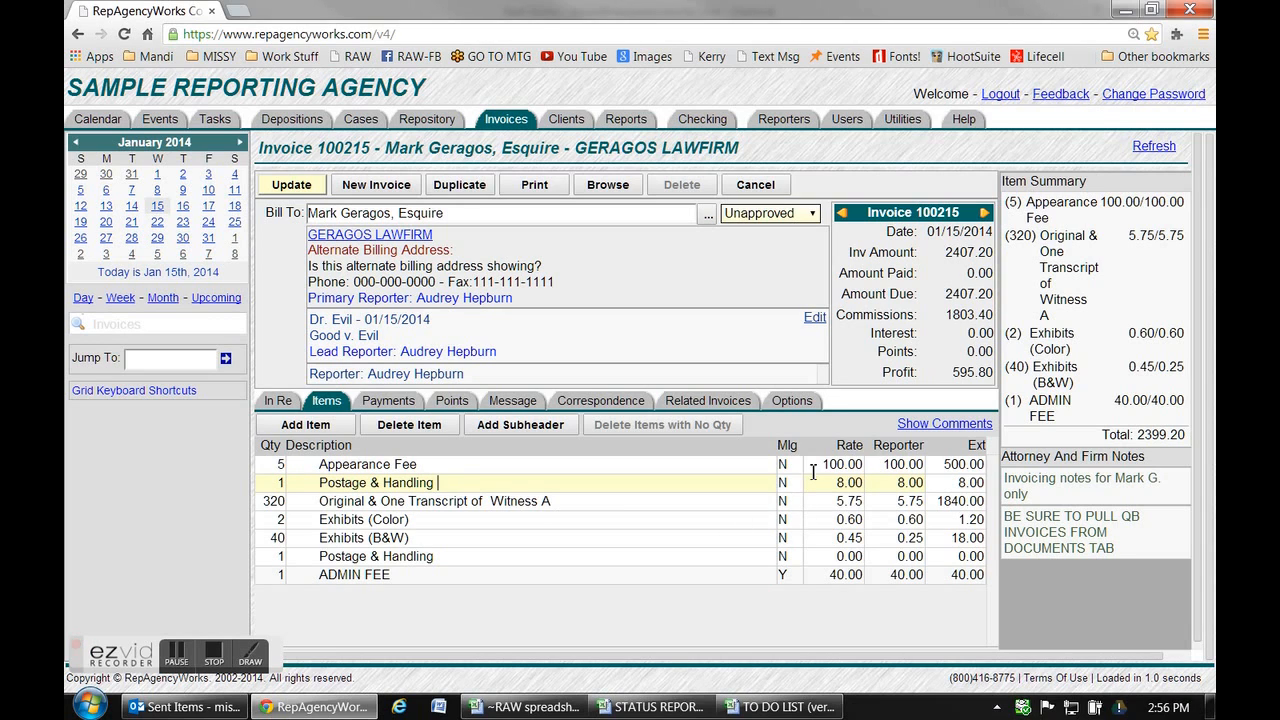
mouse_move(940, 565)
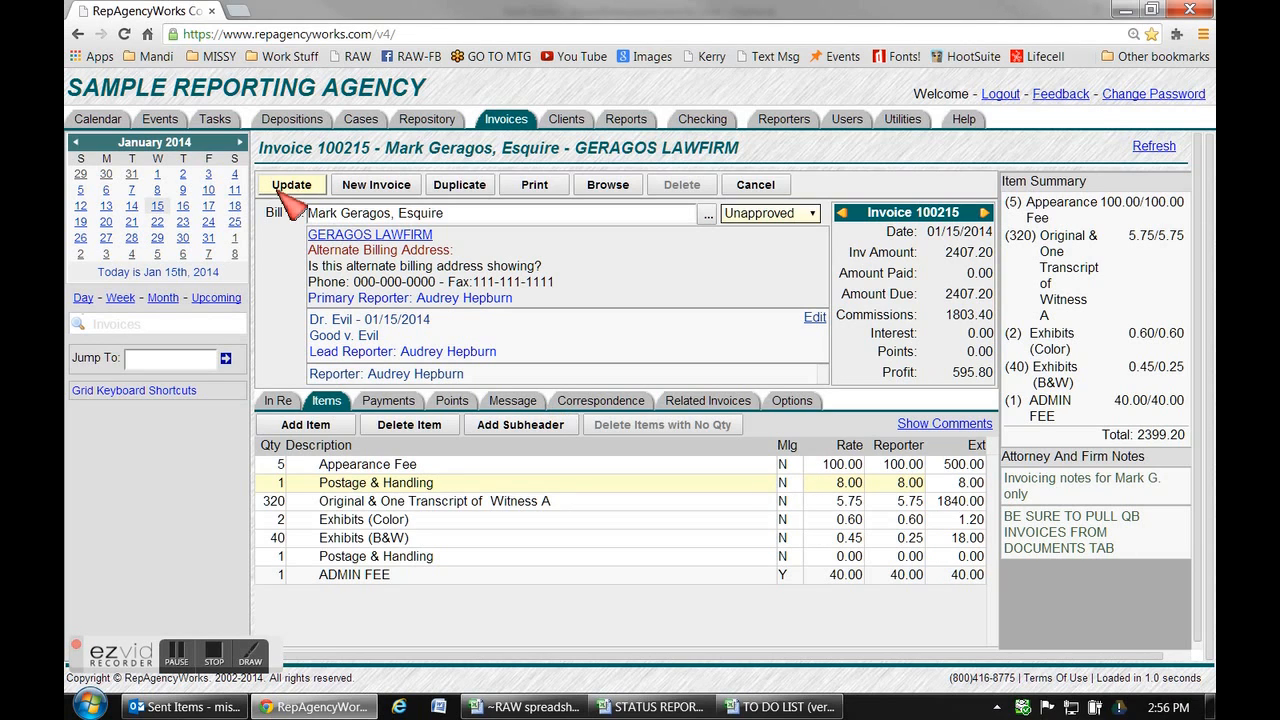
left_click(291, 184)
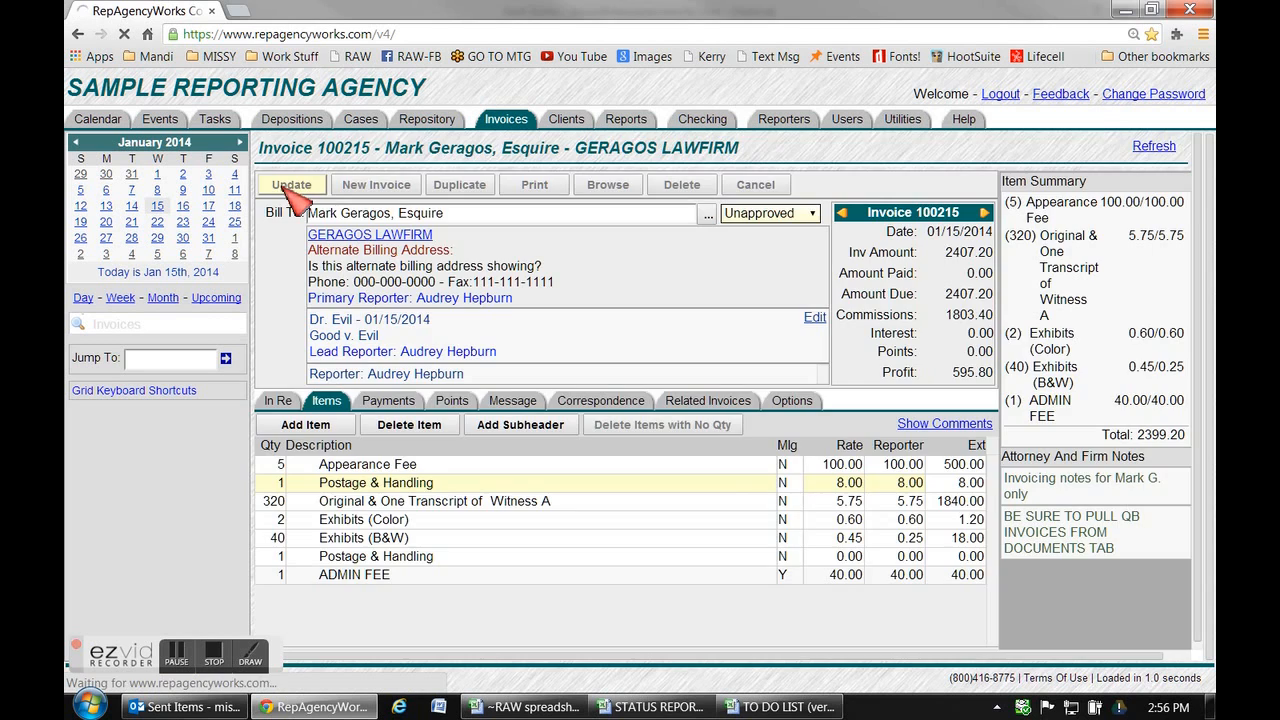
left_click(291, 184)
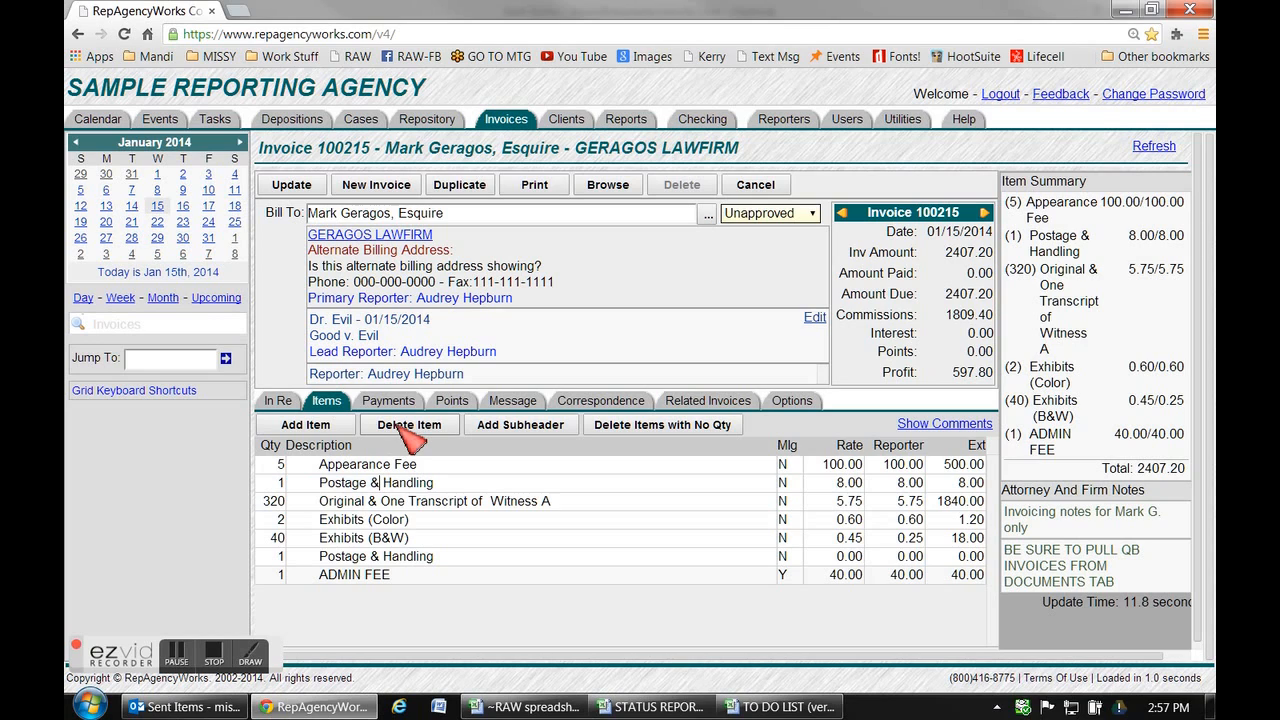
mouse_move(118, 402)
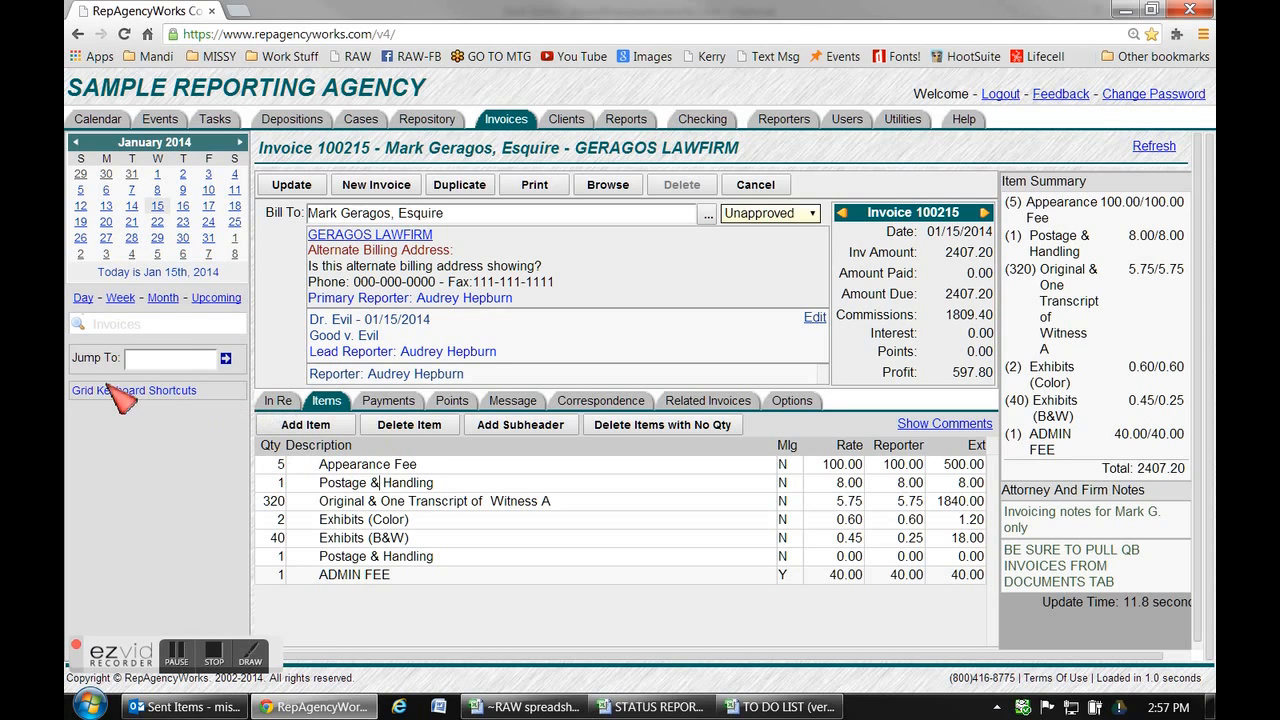
mouse_move(113, 398)
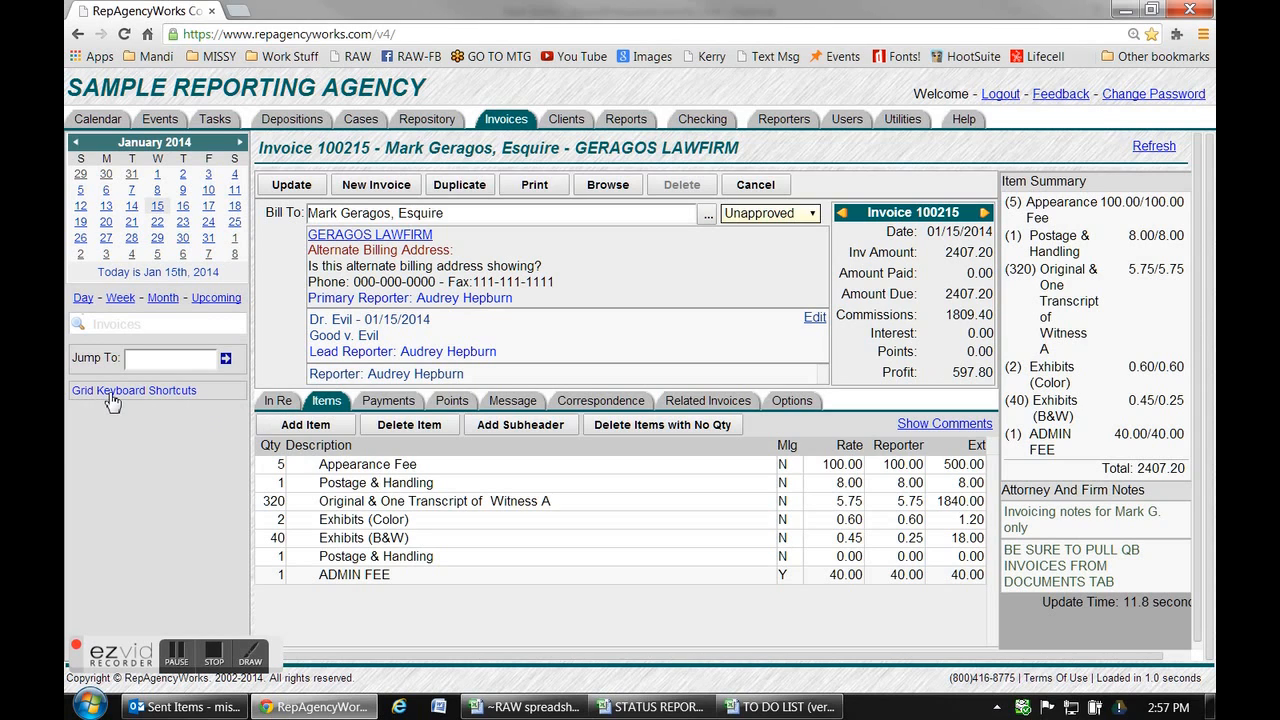
Expand the Grid Keyboard Shortcuts list in the left sidebar
left_click(133, 390)
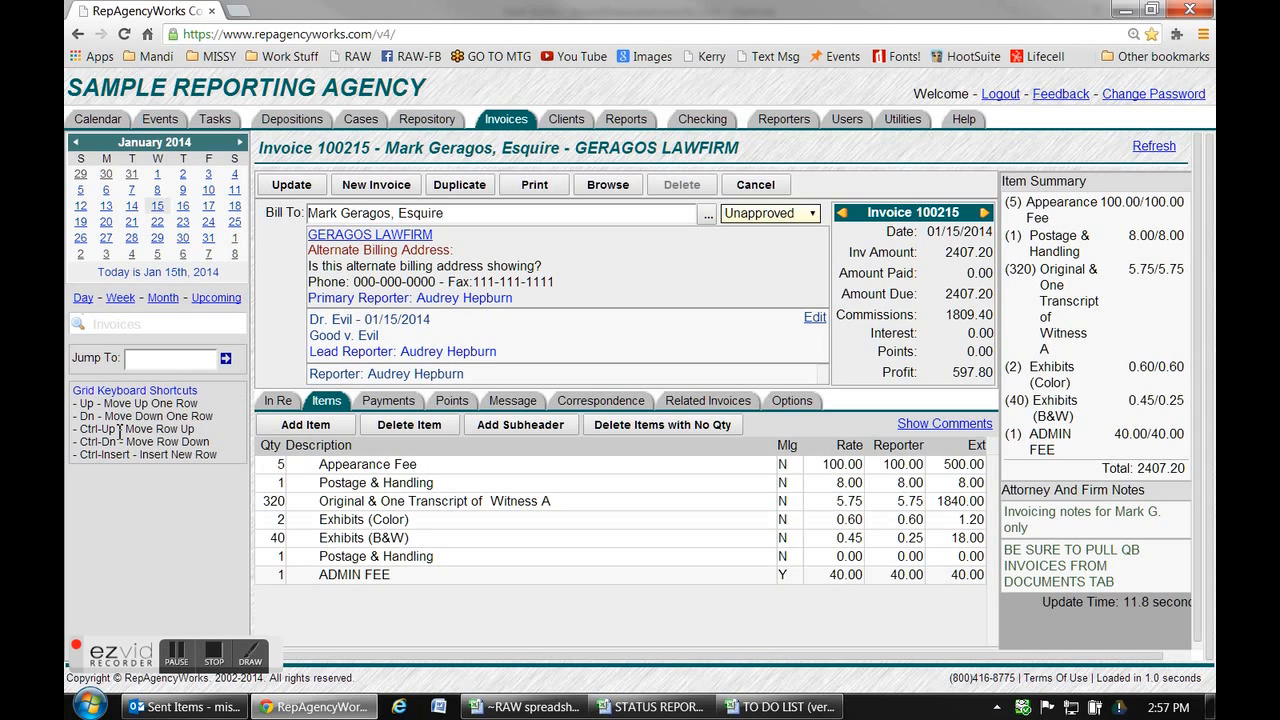
mouse_move(358, 466)
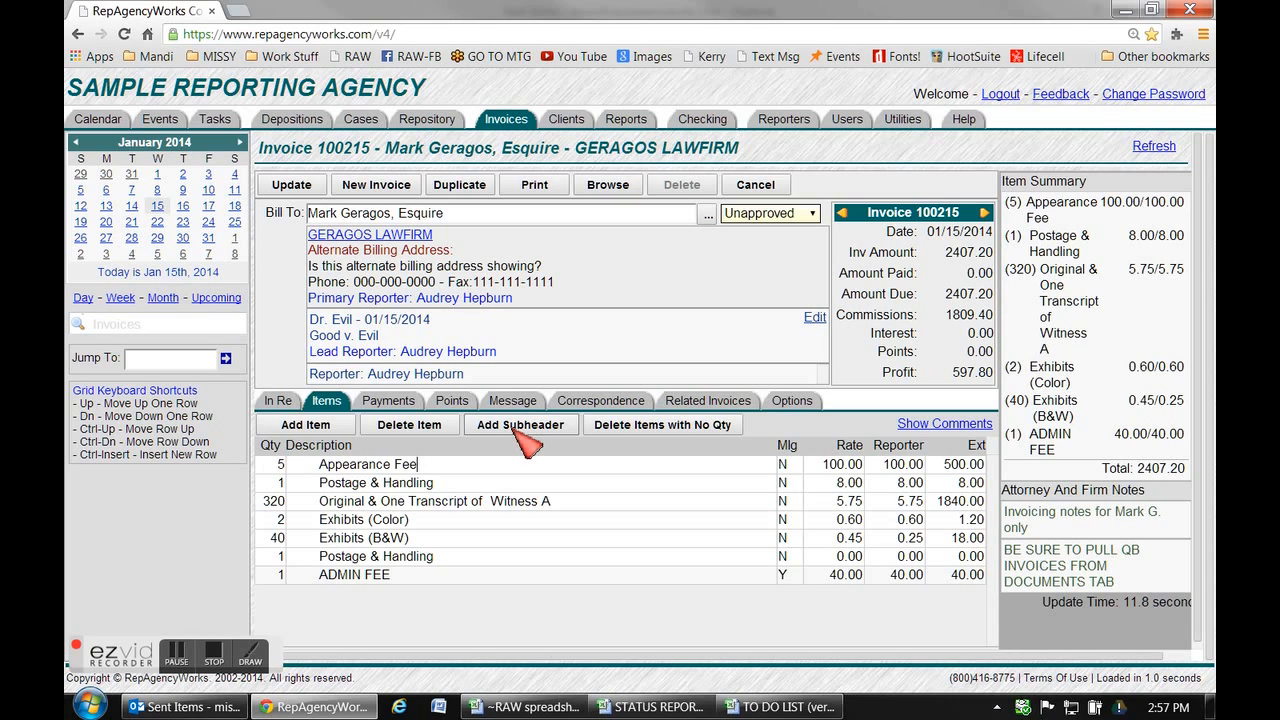
Add a subheader row above the first item and label it WITNESS A
left_click(520, 424)
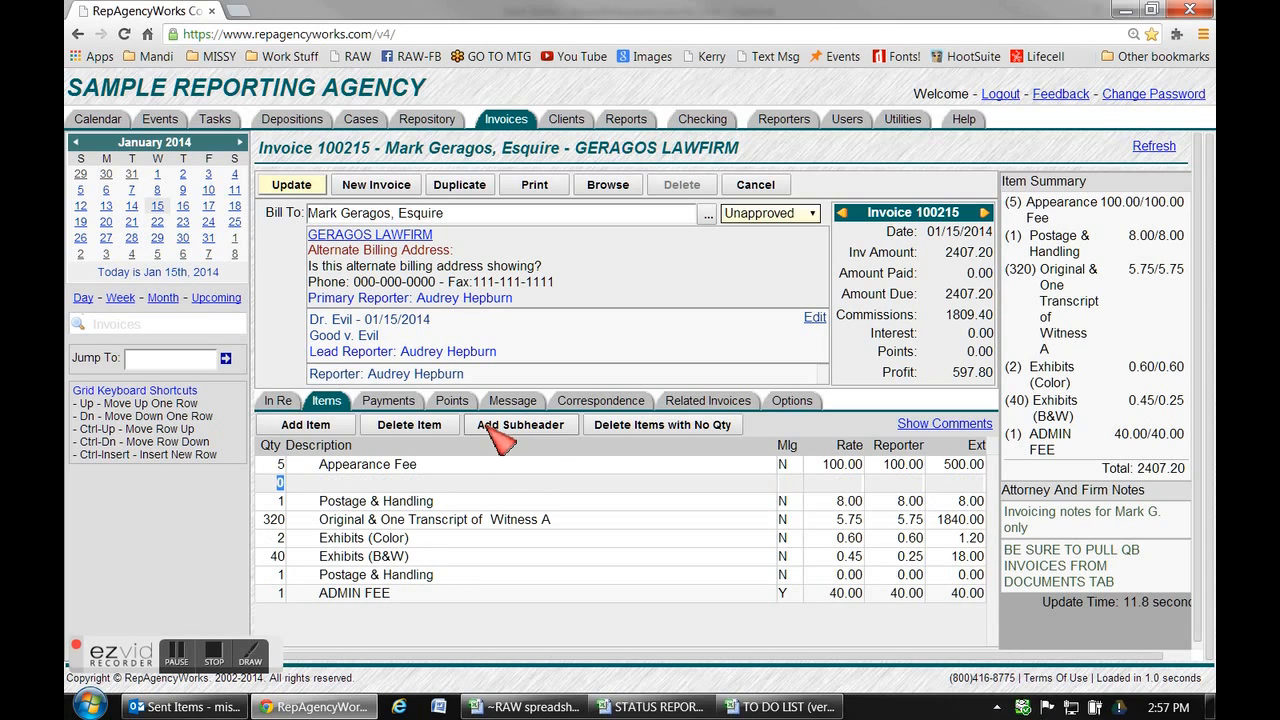
left_click(520, 424)
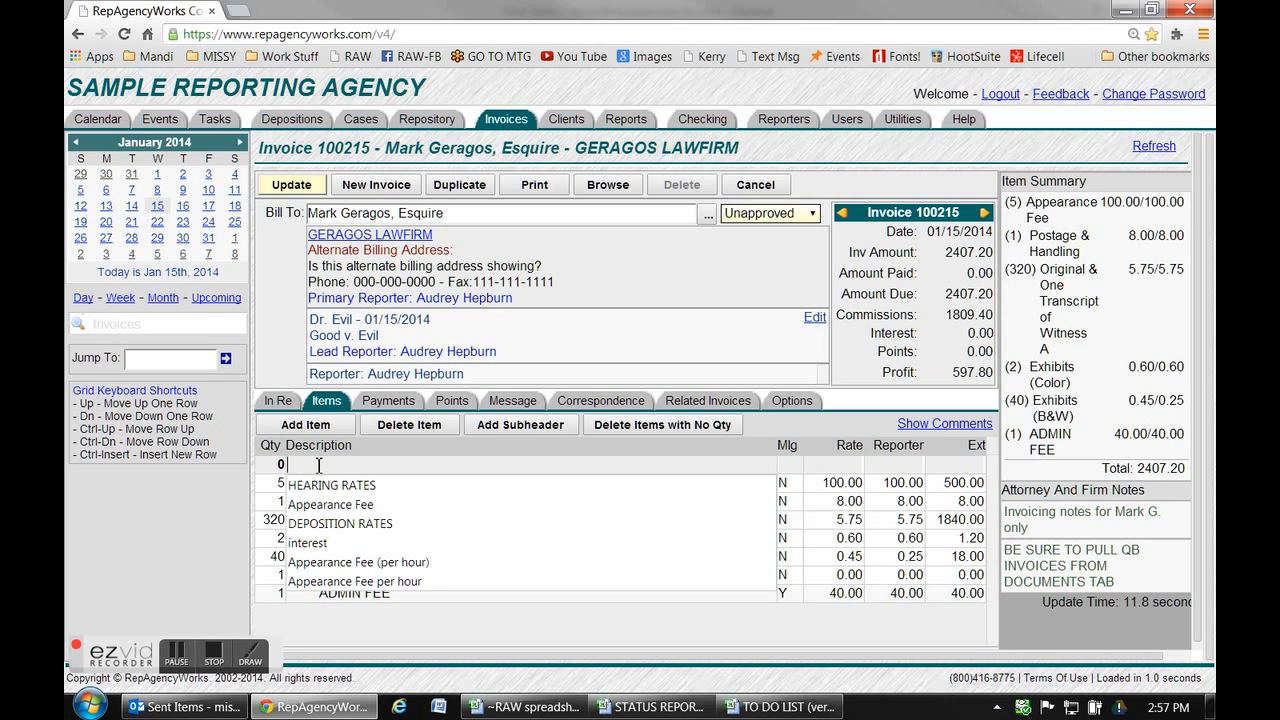
type("WITNESS A")
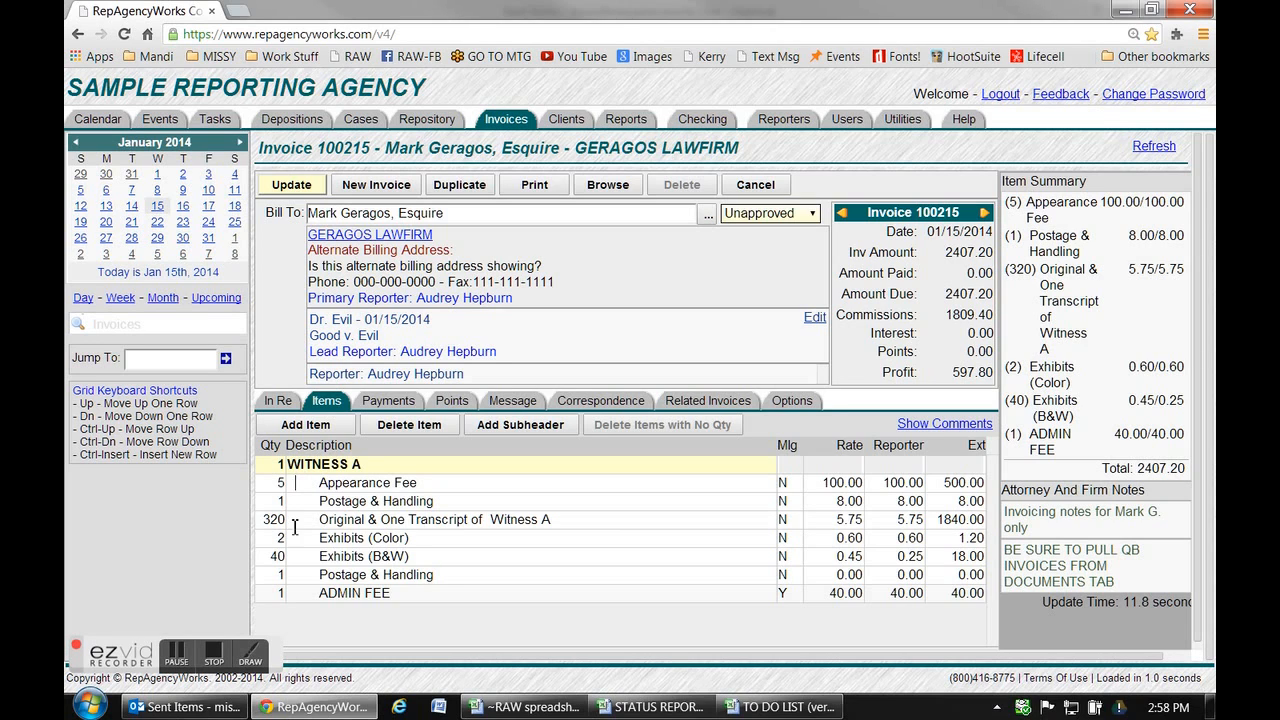
mouse_move(332, 580)
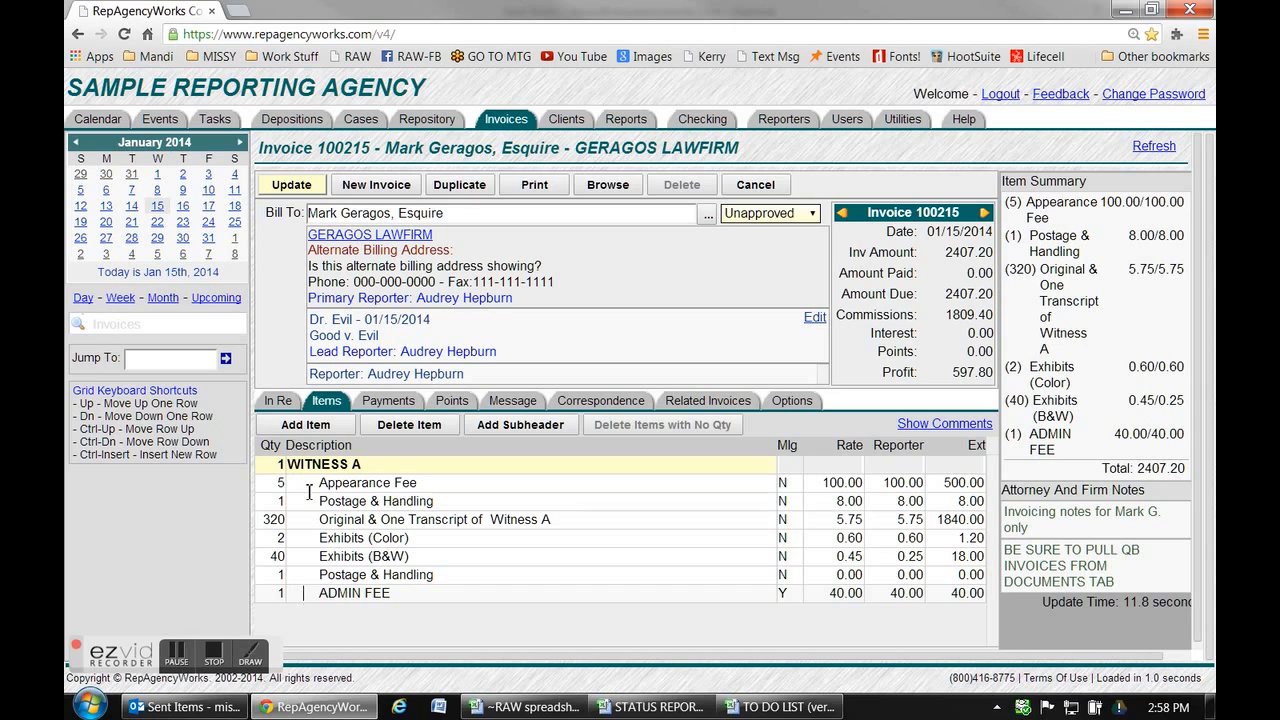
mouse_move(520, 424)
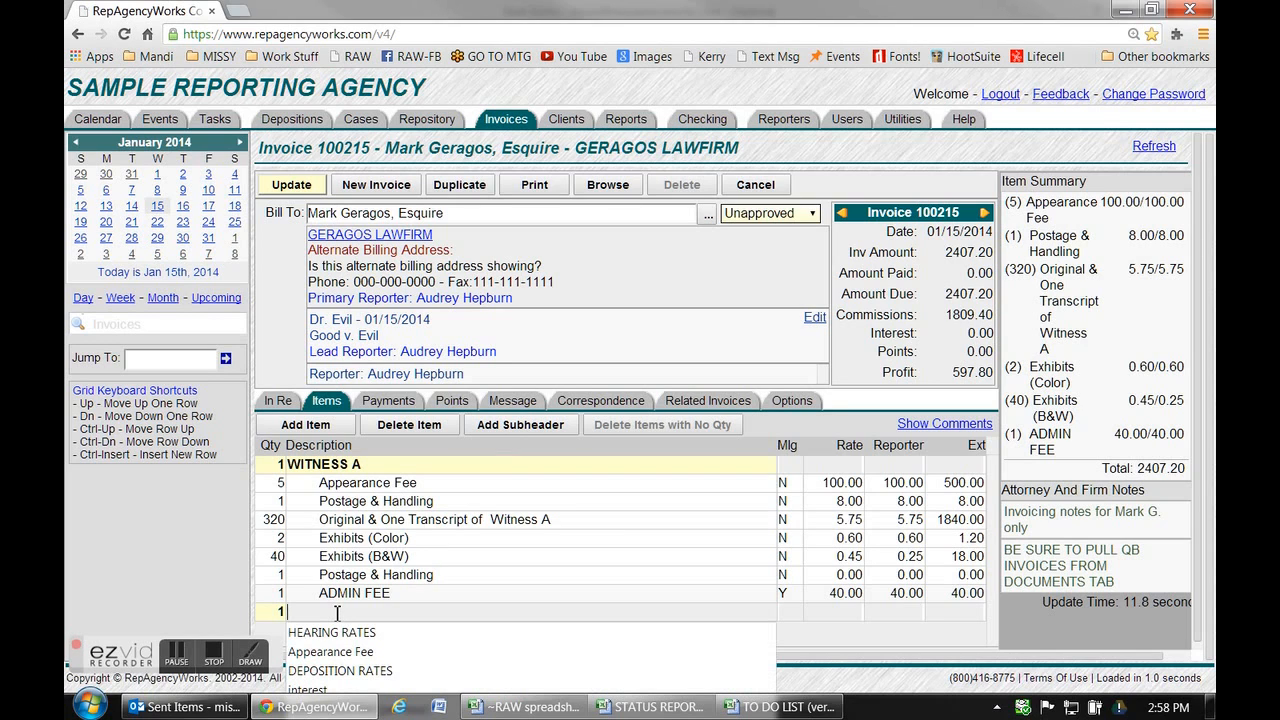
Label the subheader row WITNESS B
type("w")
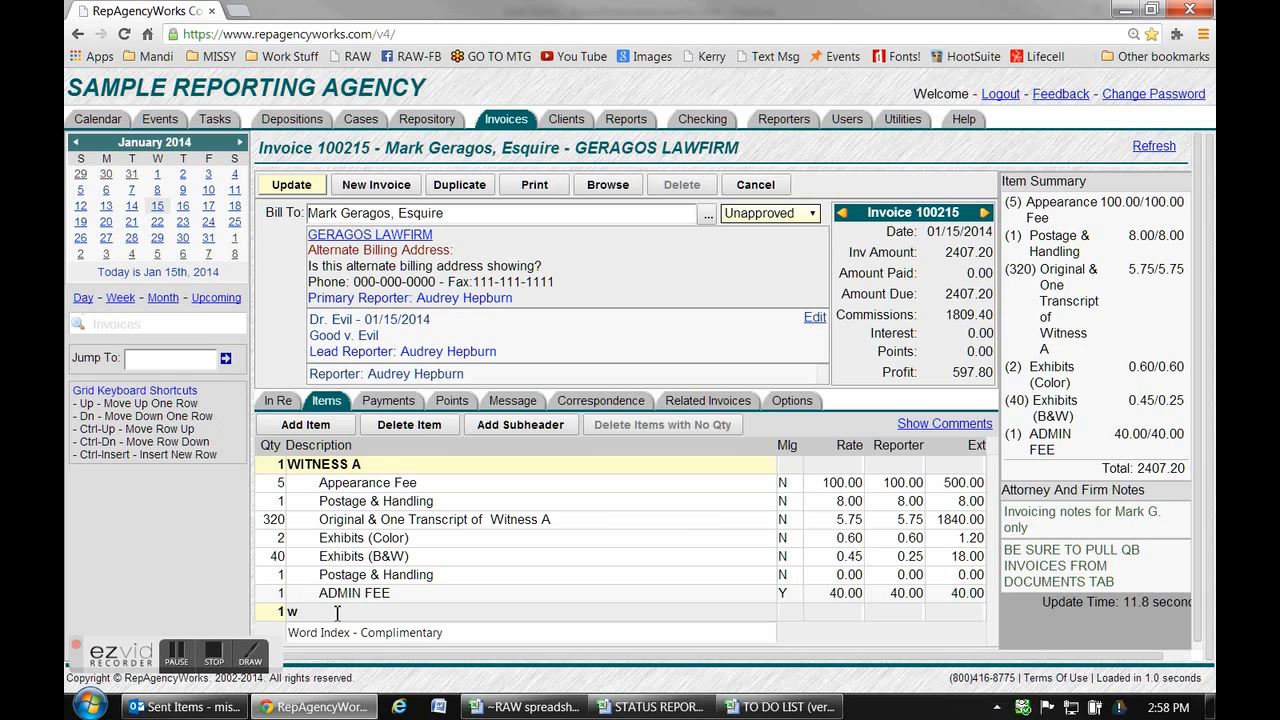
key("Backspace")
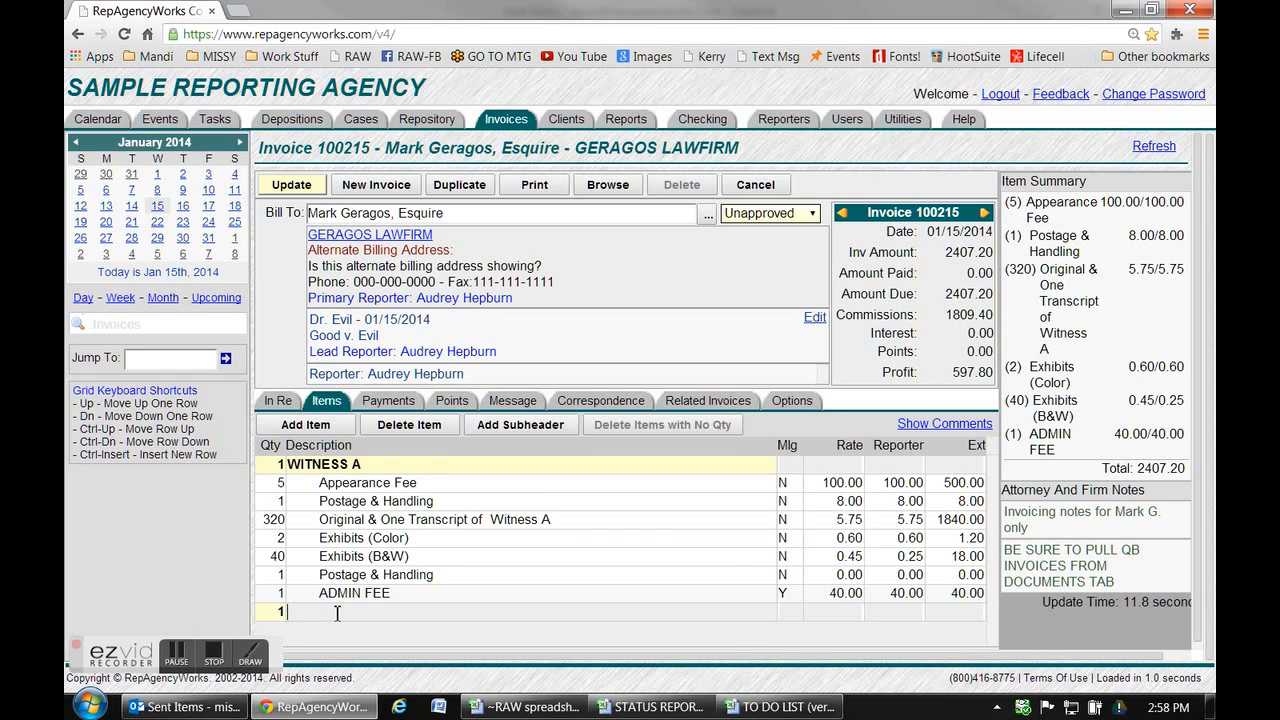
type("WITNESS")
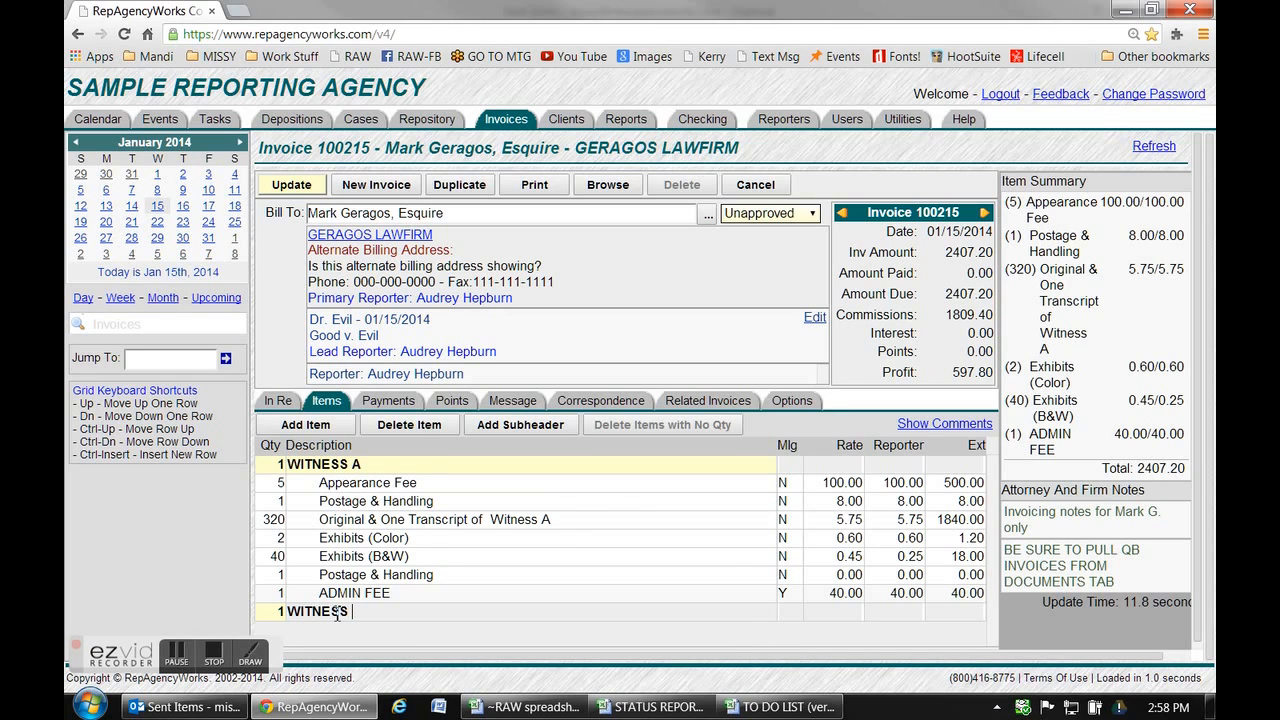
type("B")
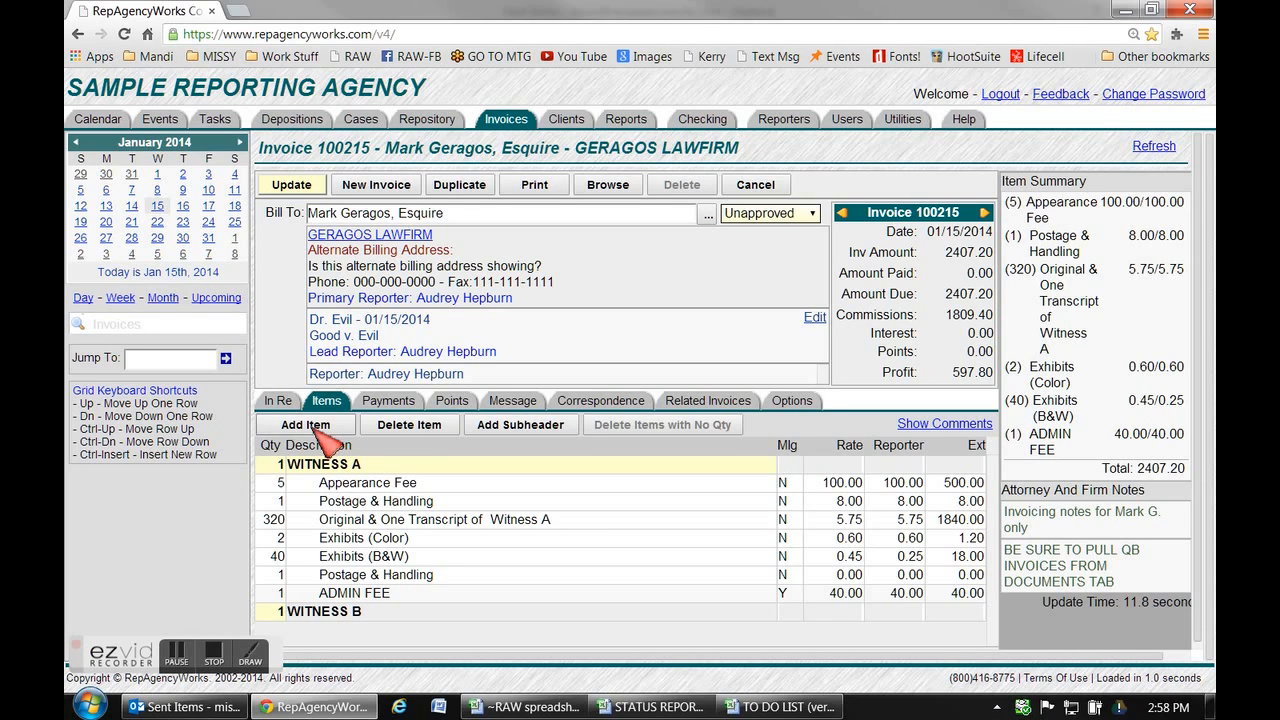
Add a 400-quantity 'Original & One' item under WITNESS B and save
left_click(305, 424)
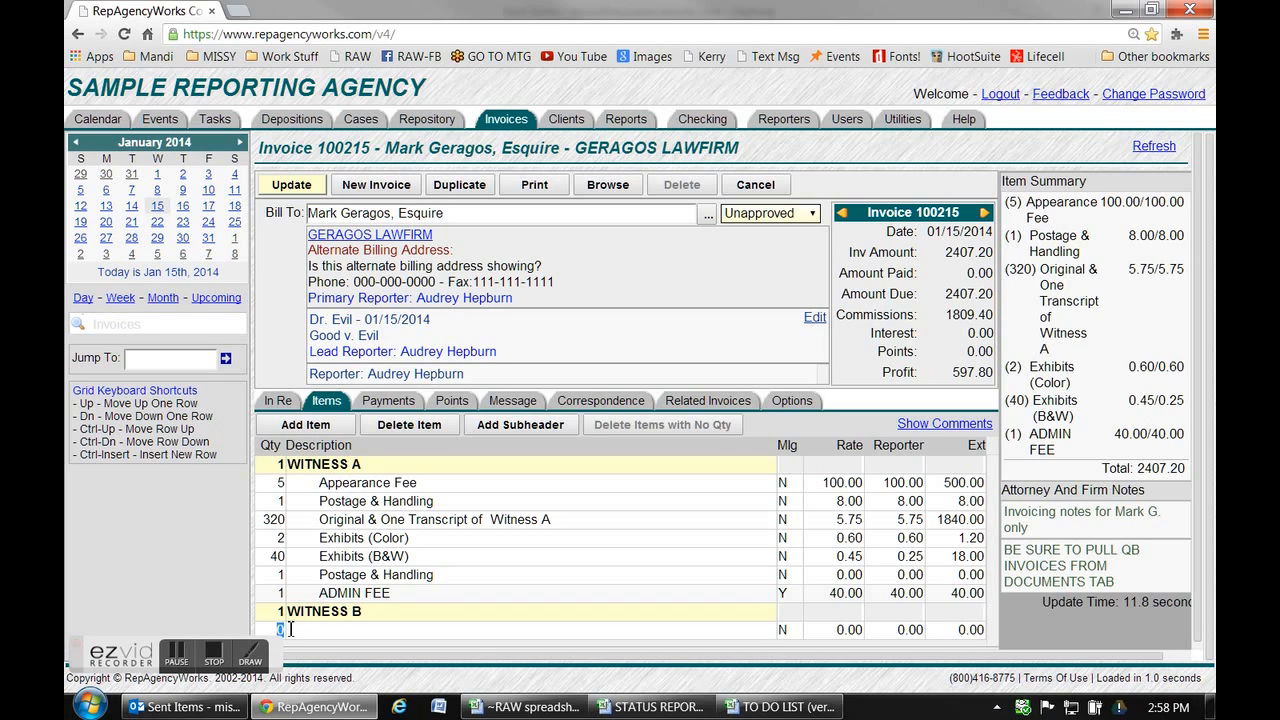
type("400")
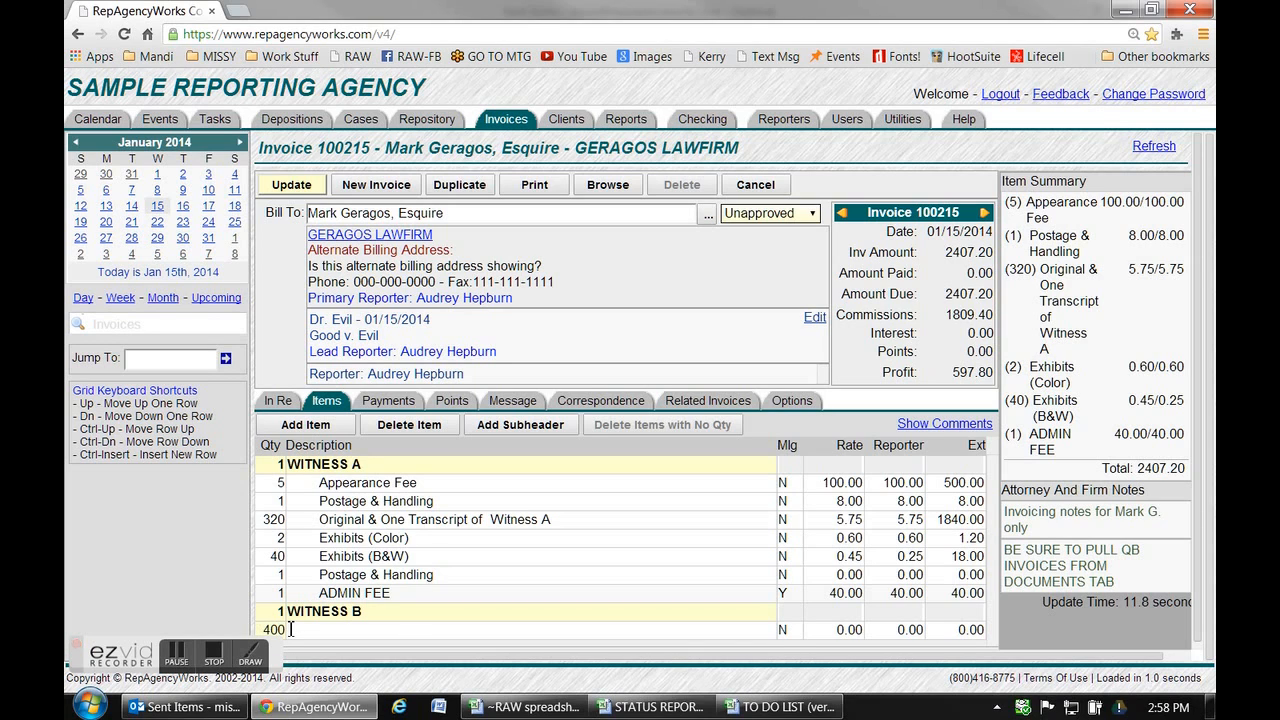
type("Original & One")
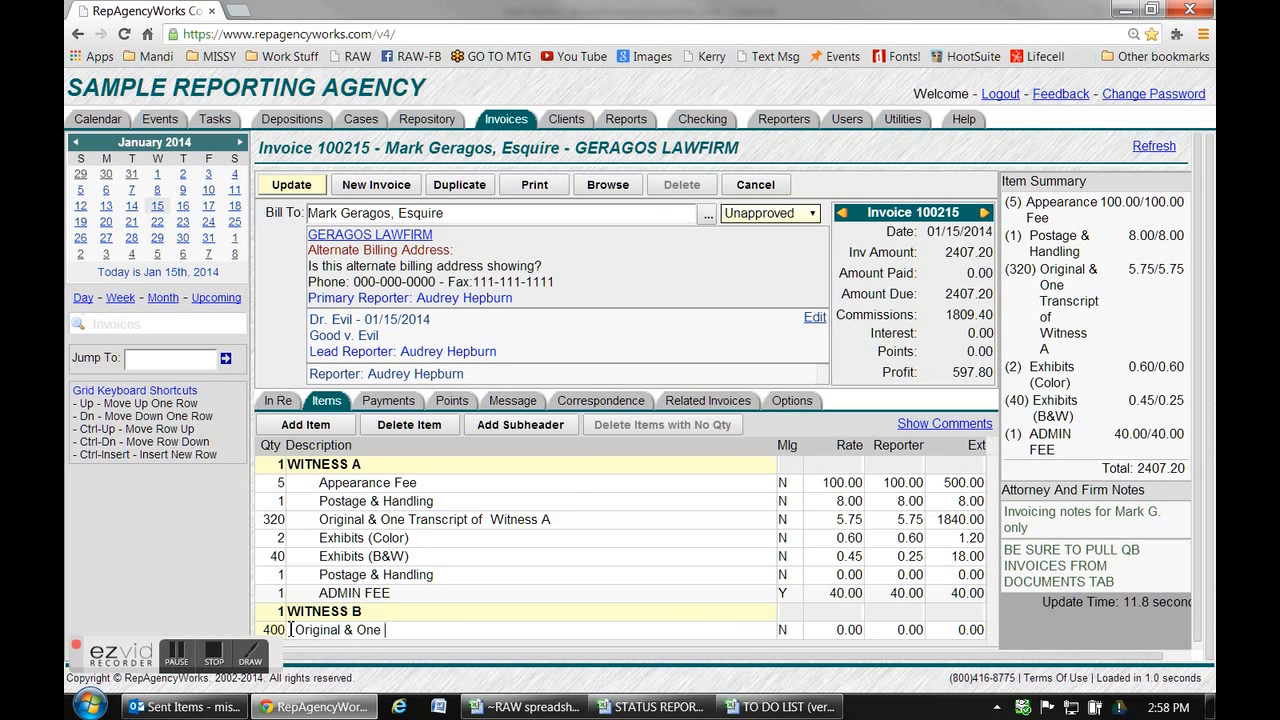
left_click(291, 184)
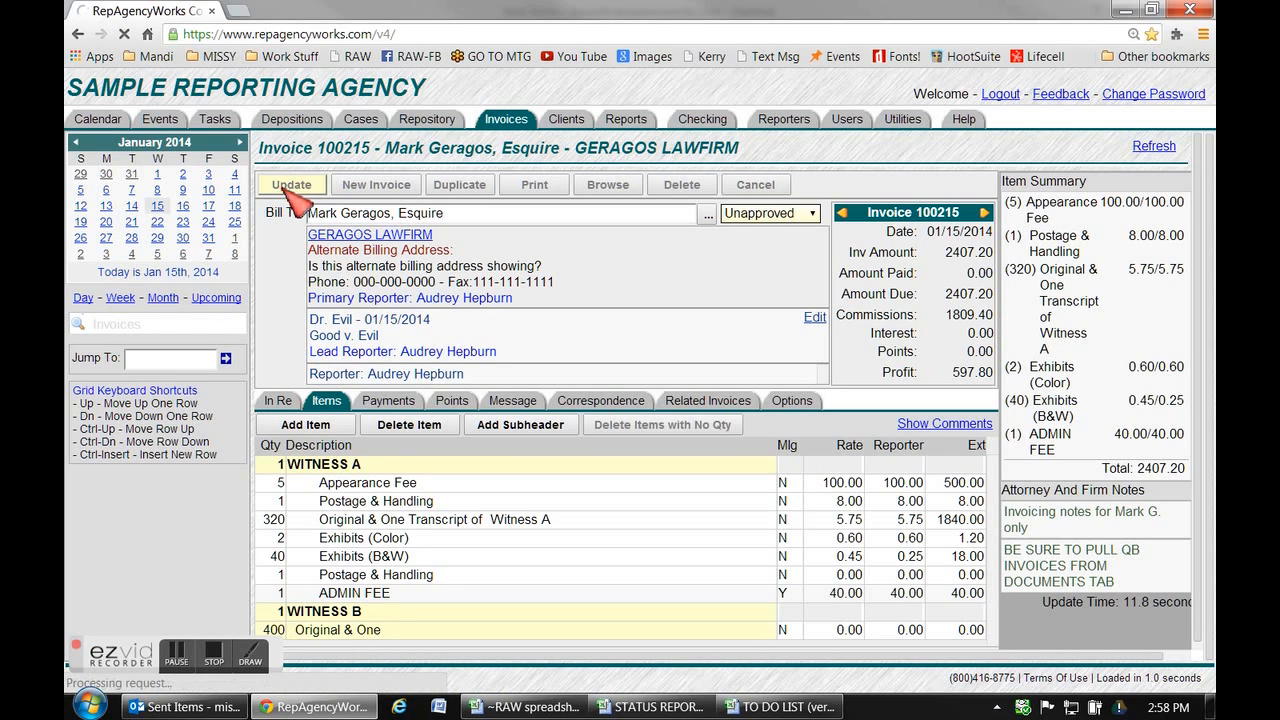
left_click(291, 184)
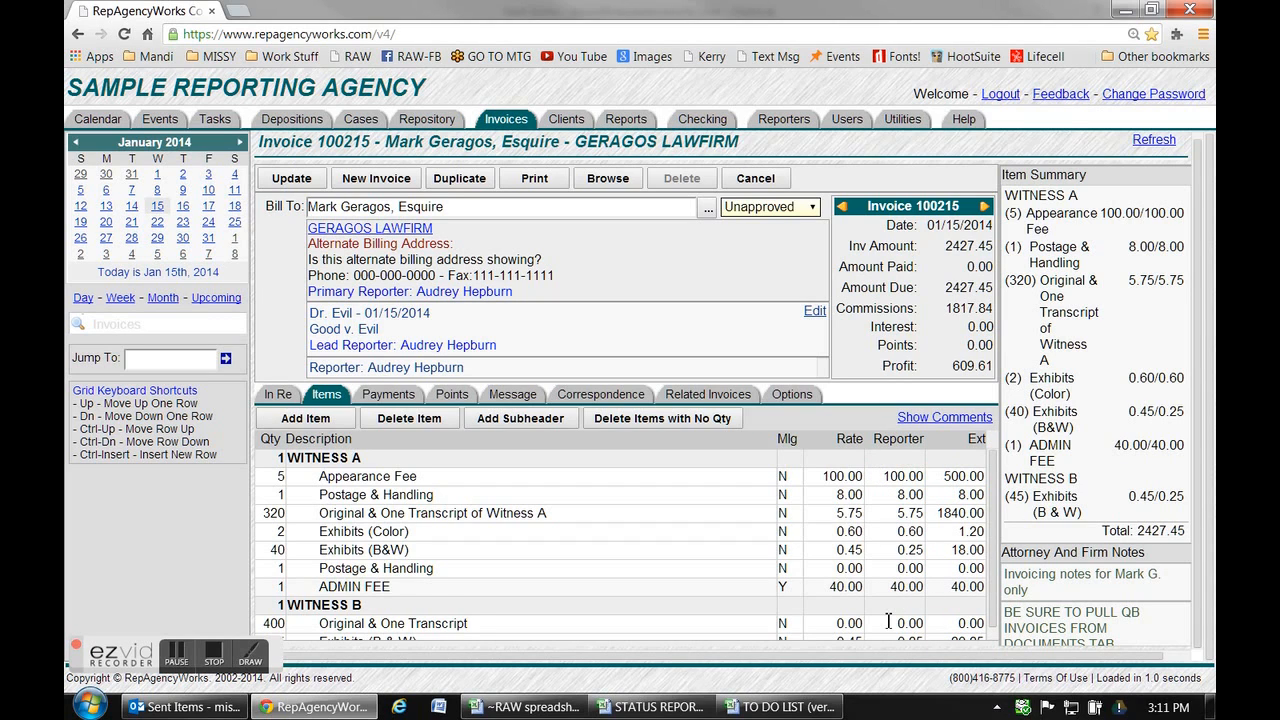
mouse_move(666, 483)
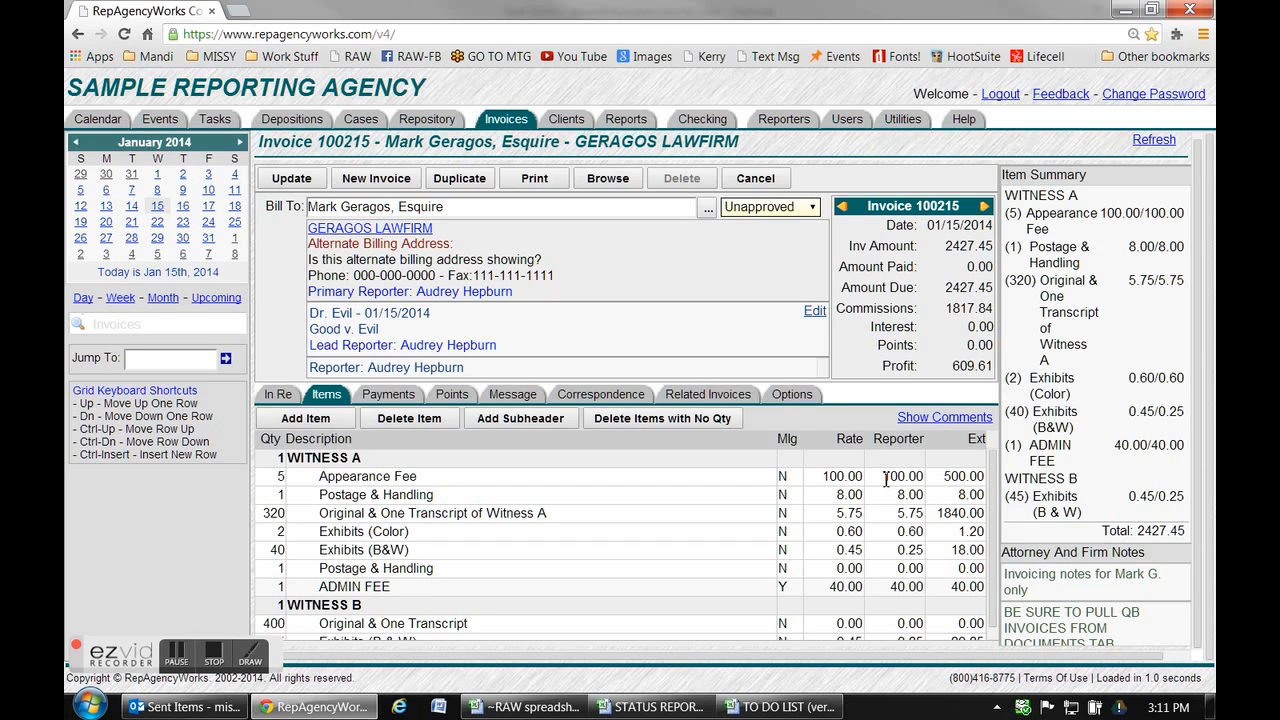
mouse_move(551, 484)
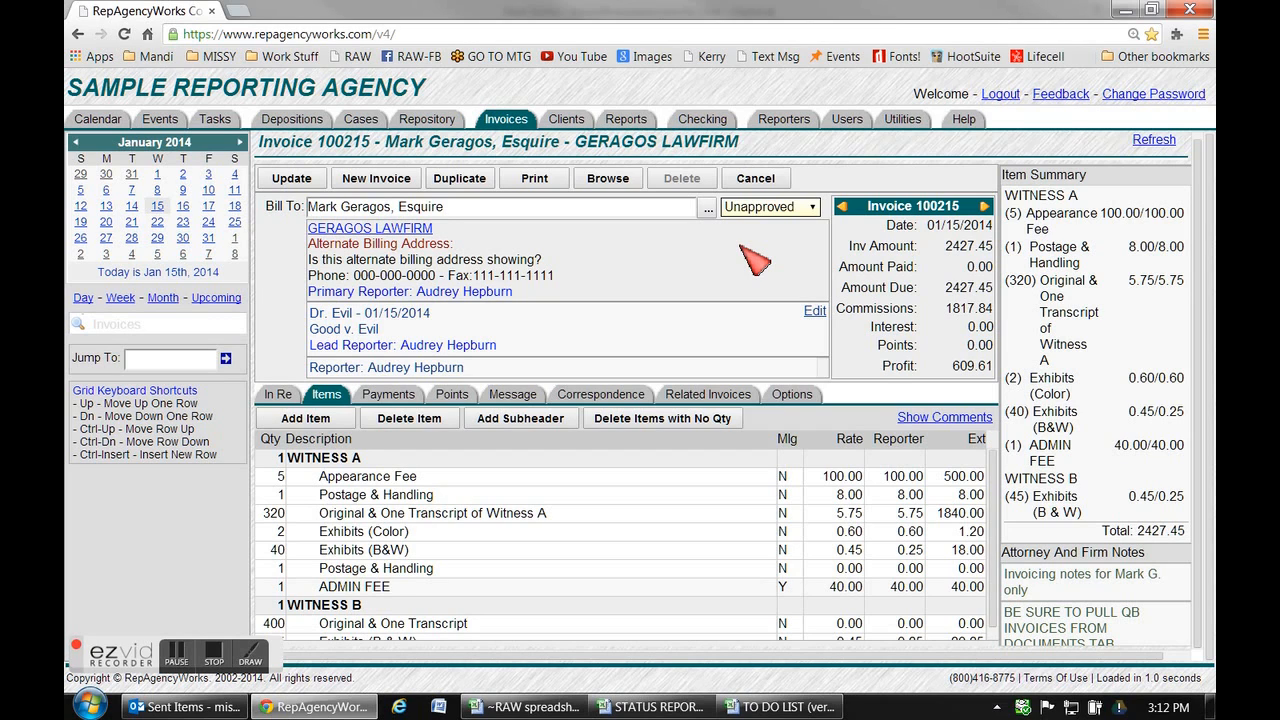
mouse_move(760, 248)
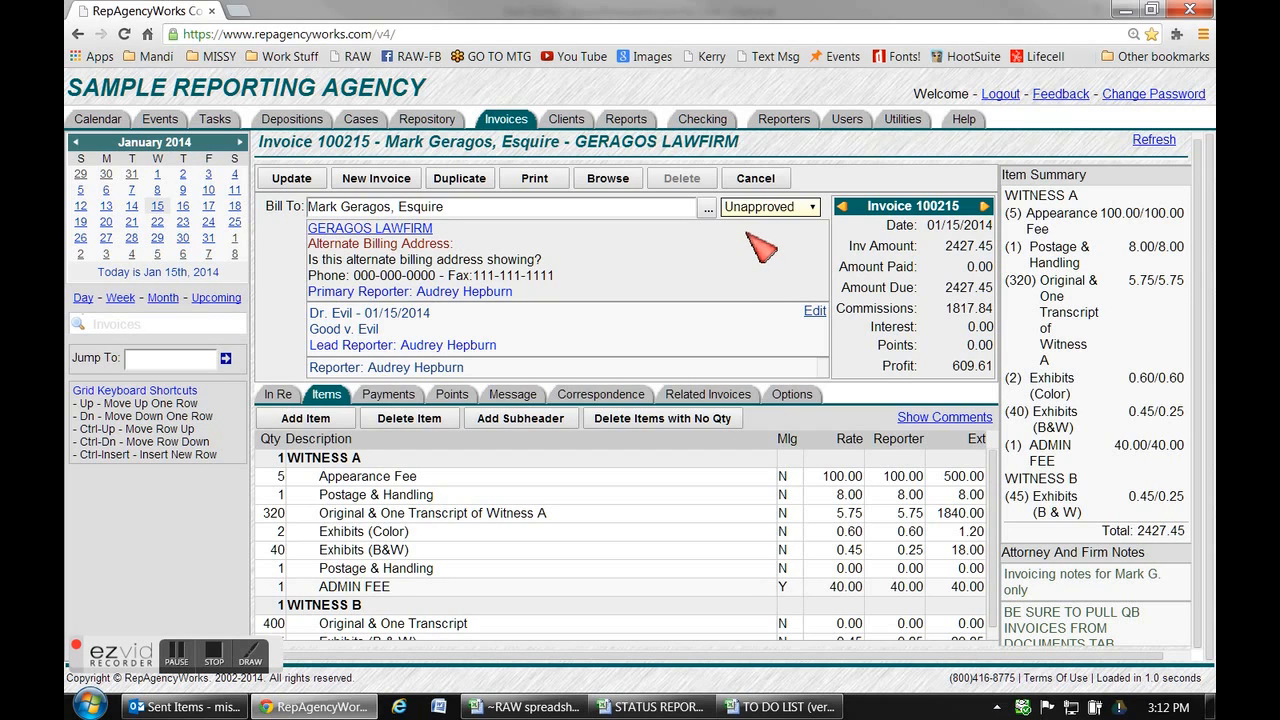
Set invoice 100215's status to Approved from the dropdown beside Bill To
left_click(805, 207)
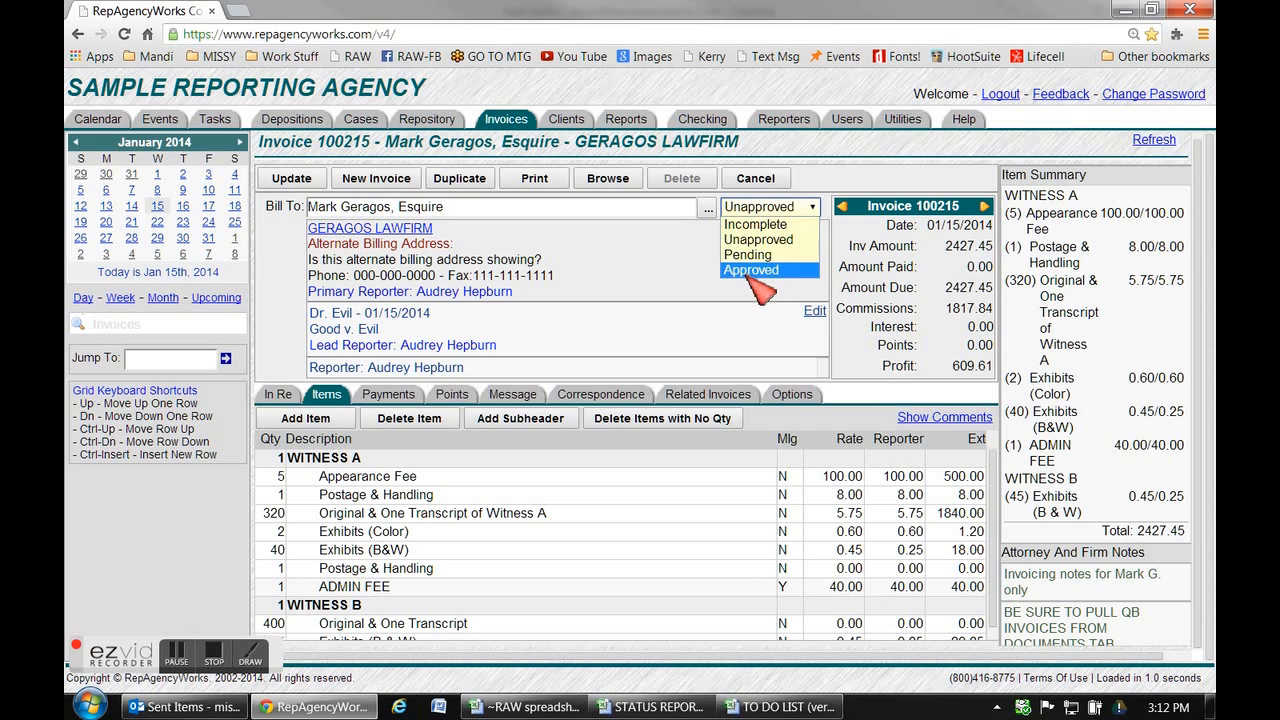
mouse_move(748, 255)
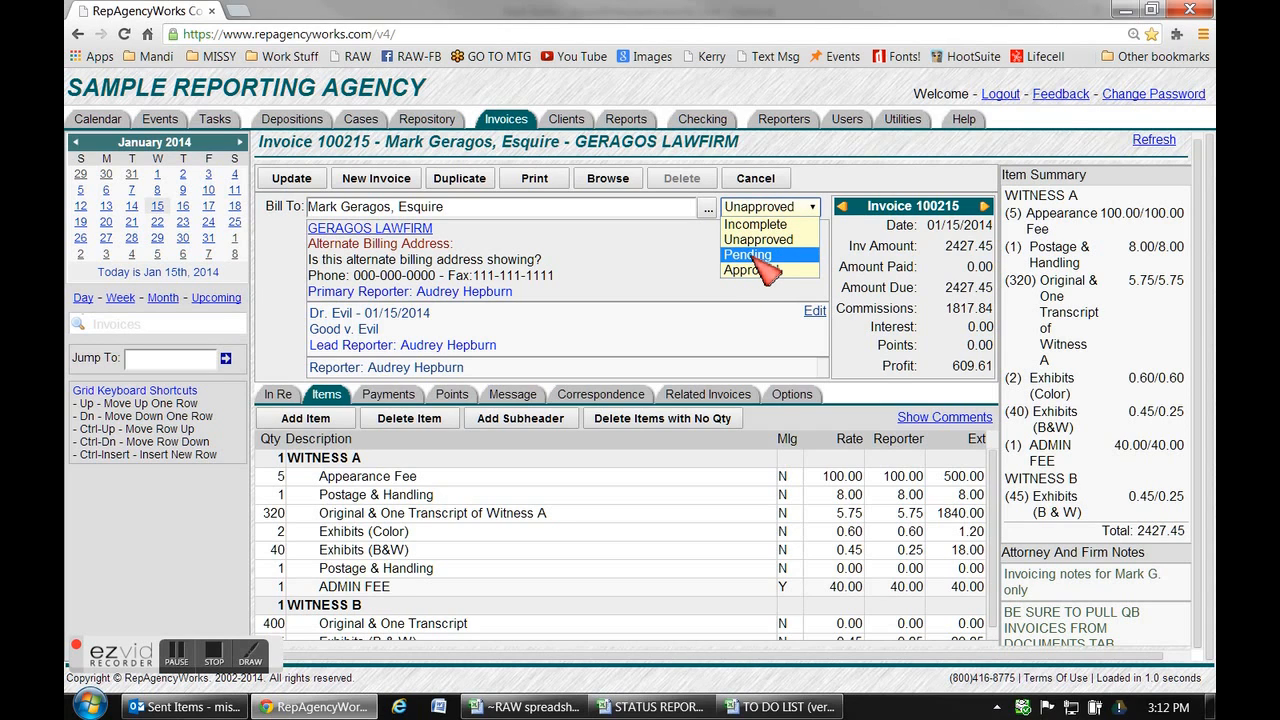
mouse_move(755, 224)
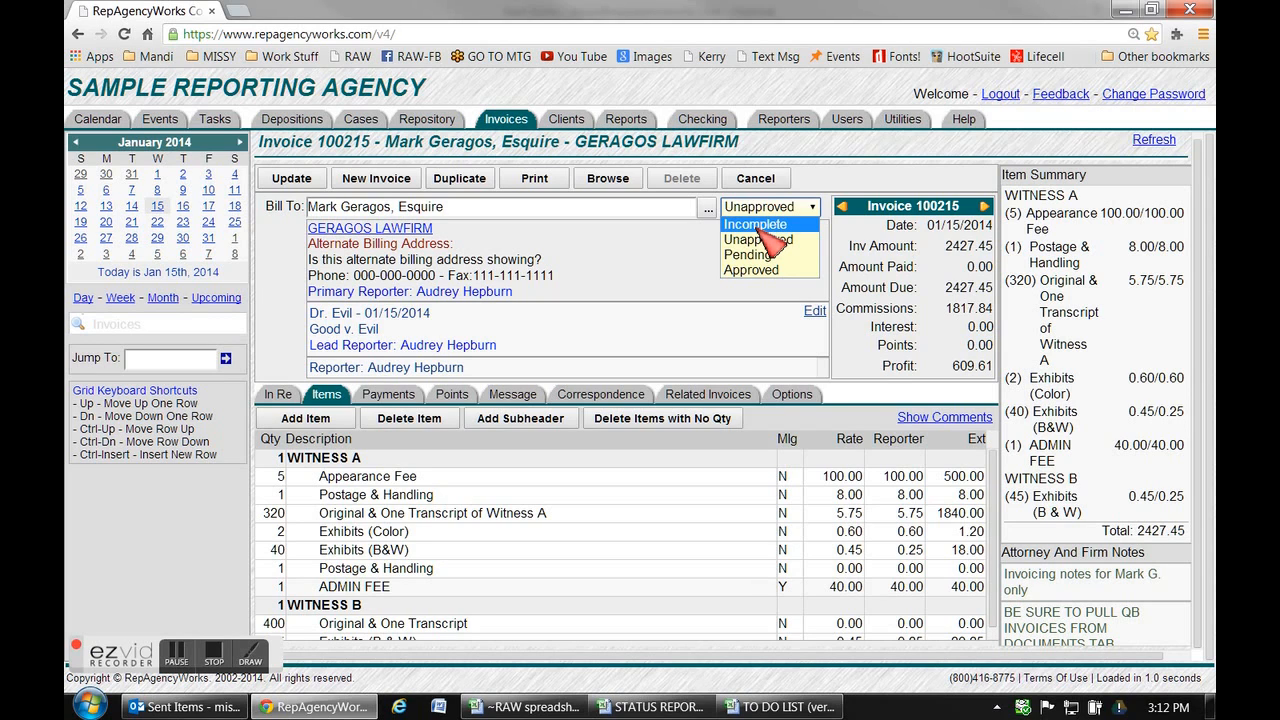
mouse_move(763, 239)
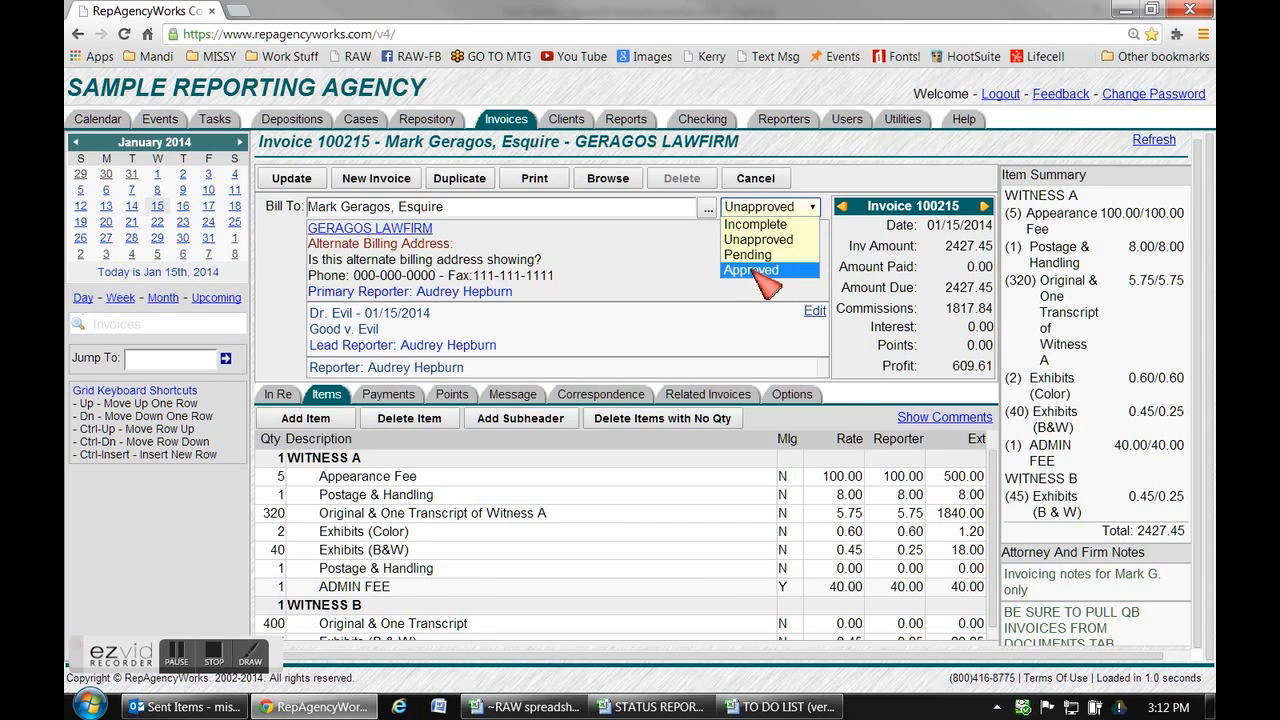
left_click(751, 270)
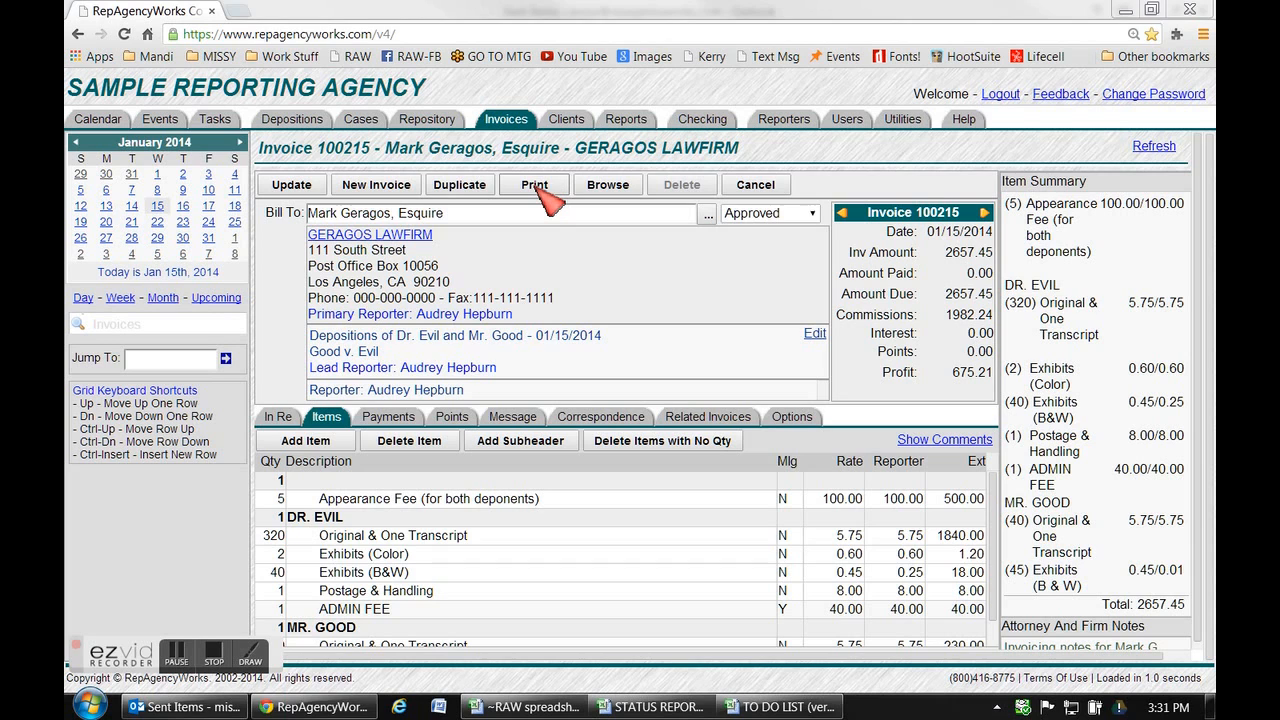
Preview invoice 100215 for printing and review its line items and $2,657.45 total
left_click(534, 184)
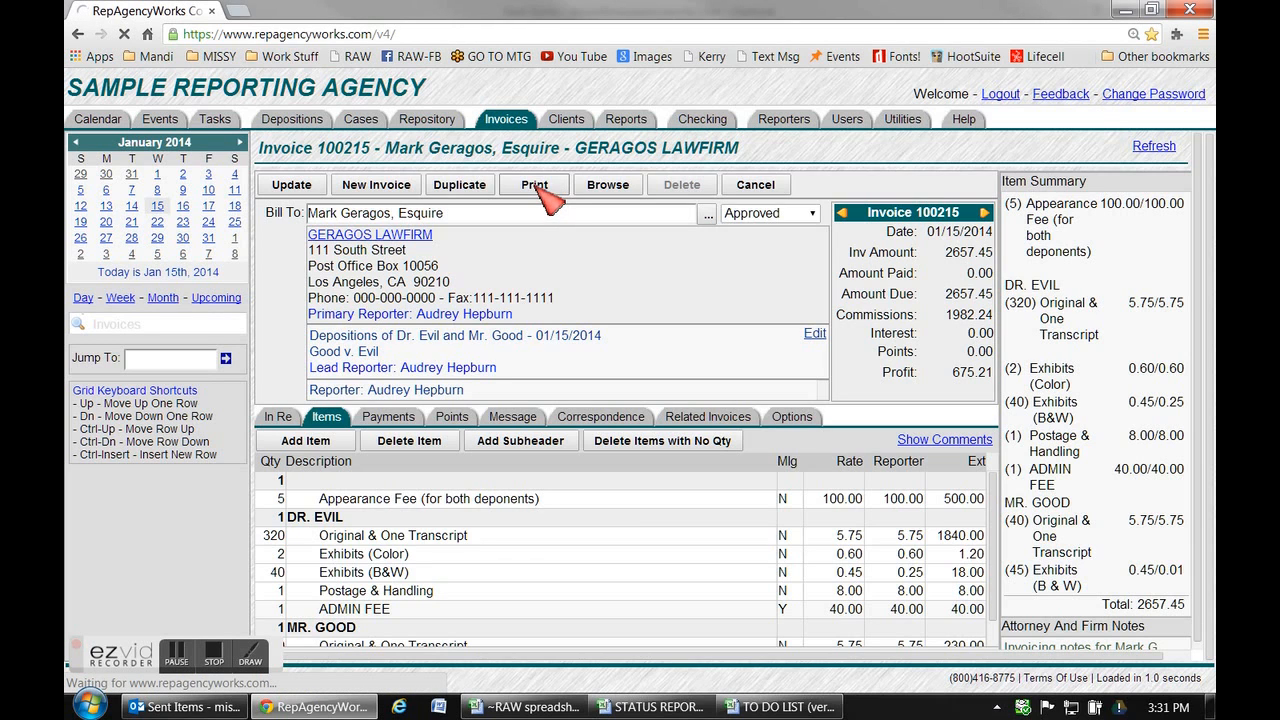
left_click(534, 184)
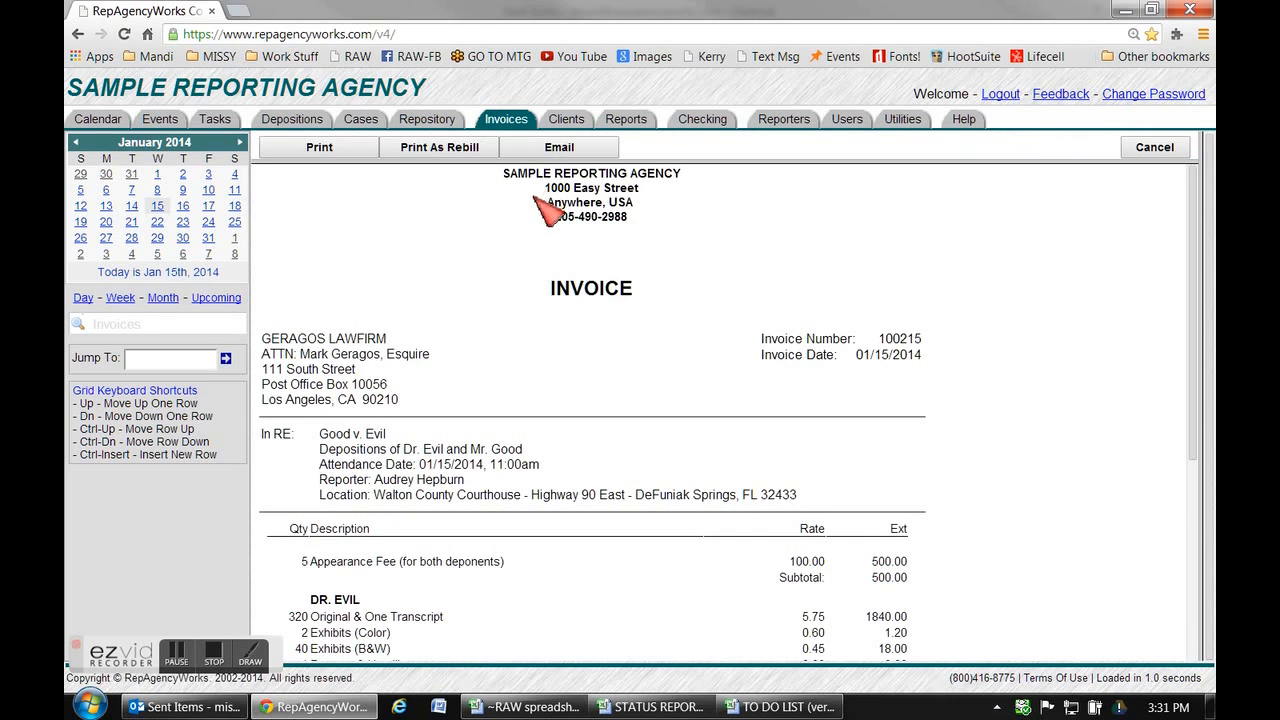
mouse_move(655, 290)
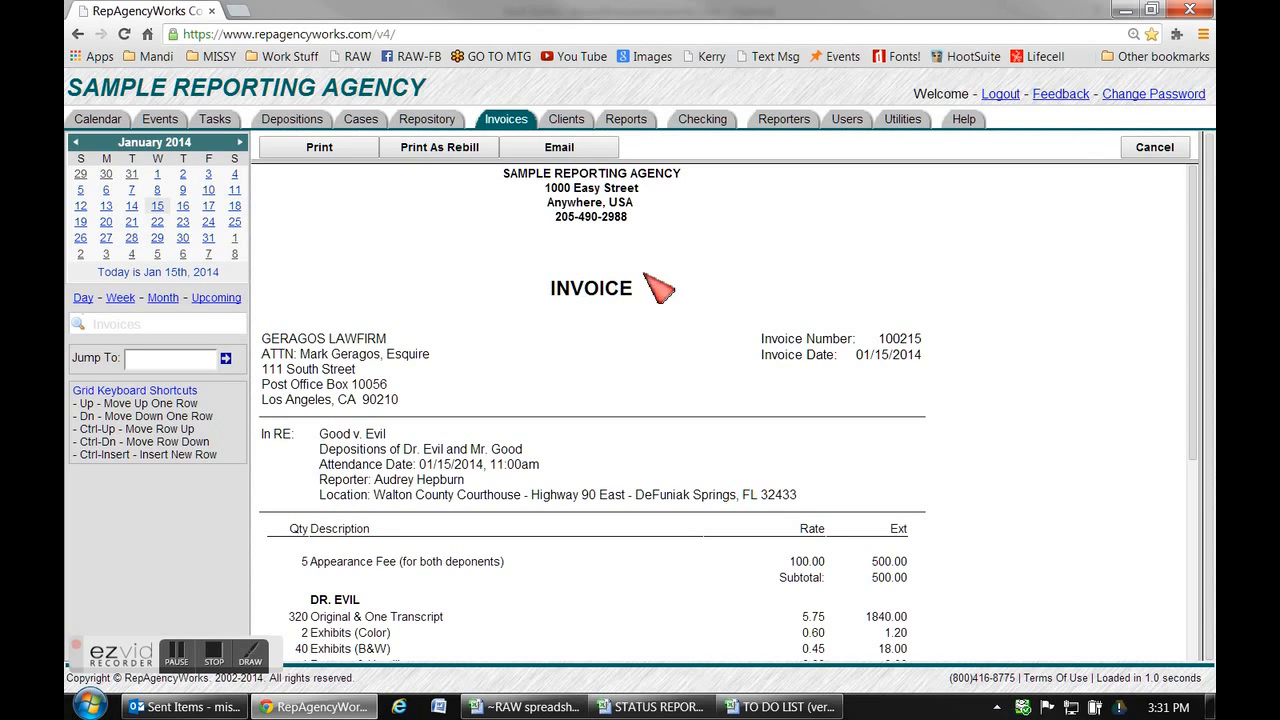
mouse_move(565, 380)
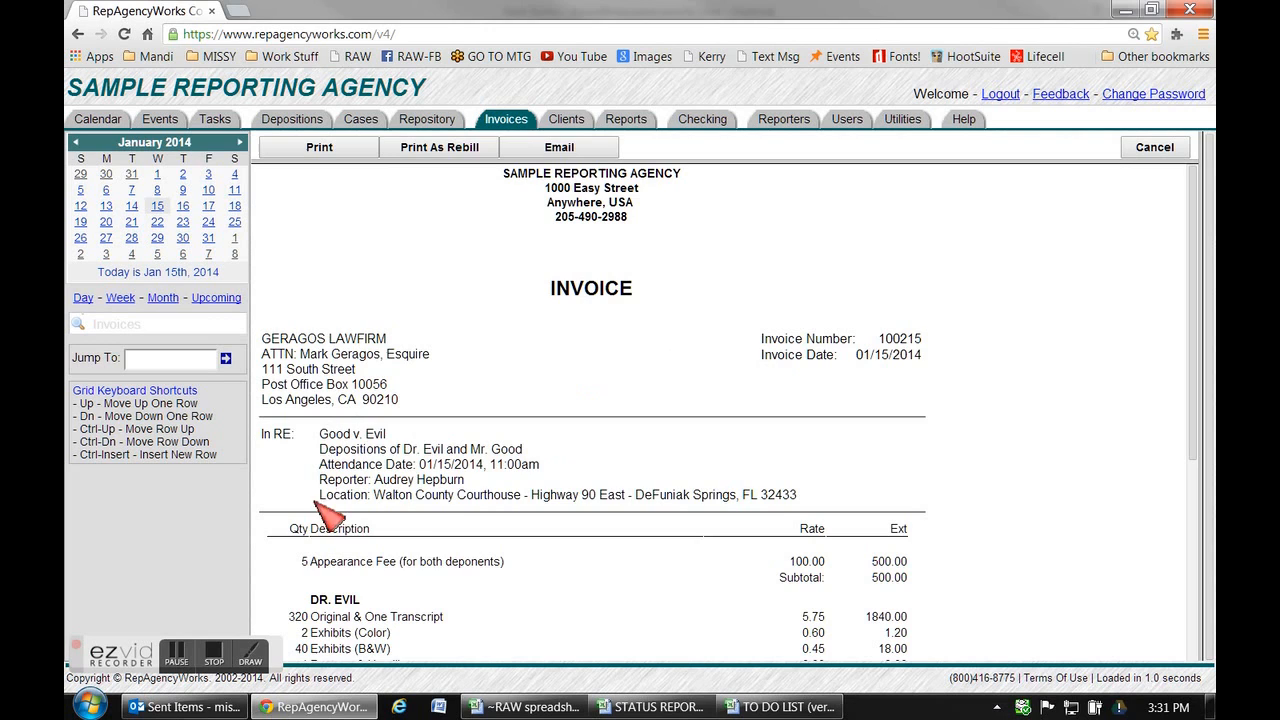
mouse_move(1038, 458)
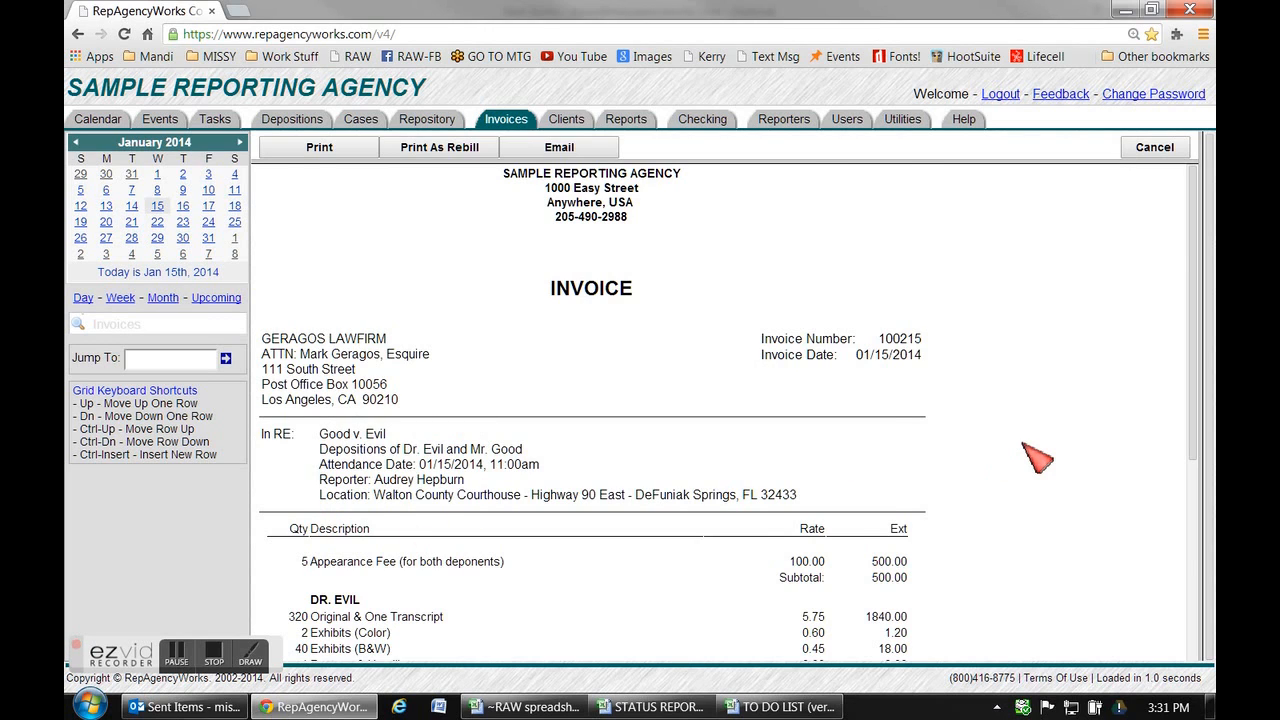
scroll("down", 3)
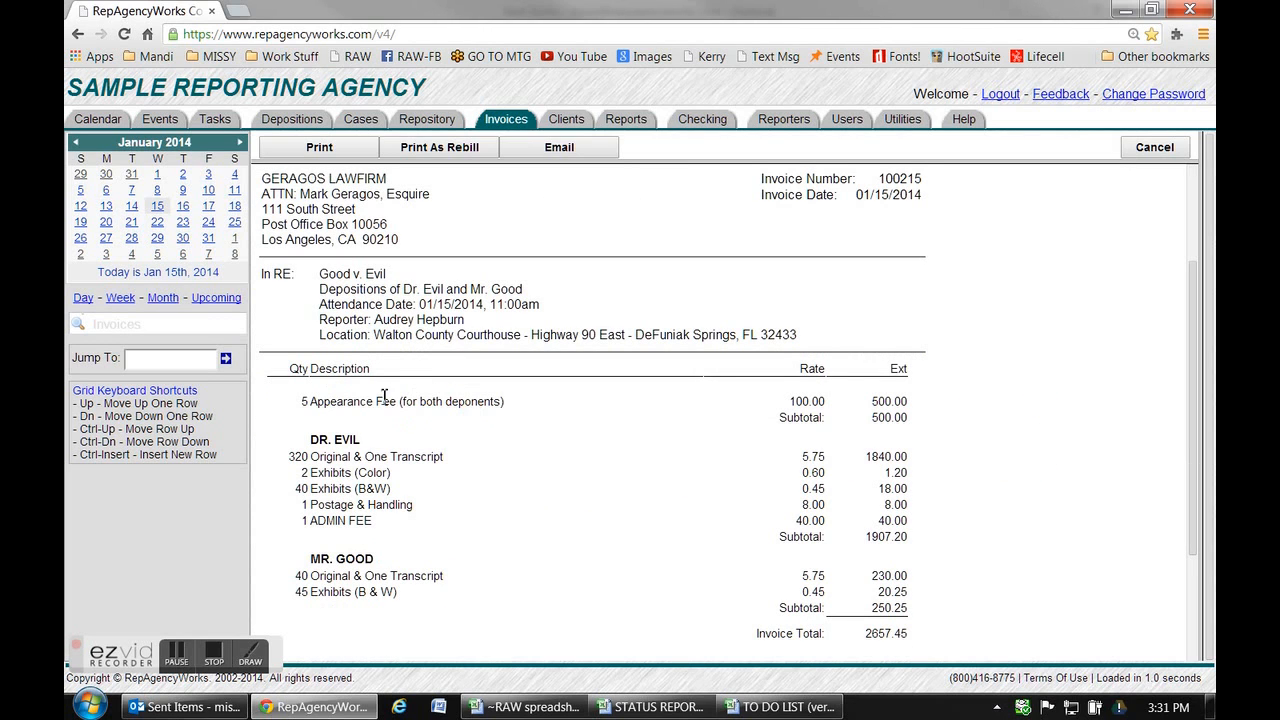
mouse_move(340, 500)
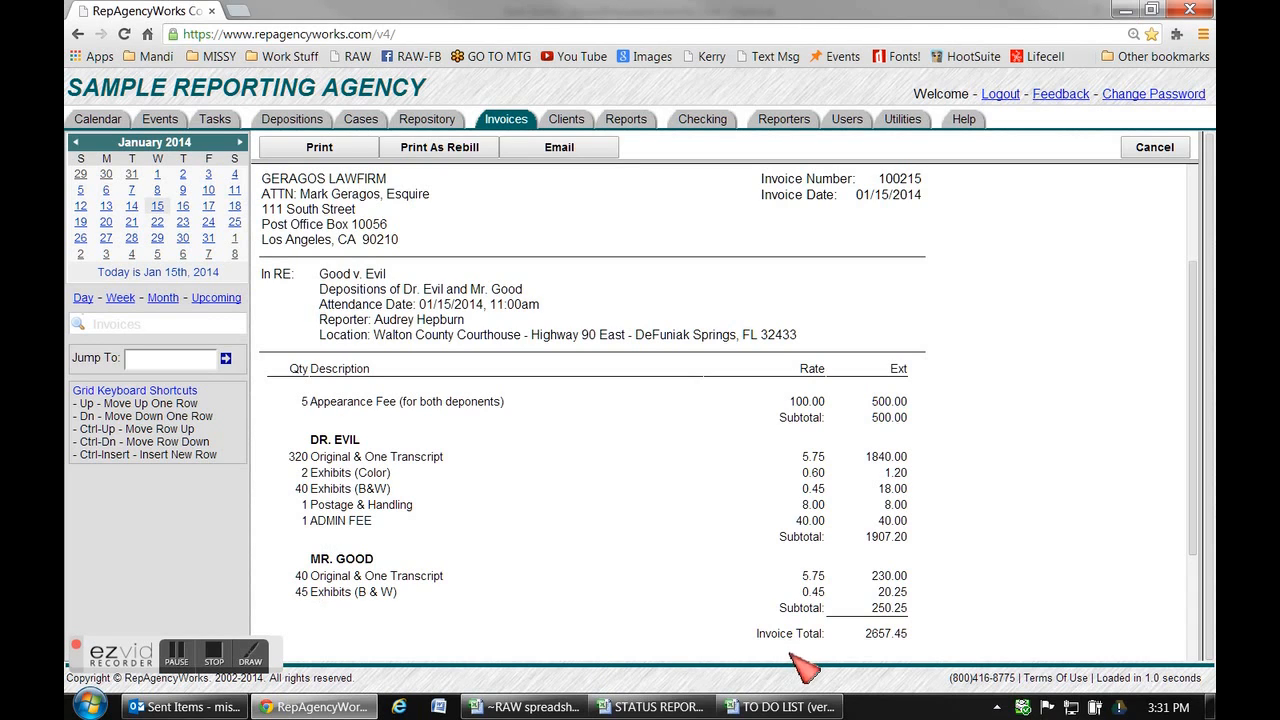
mouse_move(970, 542)
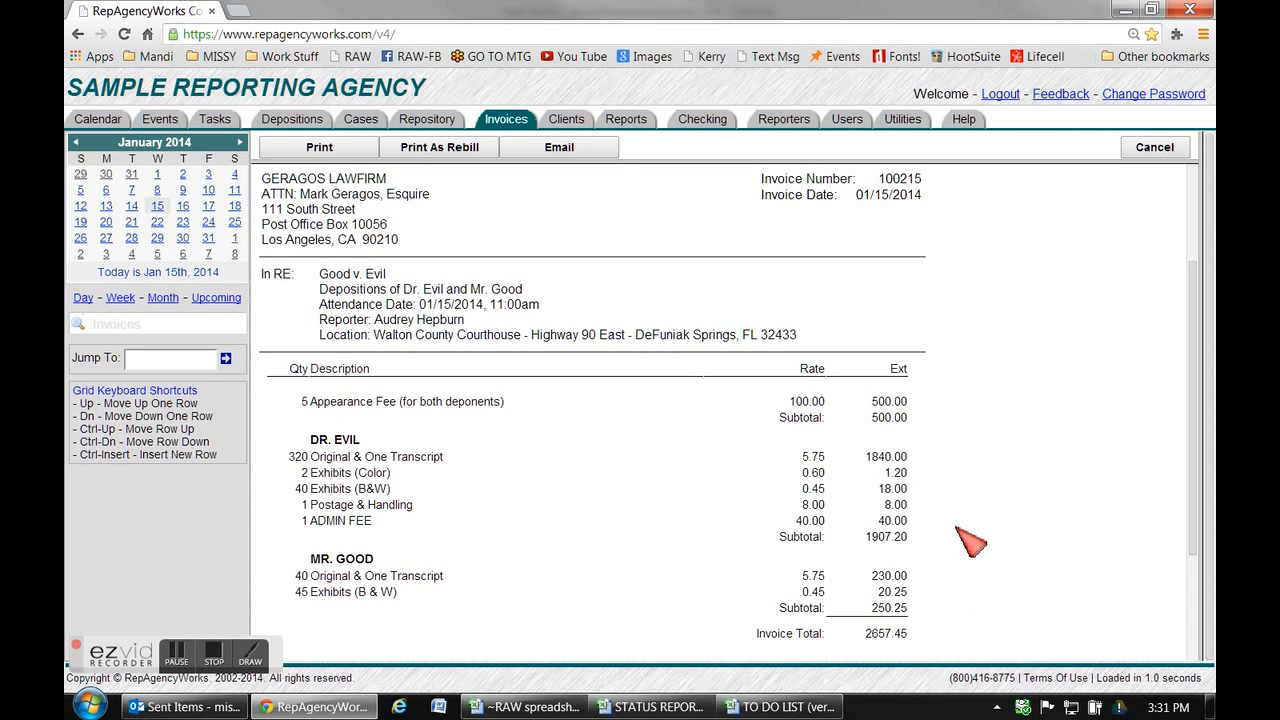
mouse_move(975, 530)
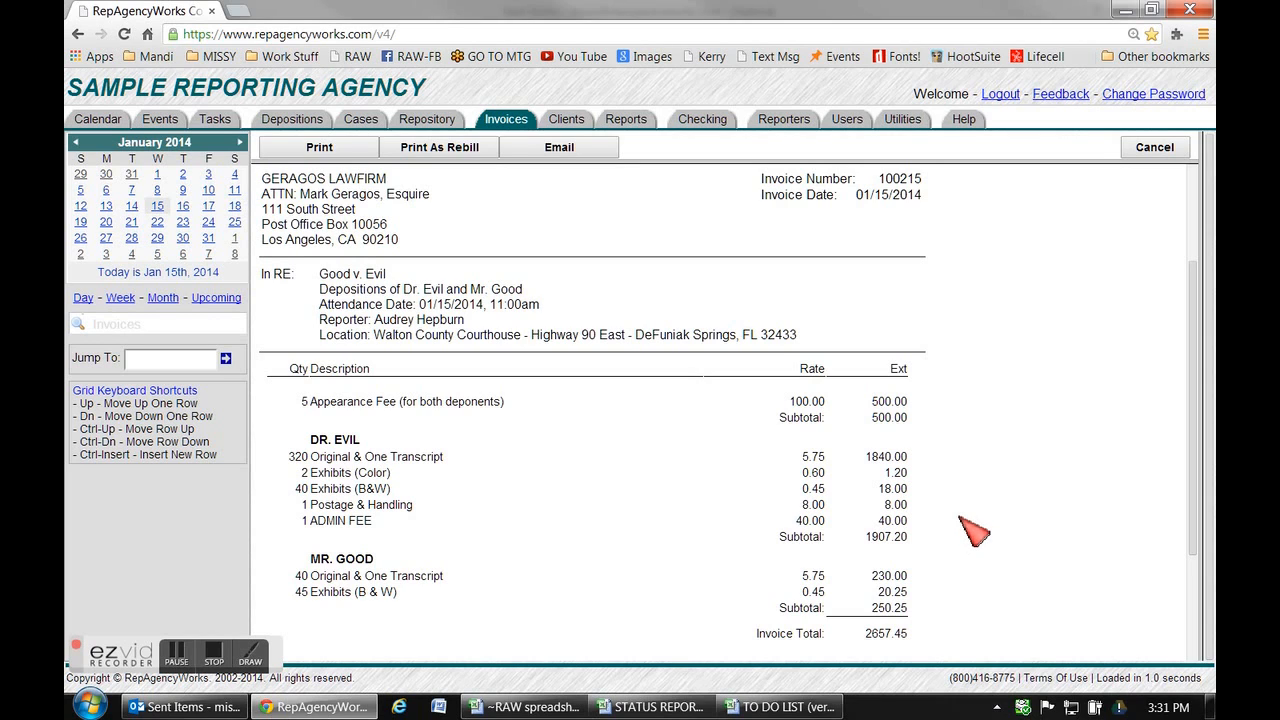
mouse_move(773, 415)
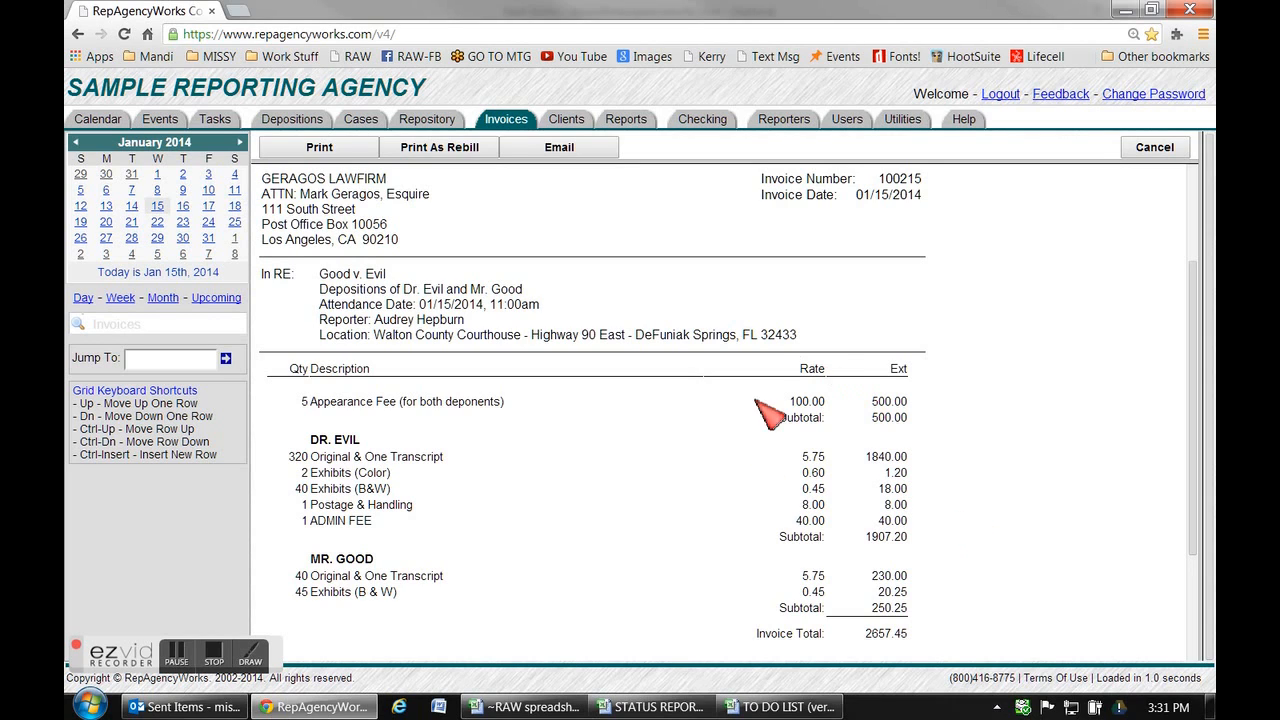
mouse_move(295, 460)
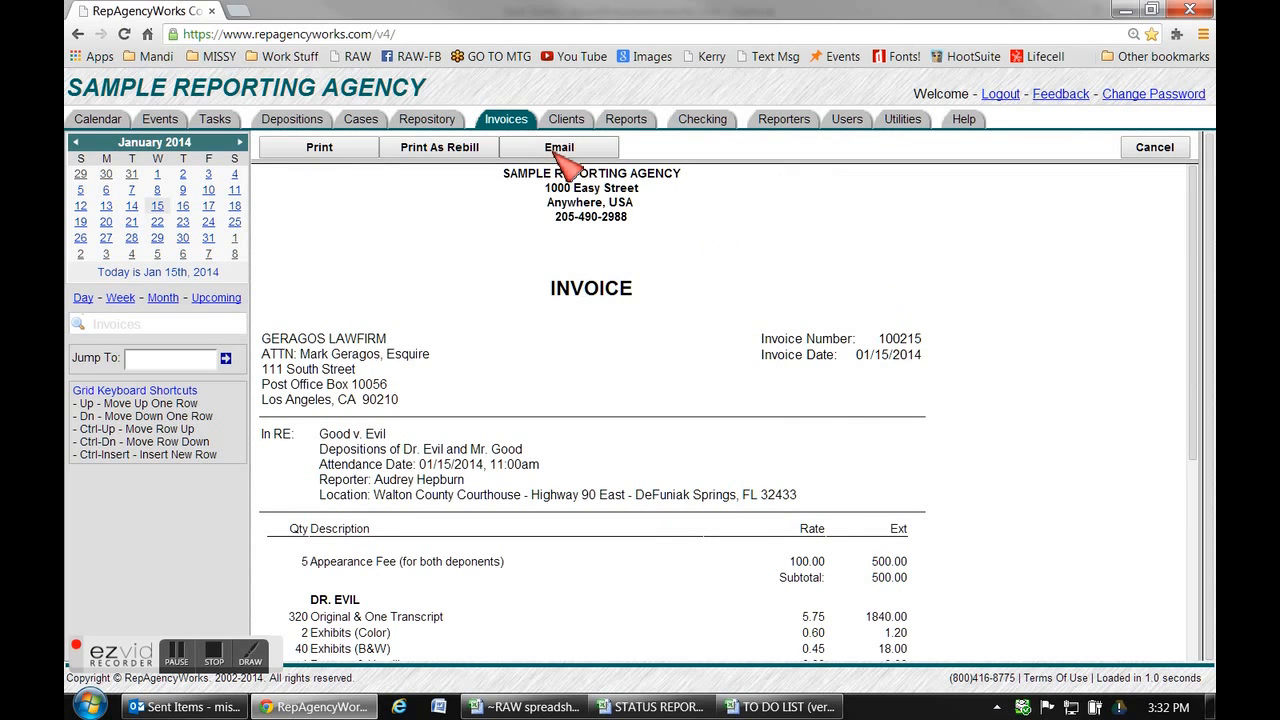
left_click(559, 147)
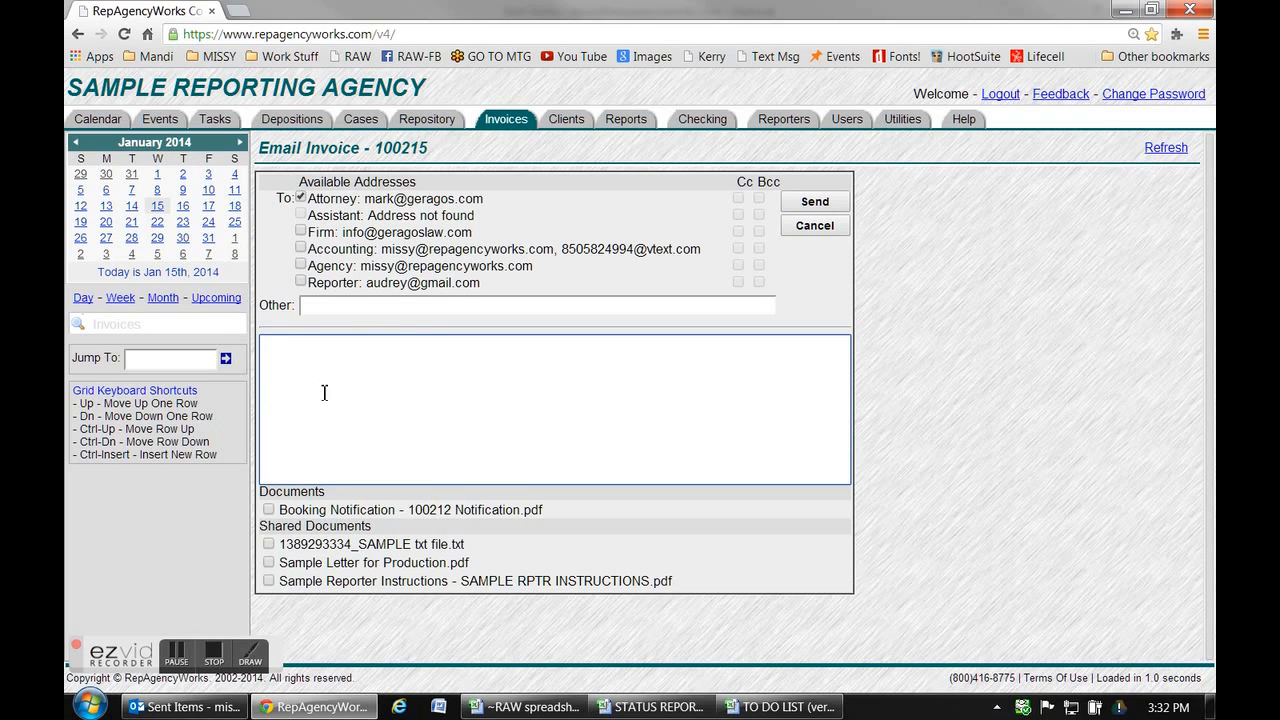
mouse_move(314, 503)
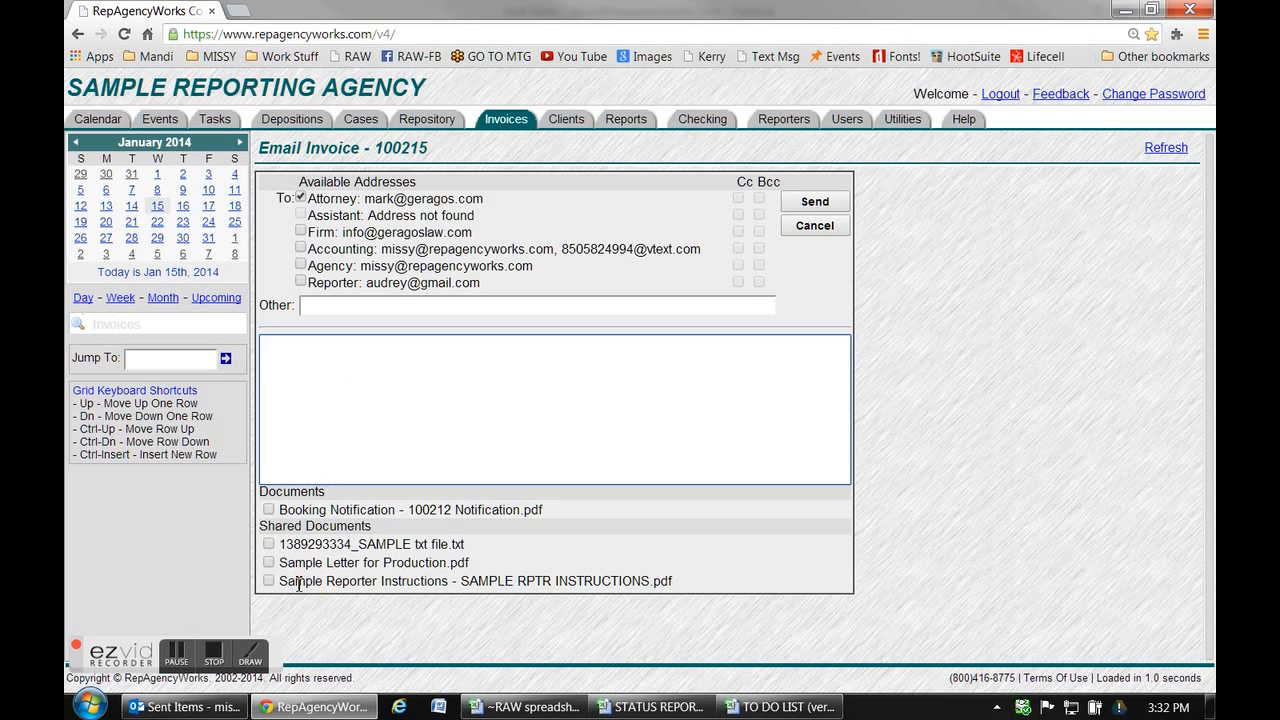
left_click(268, 509)
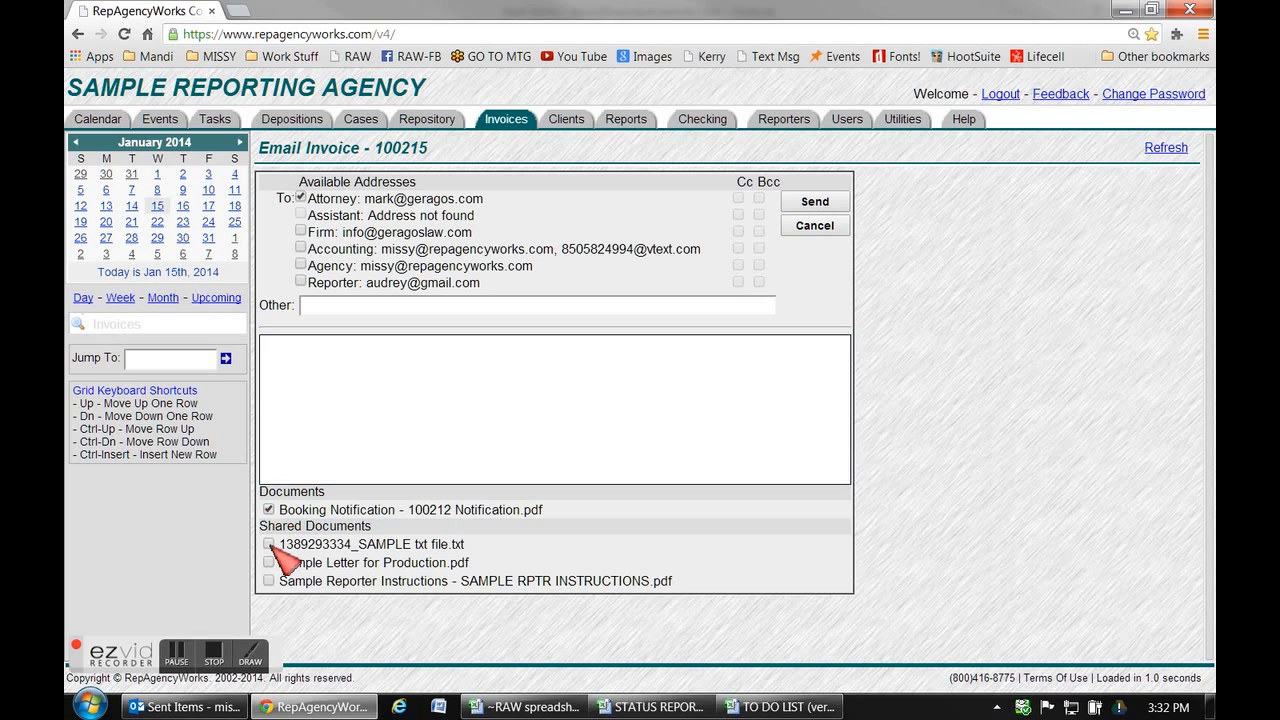
left_click(268, 544)
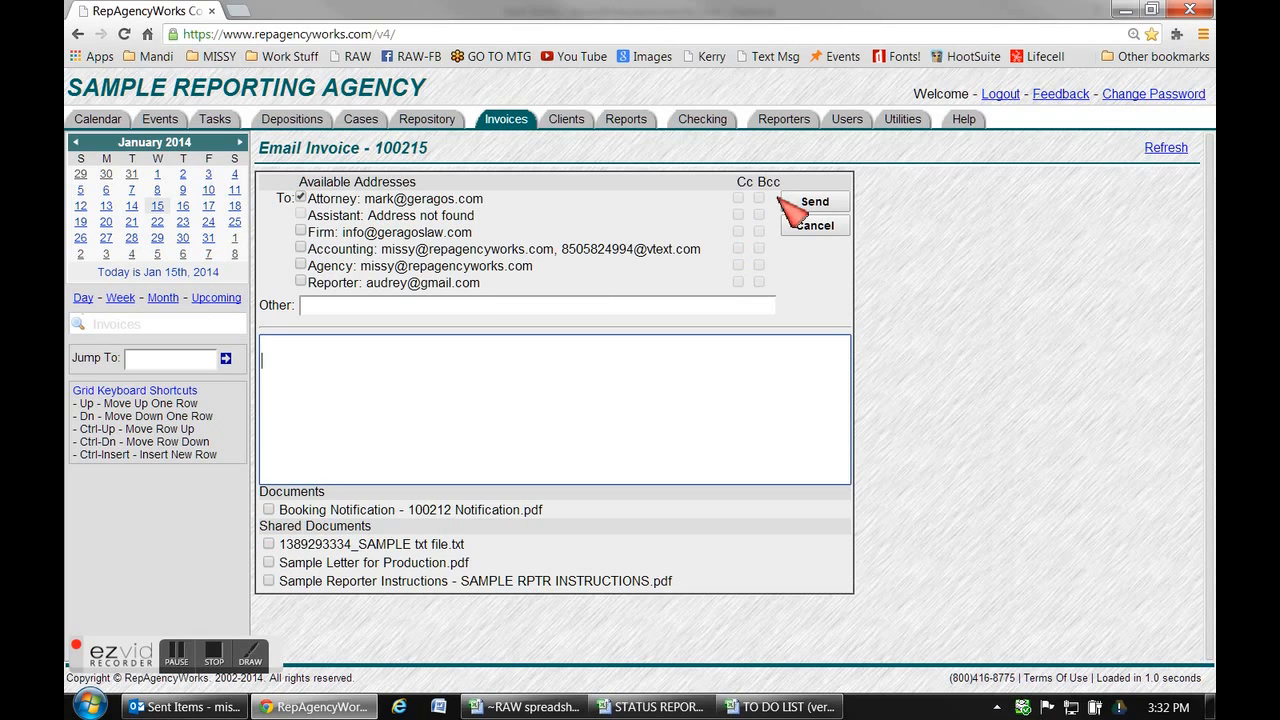
mouse_move(817, 235)
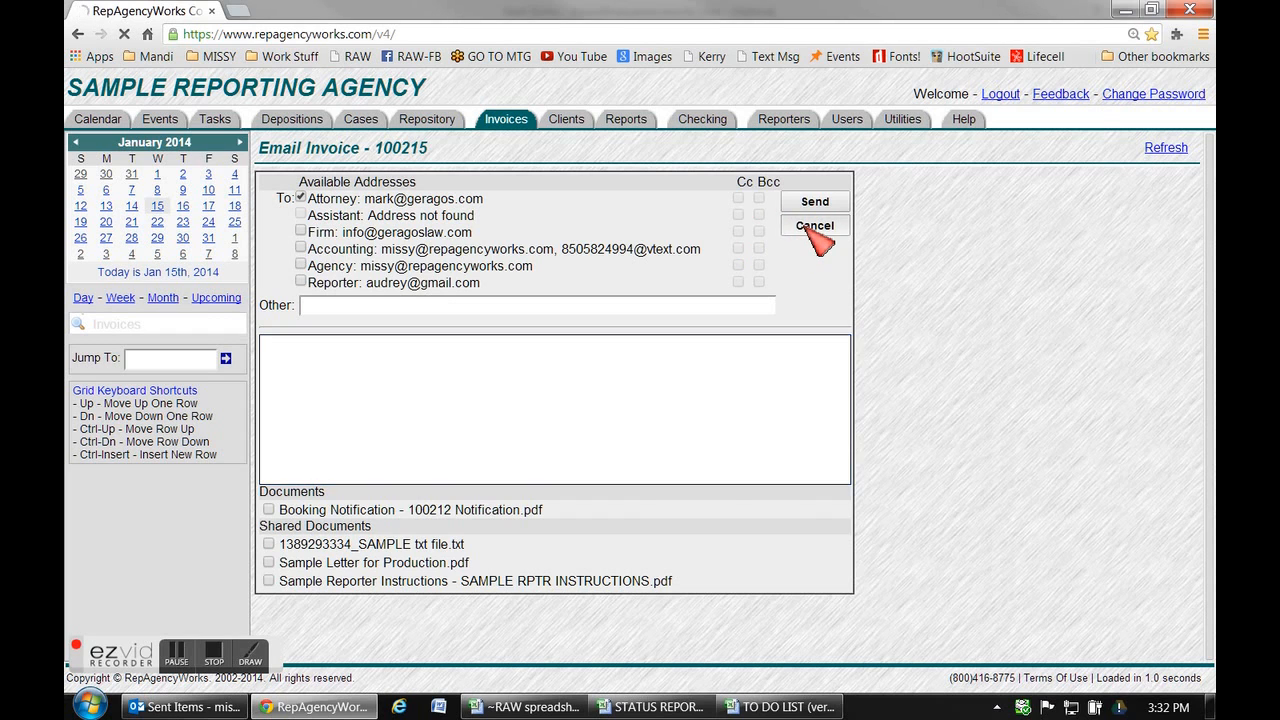
left_click(814, 225)
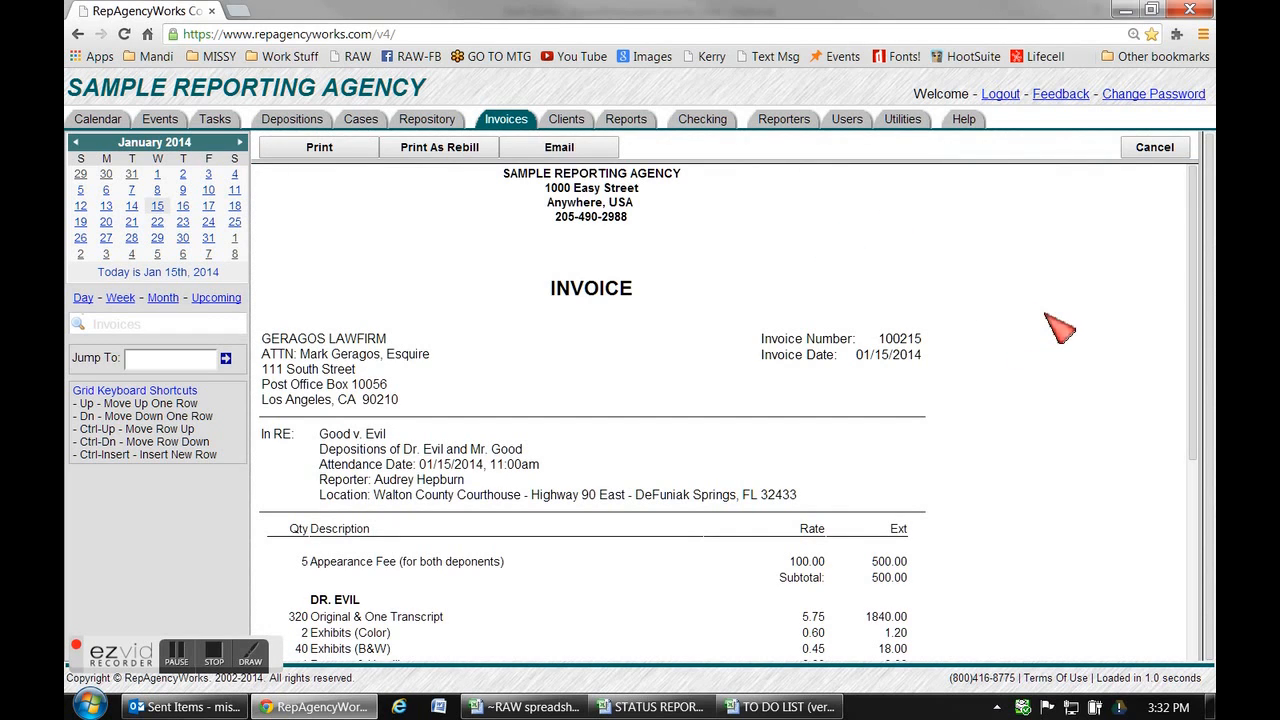
mouse_move(685, 550)
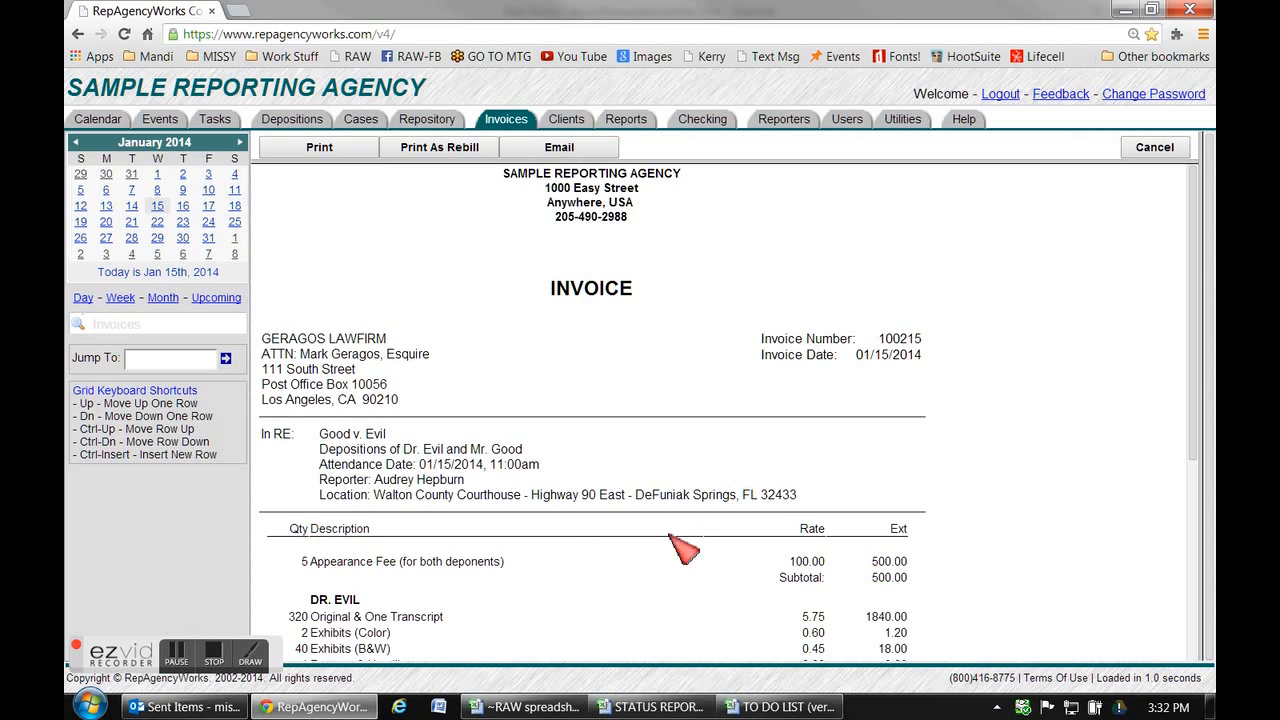
mouse_move(1168, 180)
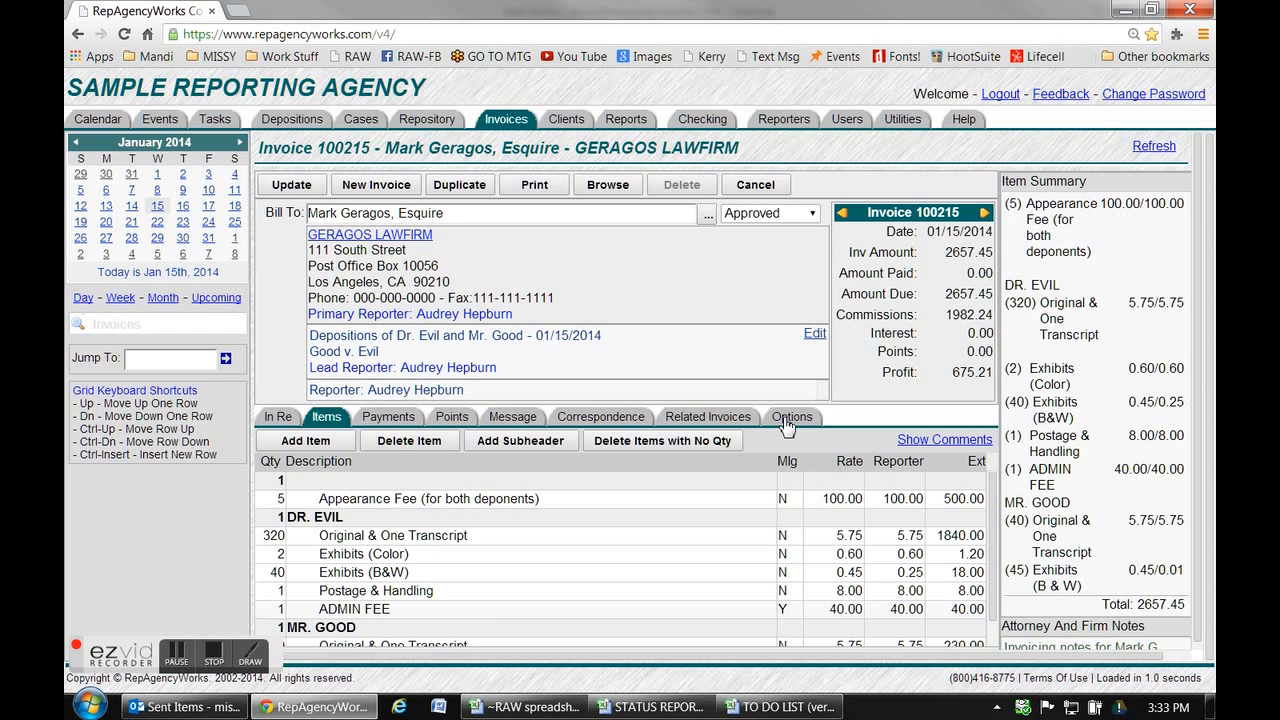
Show the Printing Format Options under invoice 100215's Options tab
left_click(791, 416)
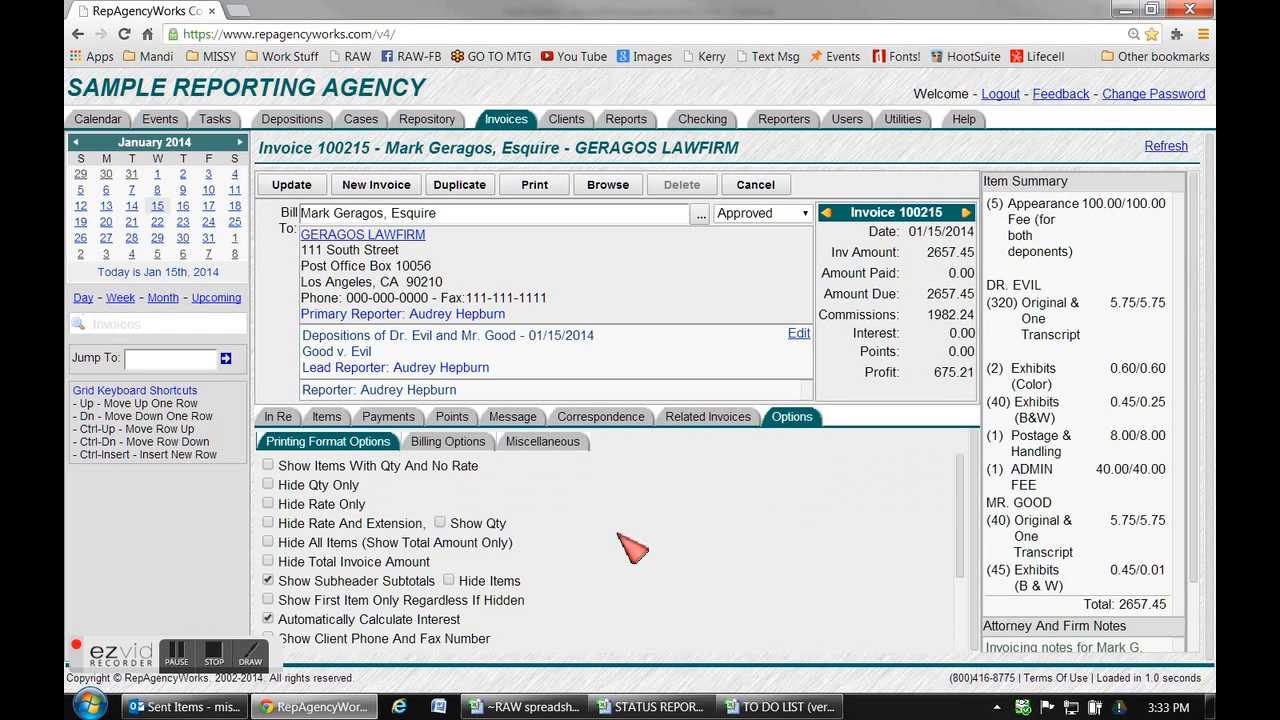
mouse_move(285, 500)
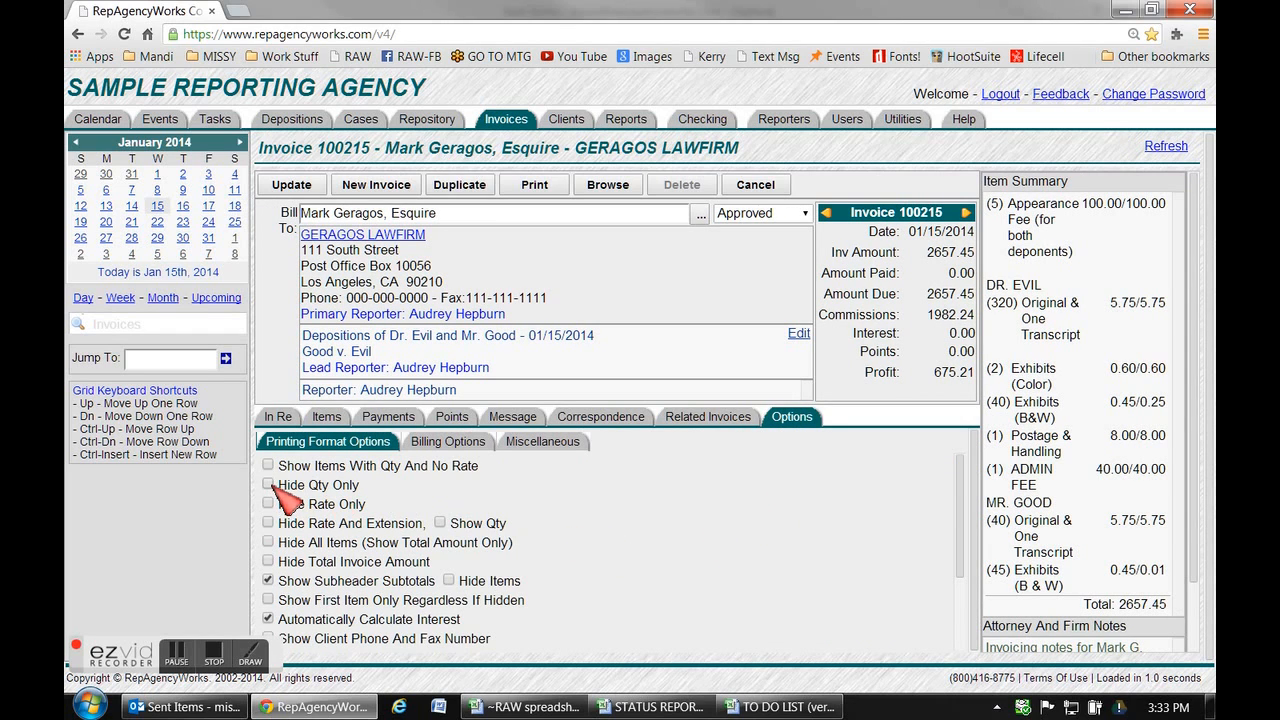
mouse_move(285, 542)
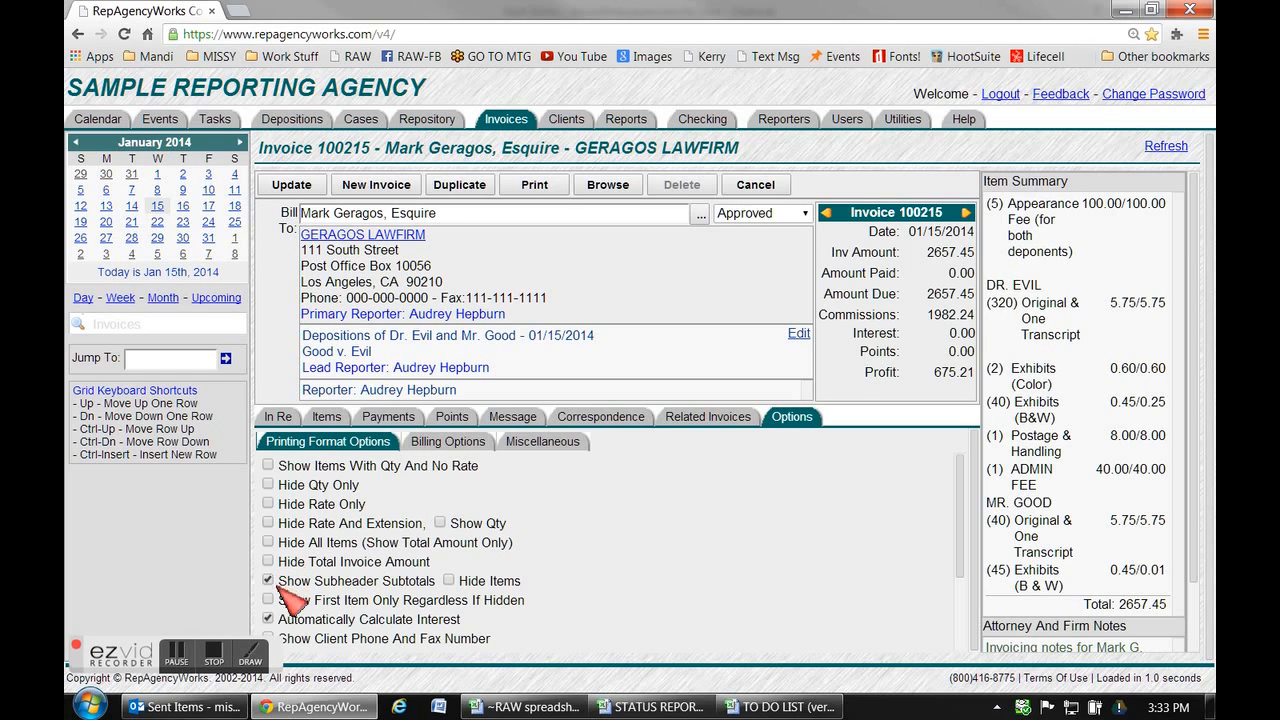
mouse_move(785, 557)
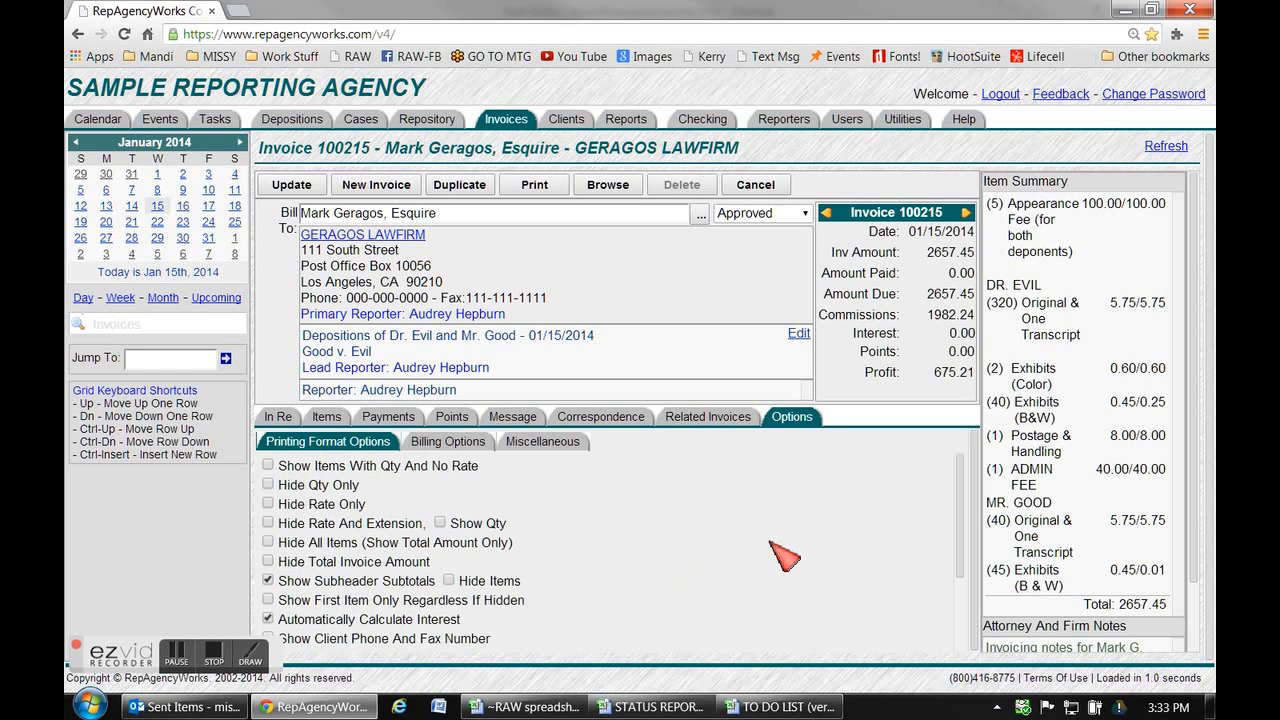
mouse_move(447, 447)
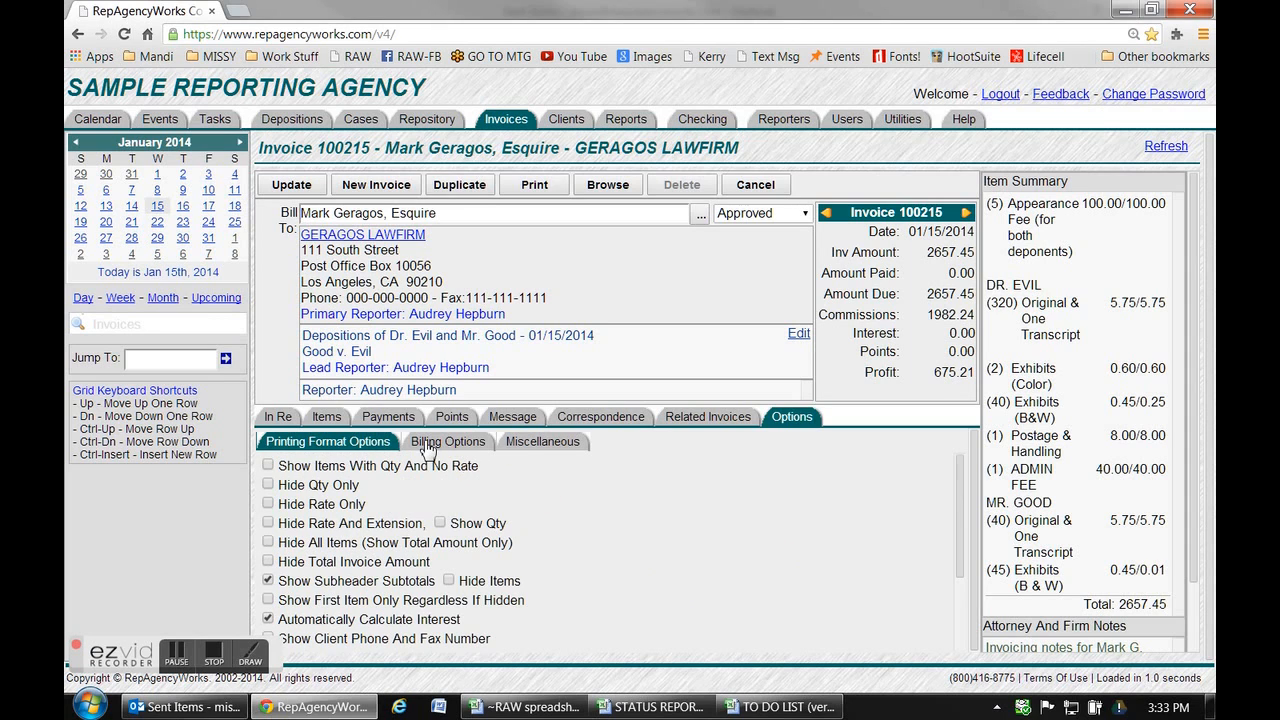
Bill invoice 100215 to 'Example of Alternate Billing Address for Atty' and open the Geragos Lawfirm record
left_click(447, 441)
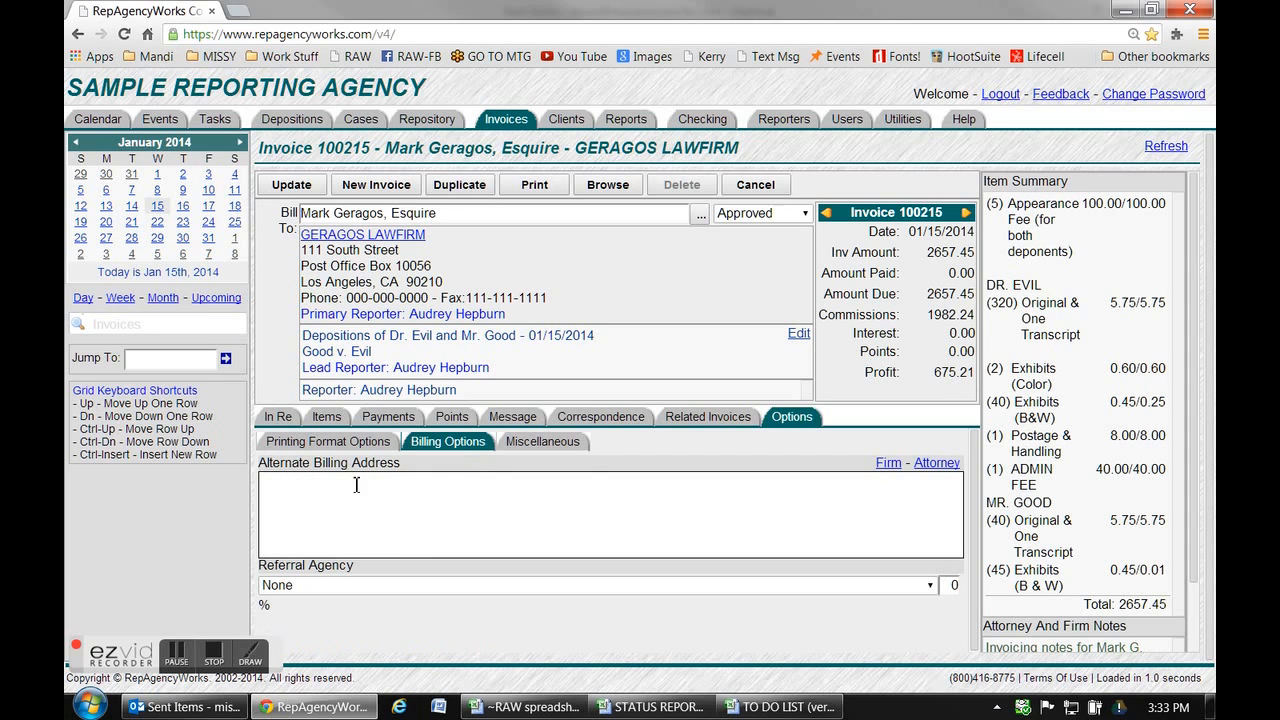
type("Example of Alternate Billing Address for Atty:")
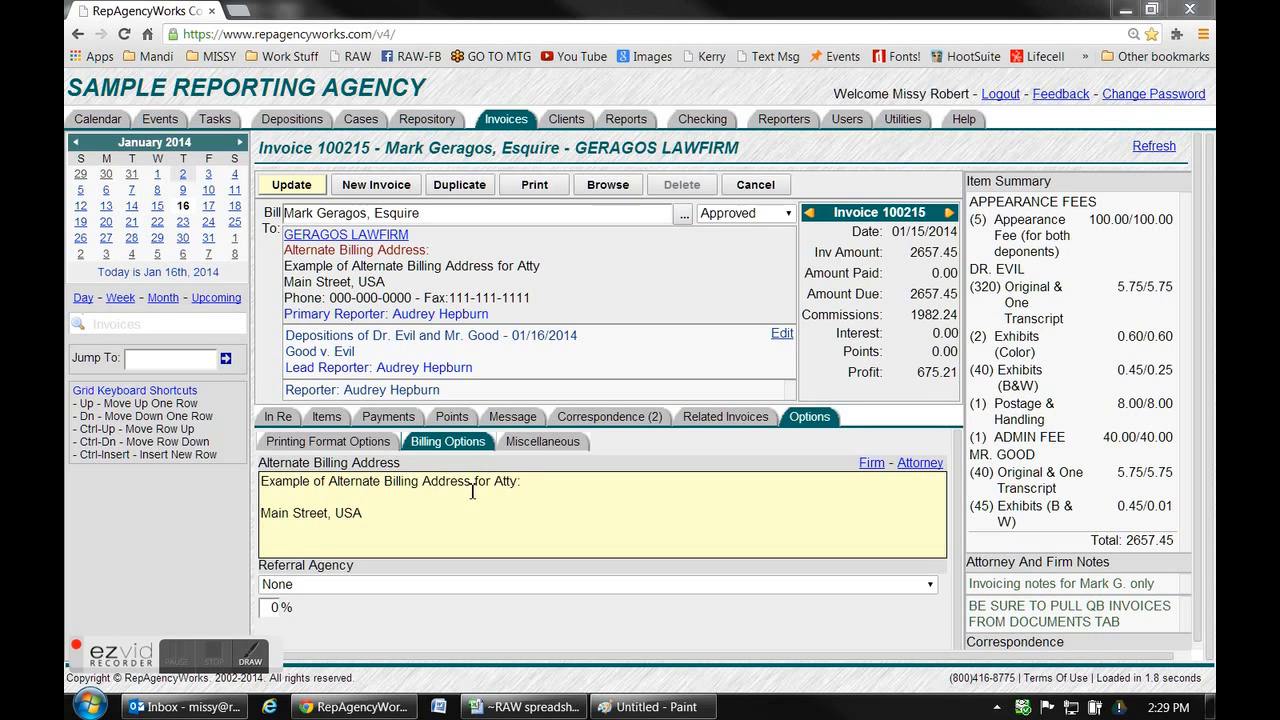
mouse_move(919, 462)
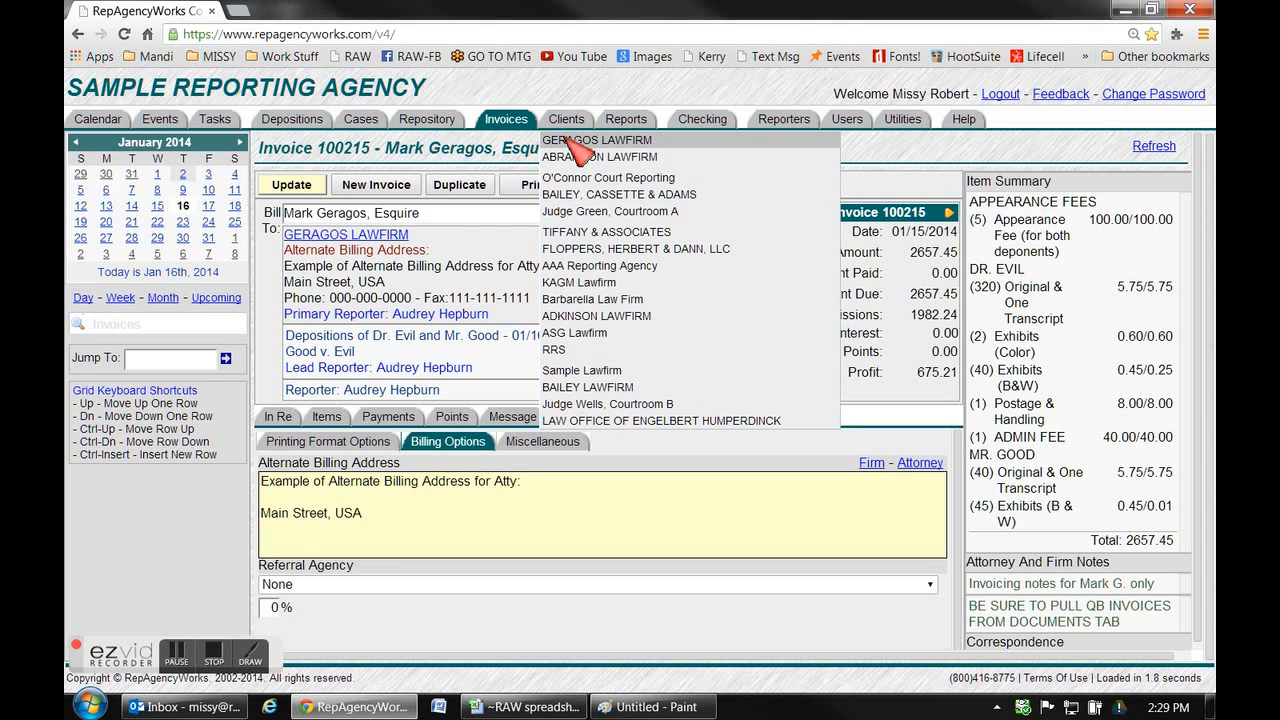
left_click(597, 140)
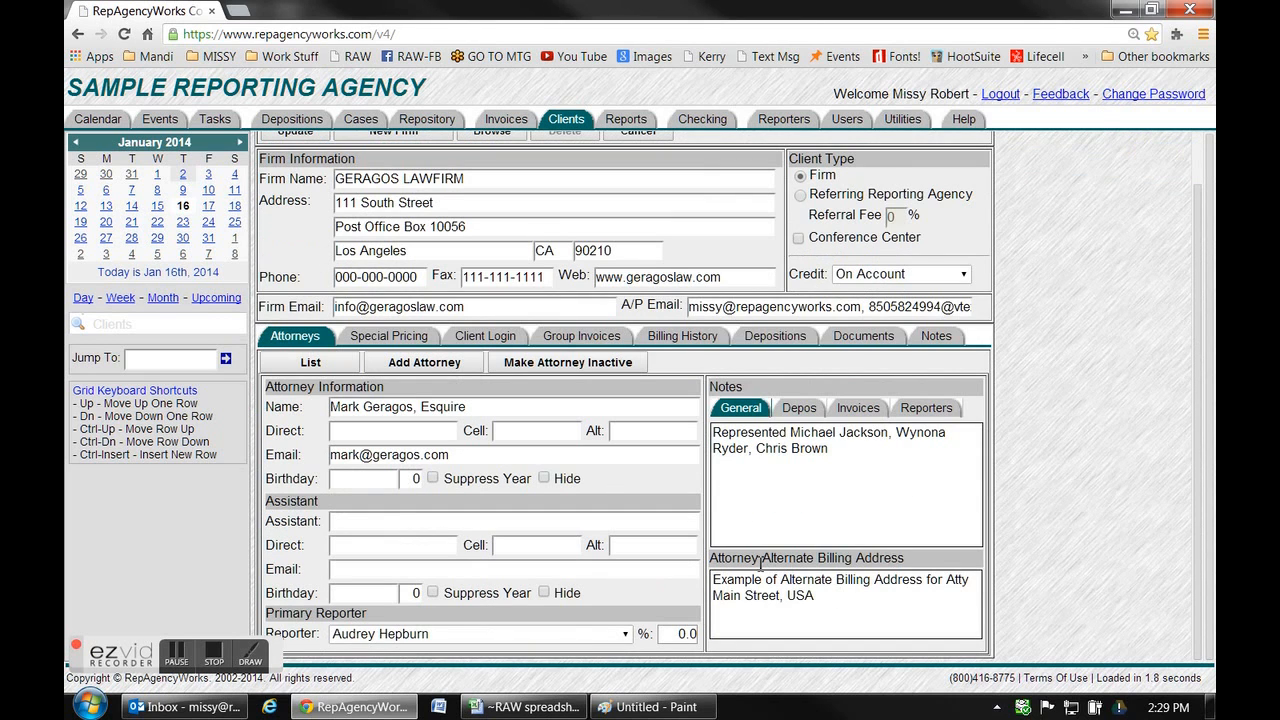
left_click(781, 630)
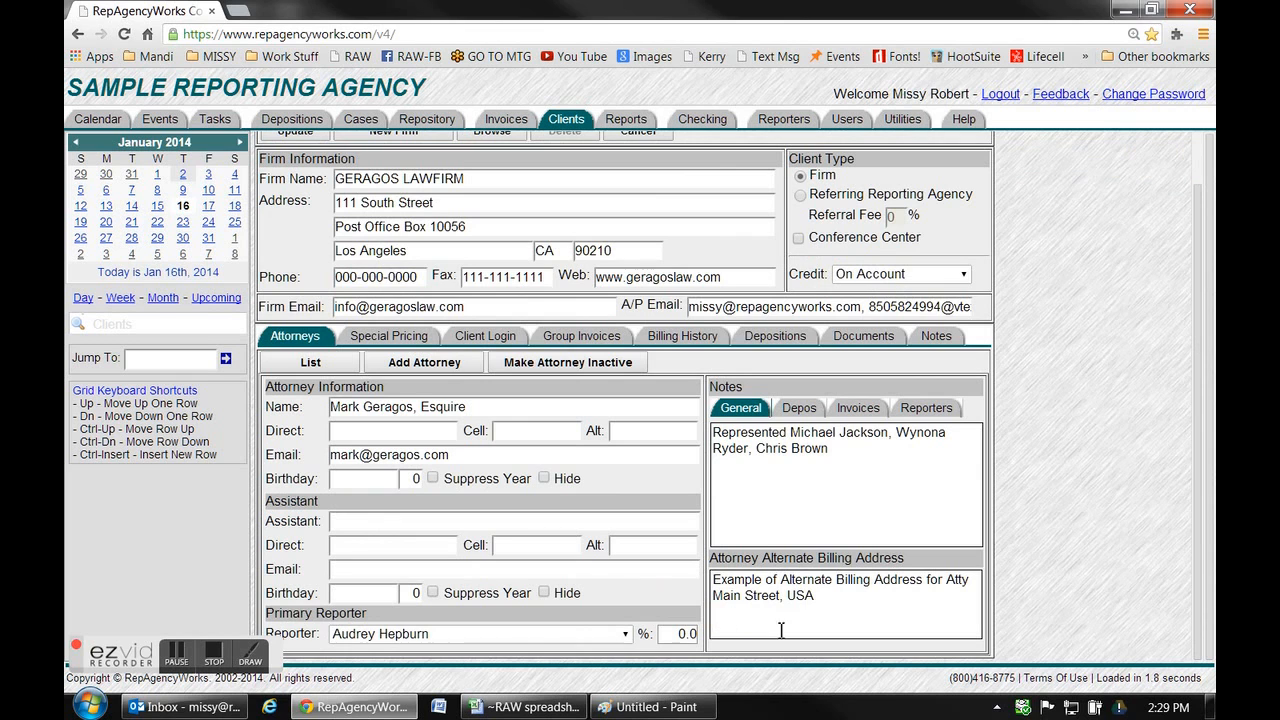
left_click(505, 119)
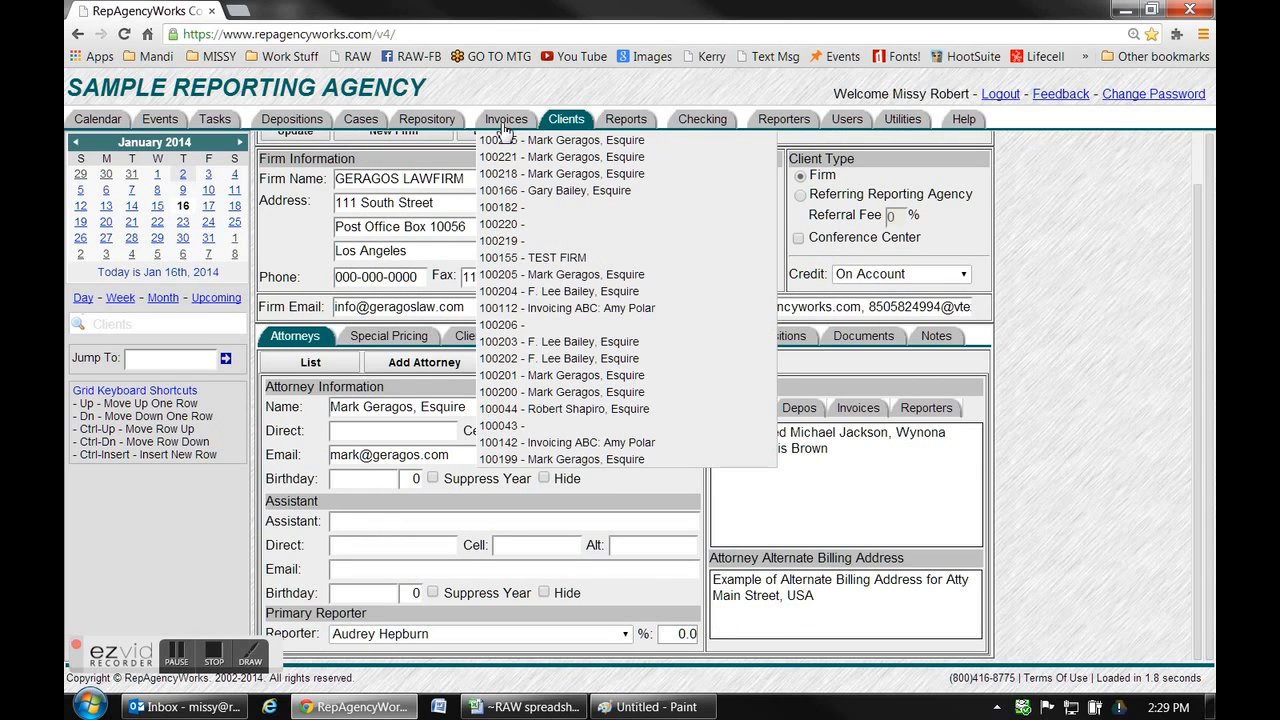
left_click(506, 119)
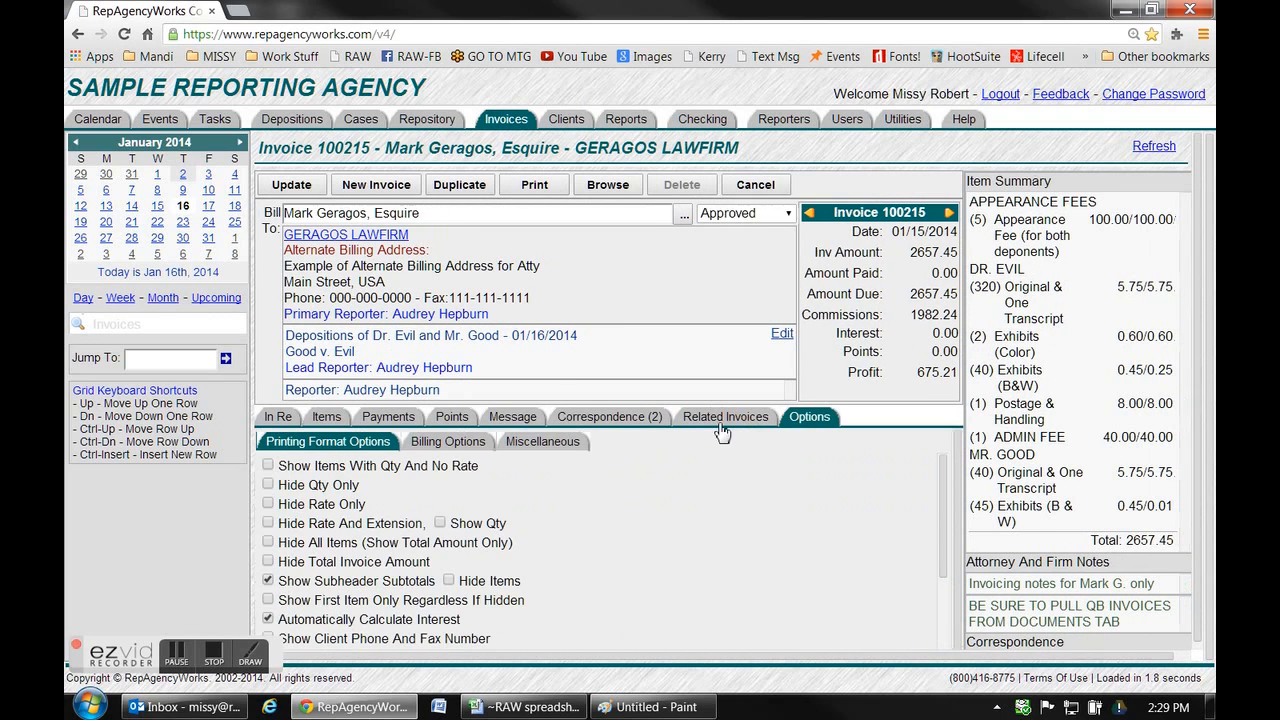
Review the Invoice Emailed correspondence details, then list invoice 100215's related Good v. Evil invoices
left_click(447, 441)
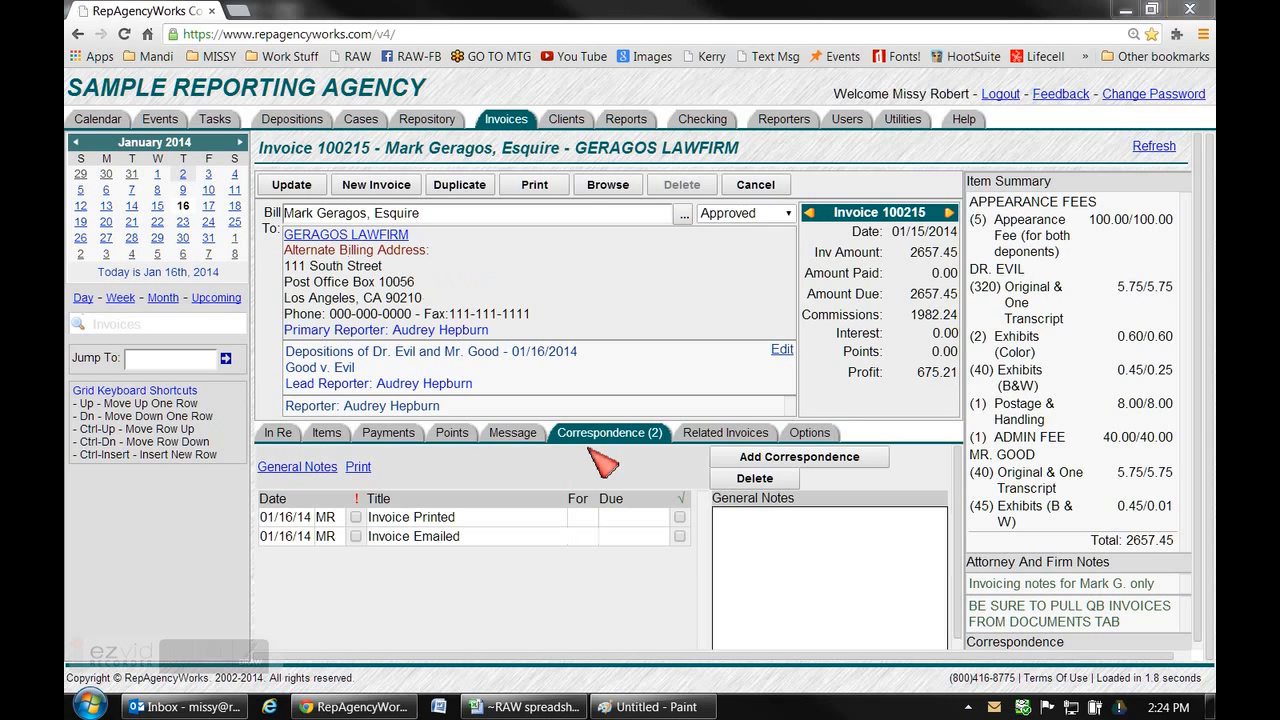
mouse_move(488, 513)
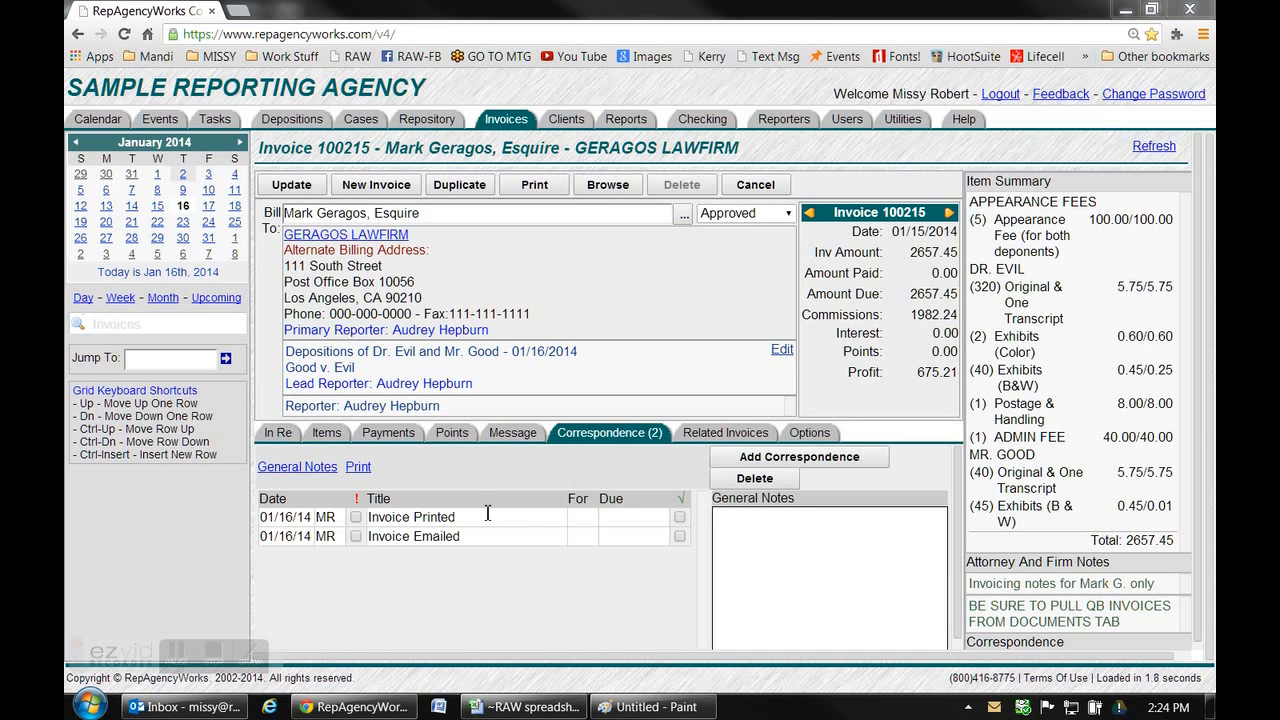
left_click(413, 536)
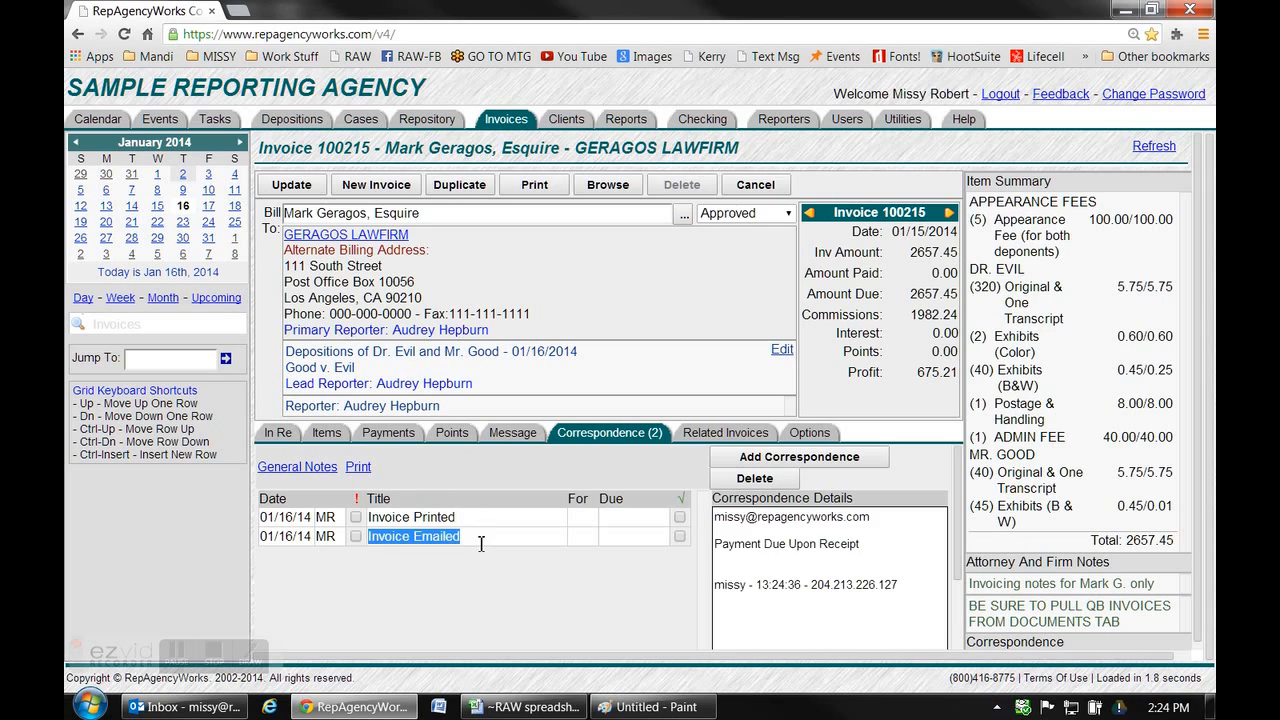
mouse_move(843, 493)
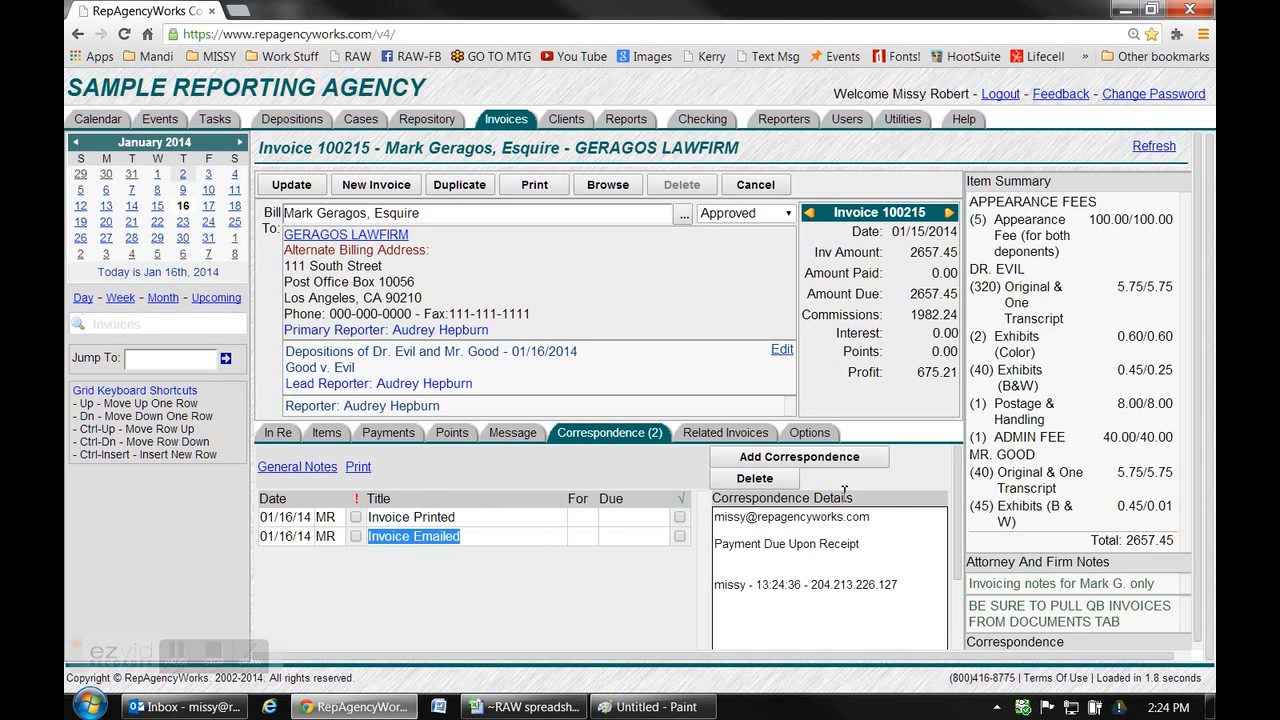
mouse_move(925, 583)
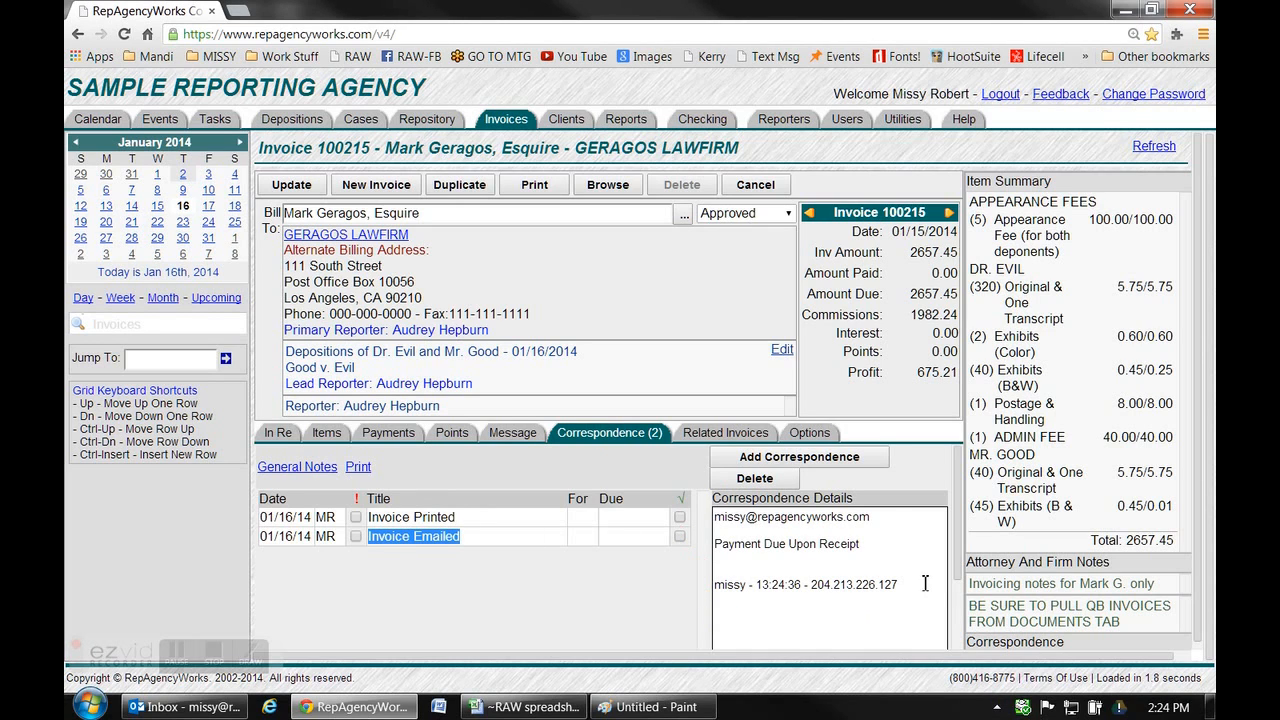
mouse_move(877, 558)
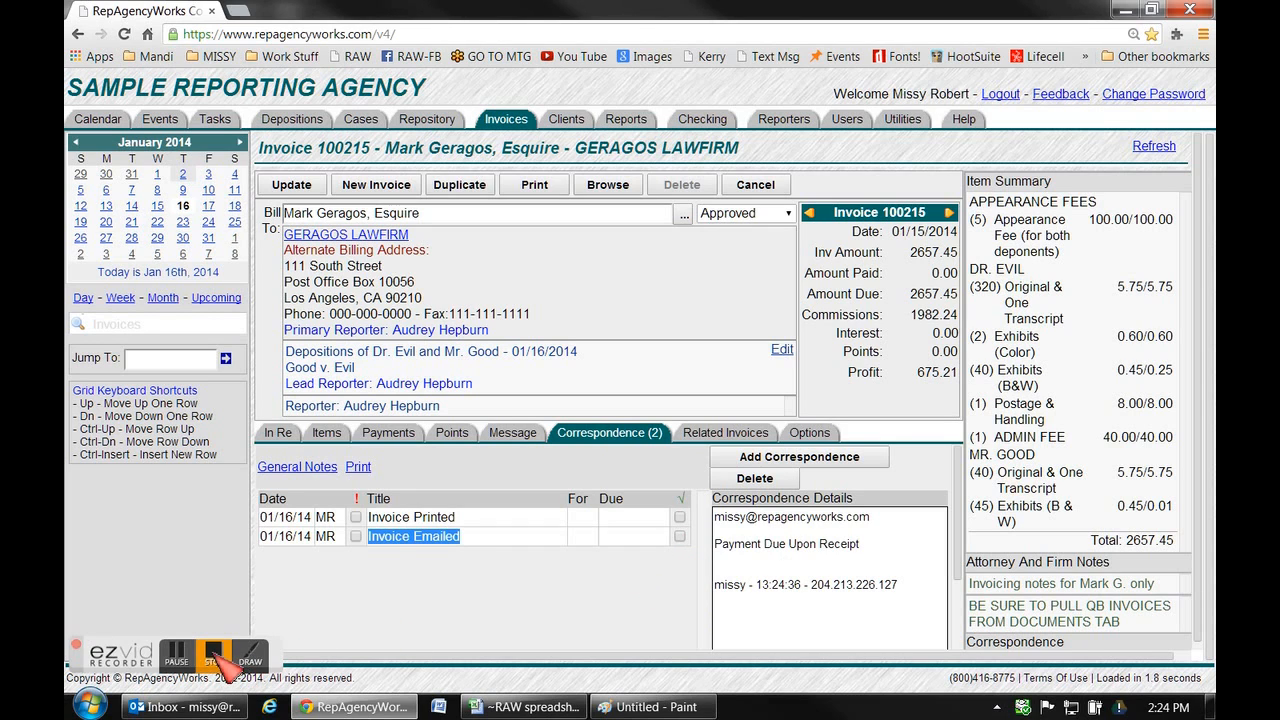
left_click(725, 417)
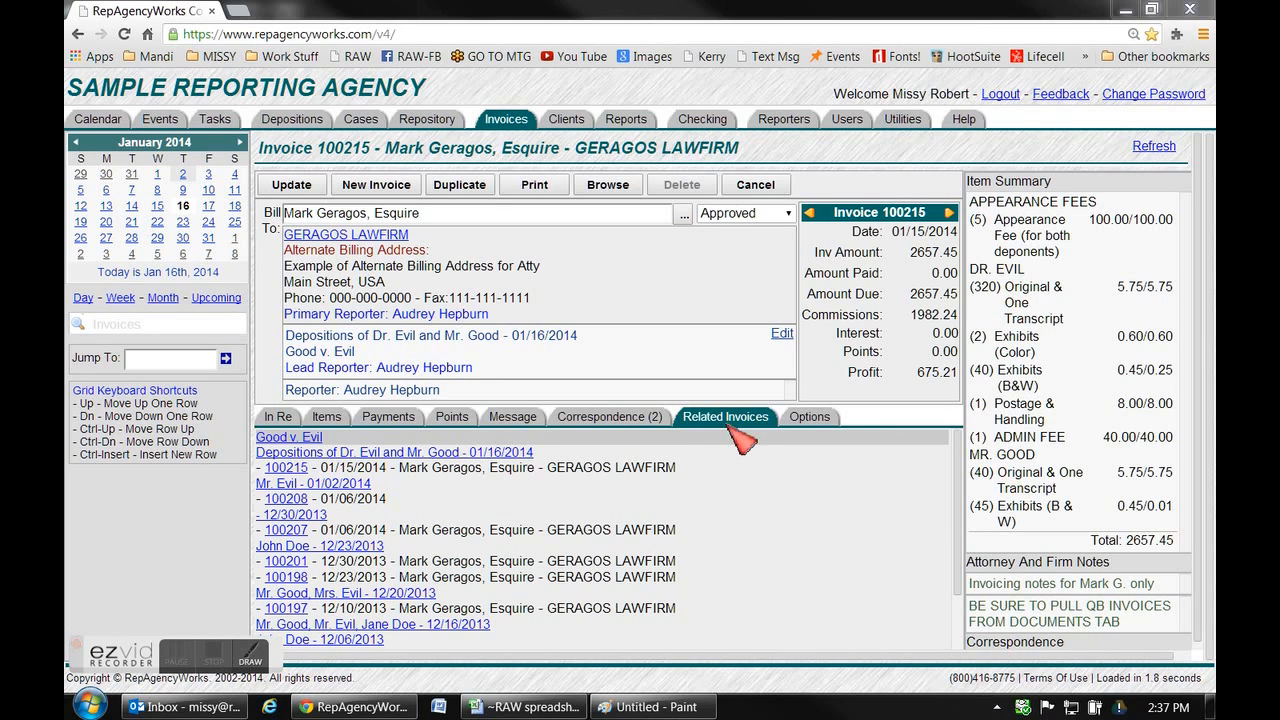
mouse_move(585, 470)
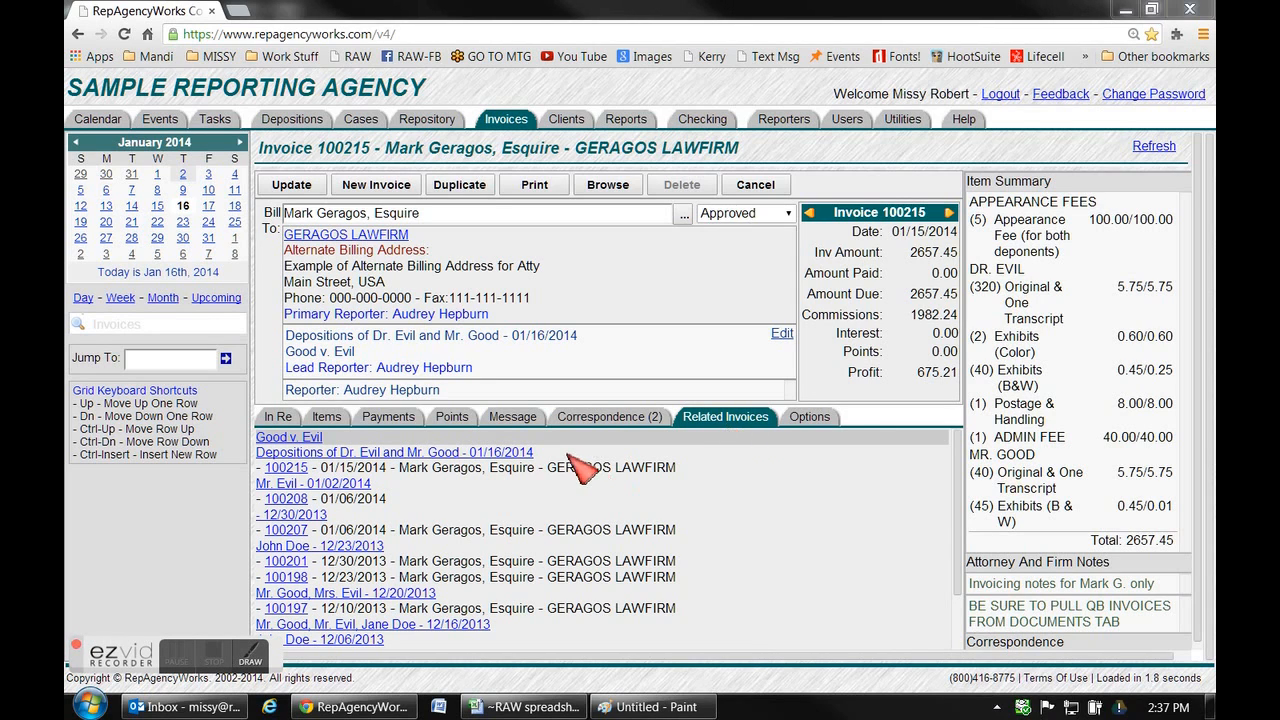
mouse_move(448, 530)
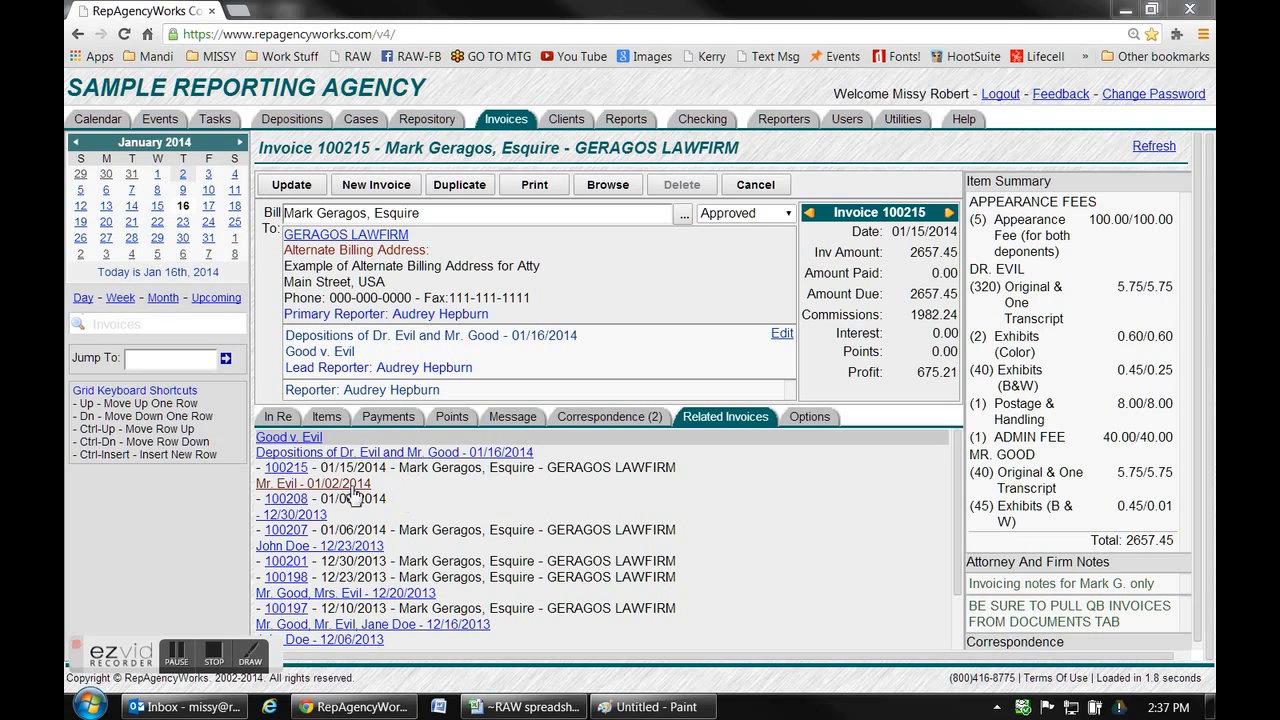
mouse_move(286, 498)
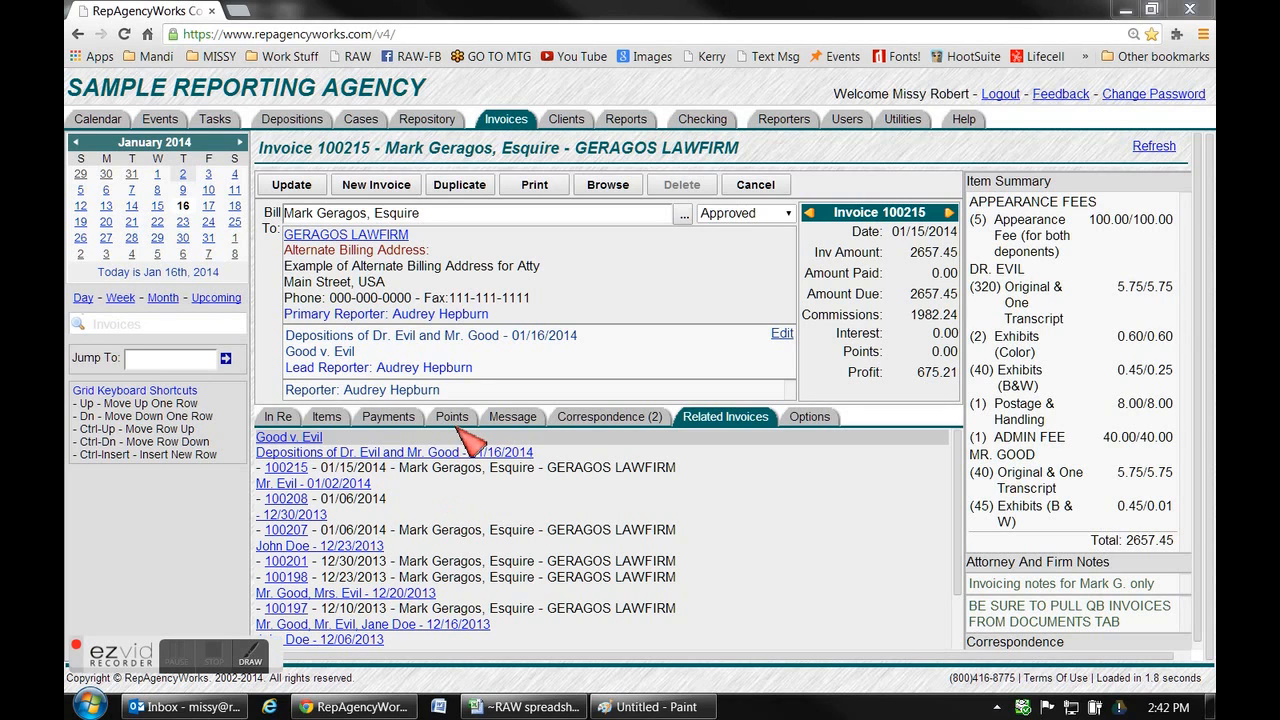
mouse_move(485, 430)
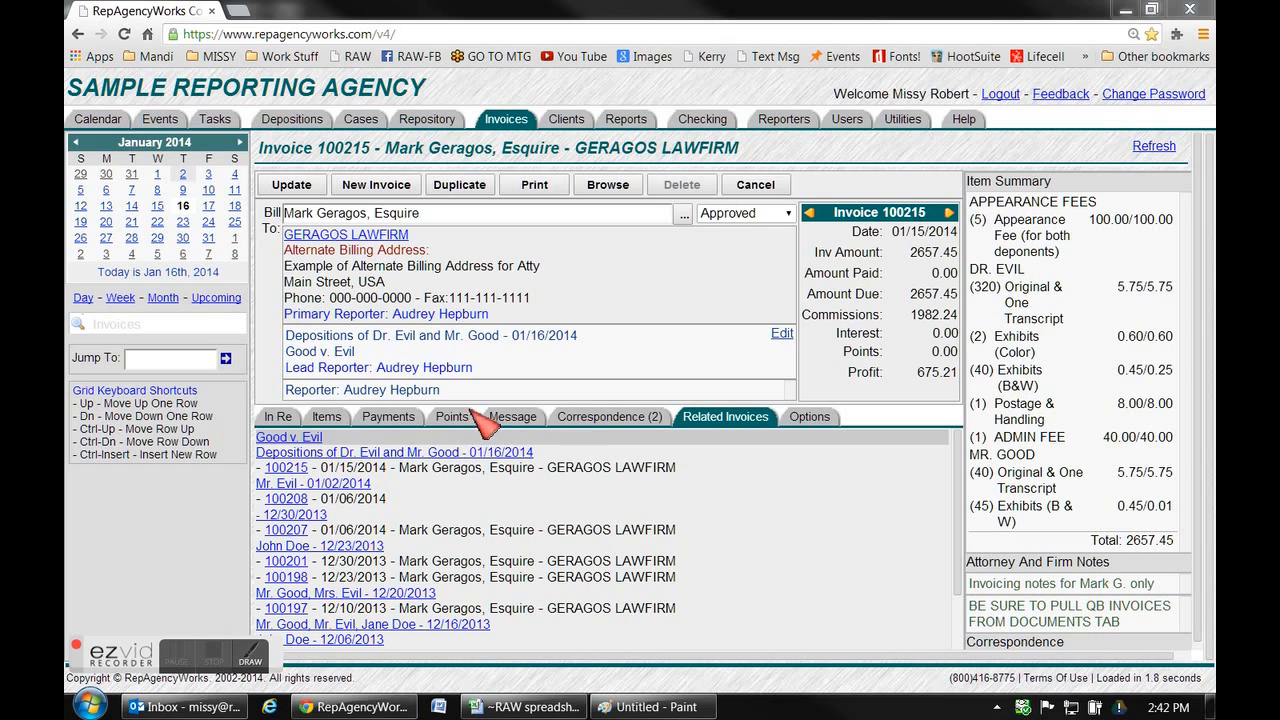
mouse_move(452, 430)
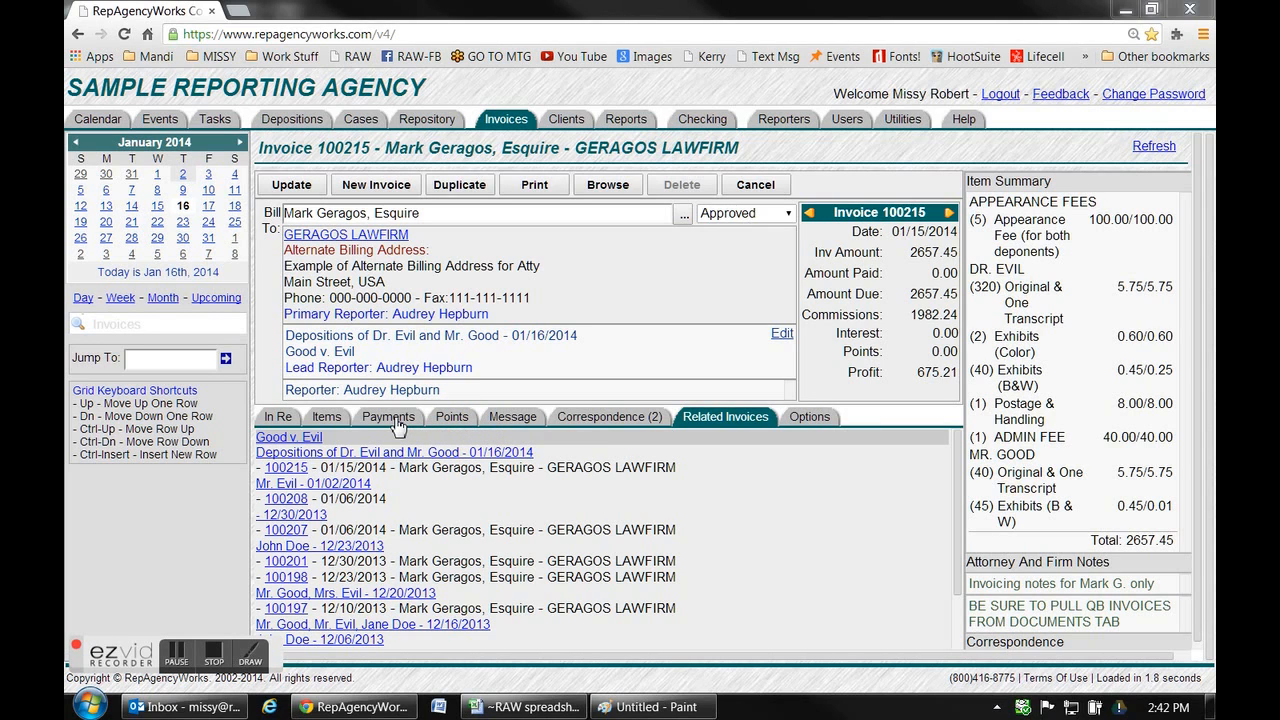
Open invoice 100162 for Julia Roberts, Esquire of Tiffany & Associates, totaling $1,350.00
left_click(388, 417)
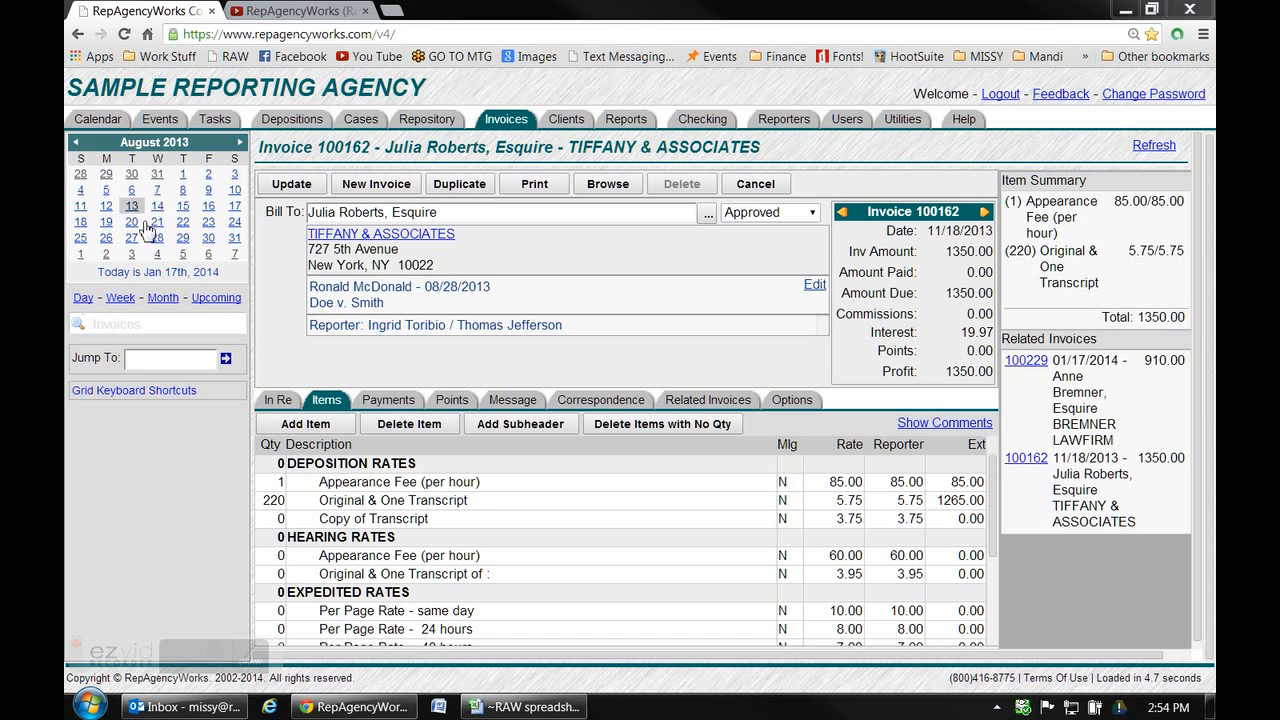
Open the August 28 Ronald McDonald deposition in Doe v. Smith and create invoice 100230
left_click(97, 119)
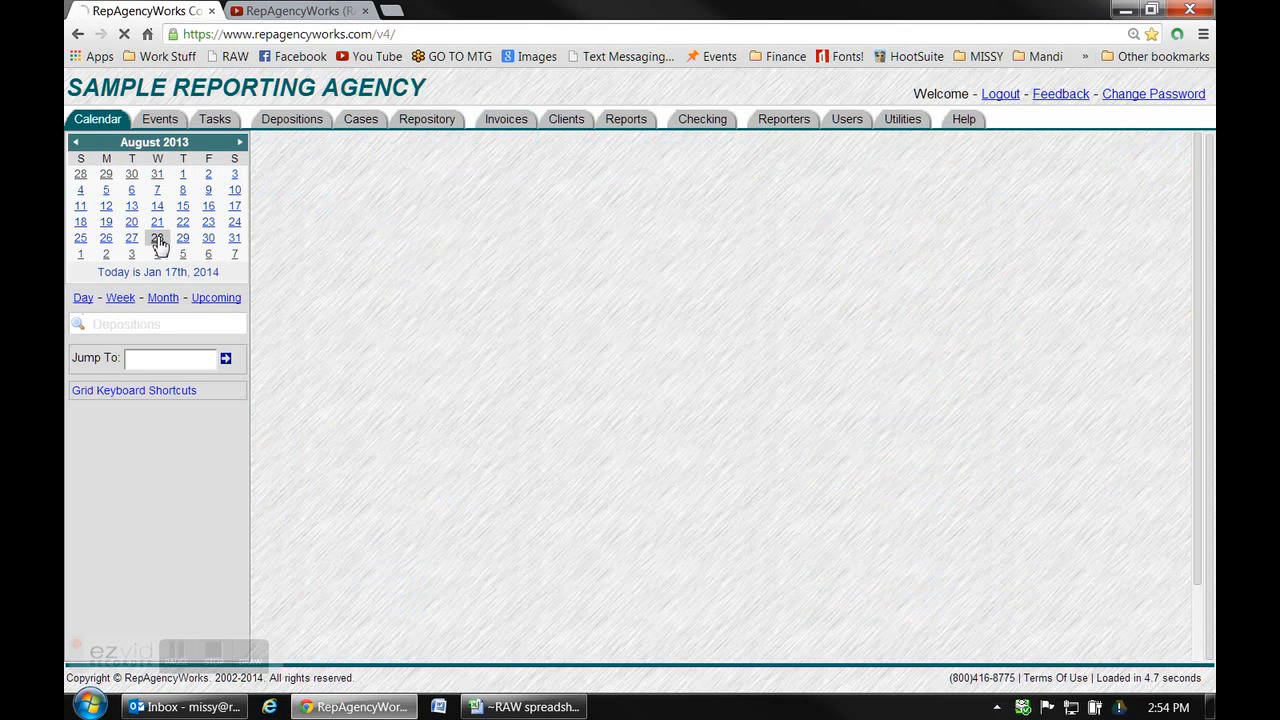
left_click(157, 237)
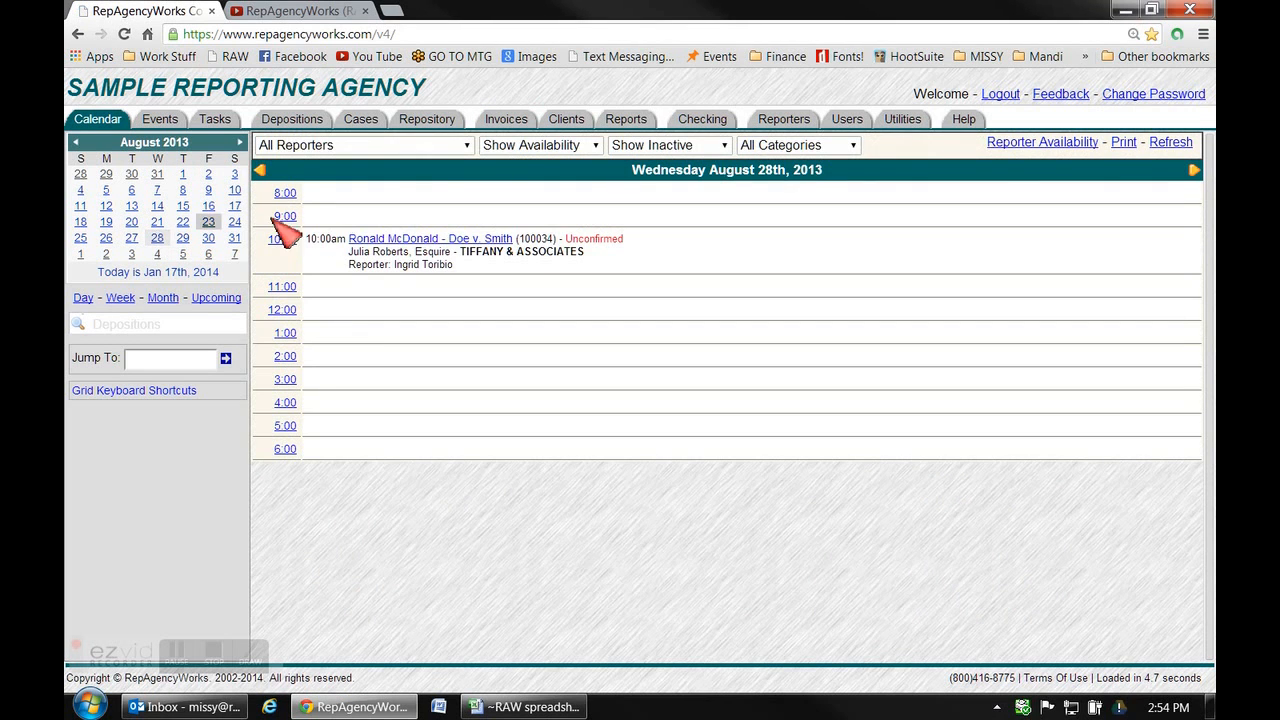
left_click(291, 119)
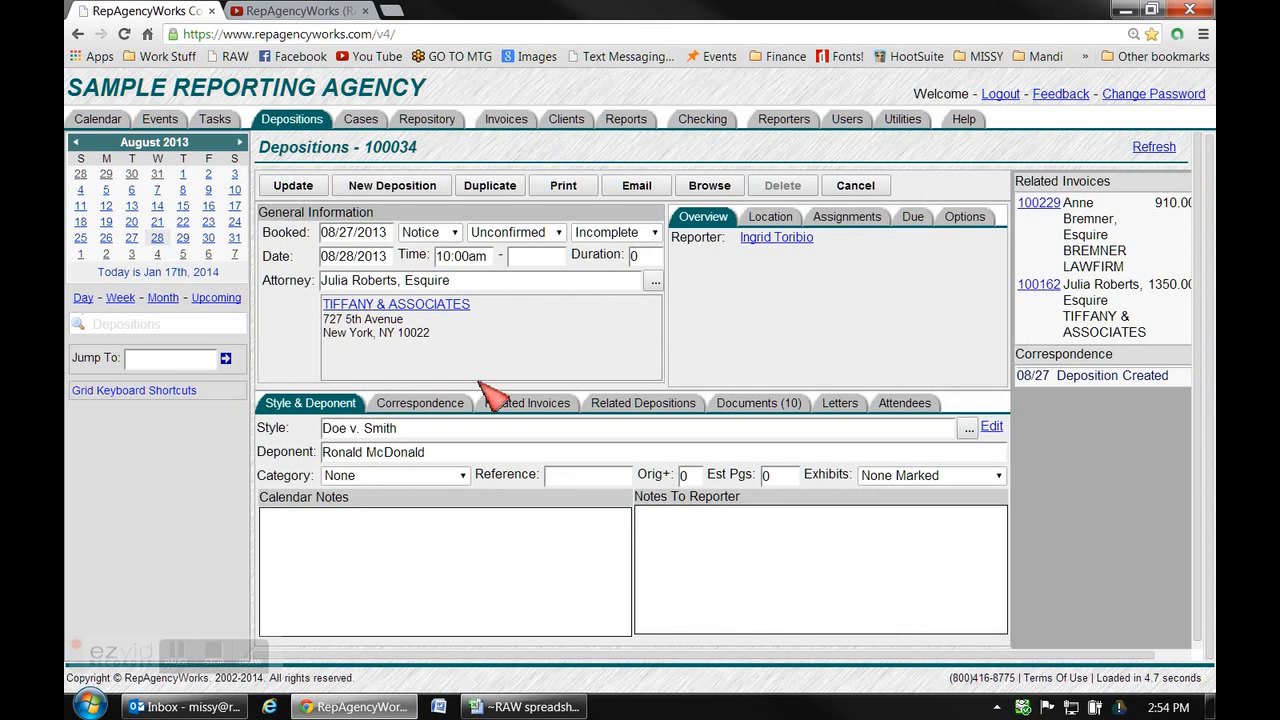
left_click(527, 403)
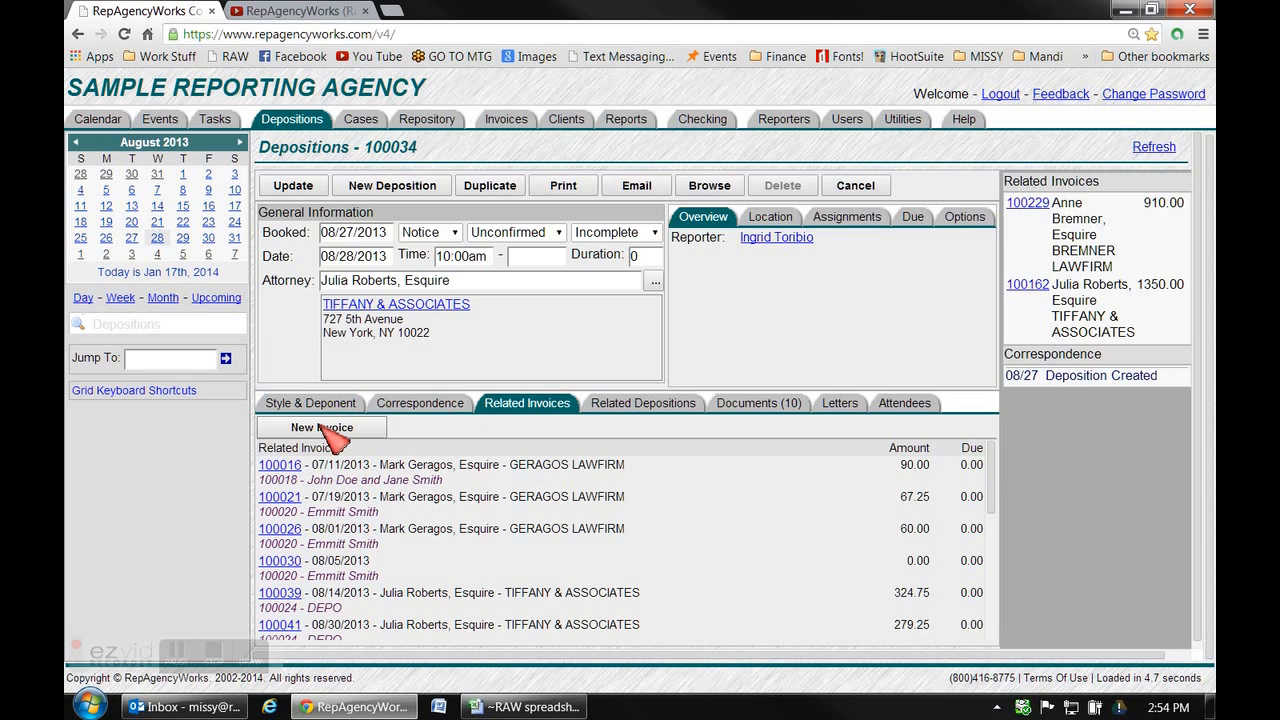
left_click(506, 119)
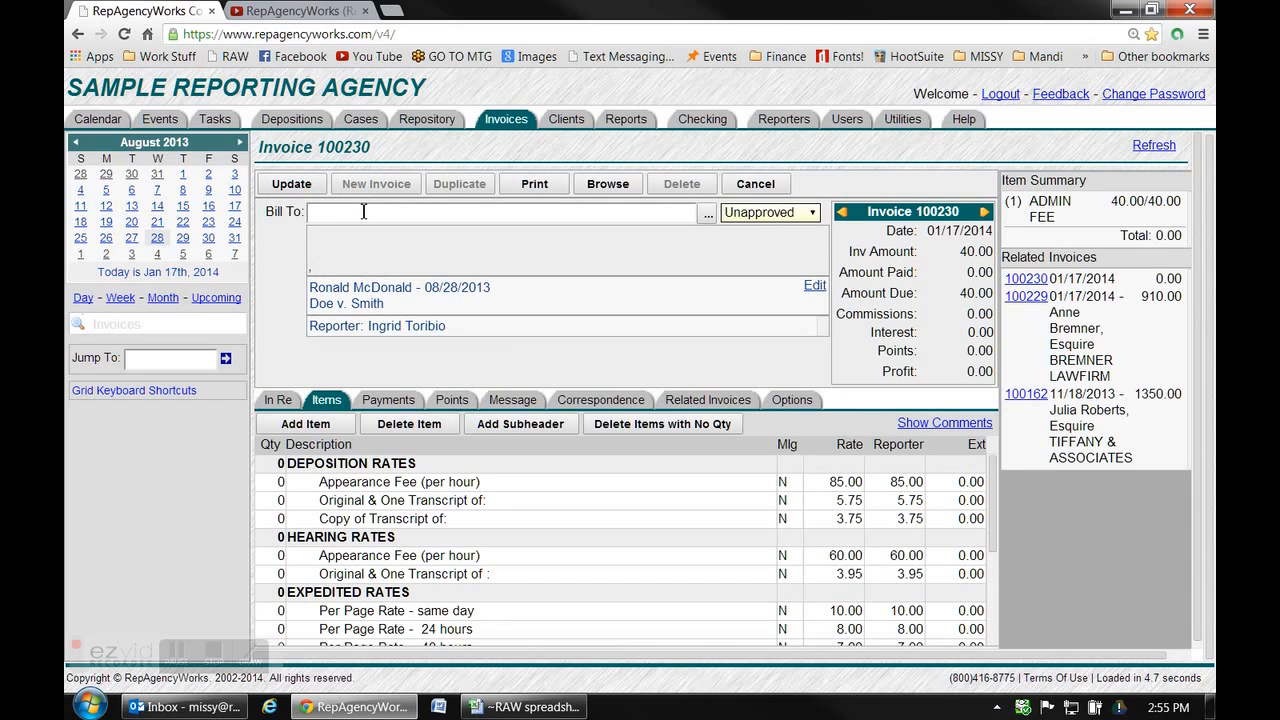
mouse_move(485, 353)
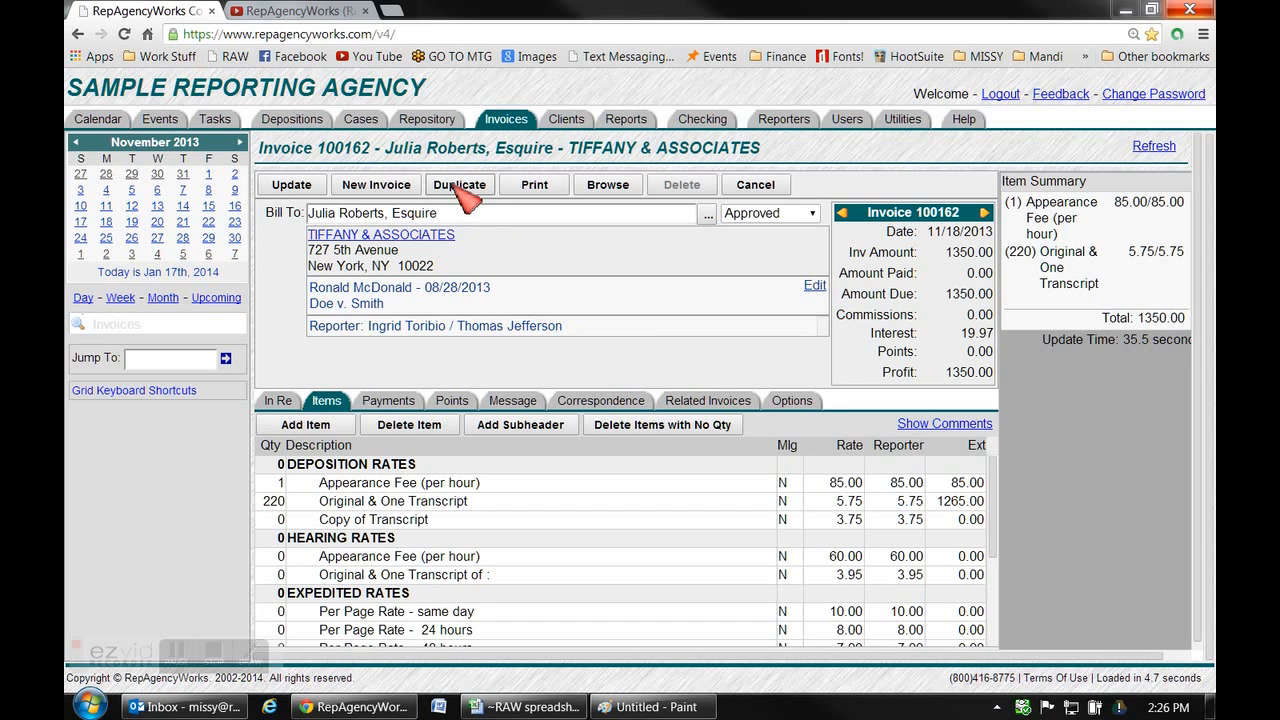
left_click(459, 184)
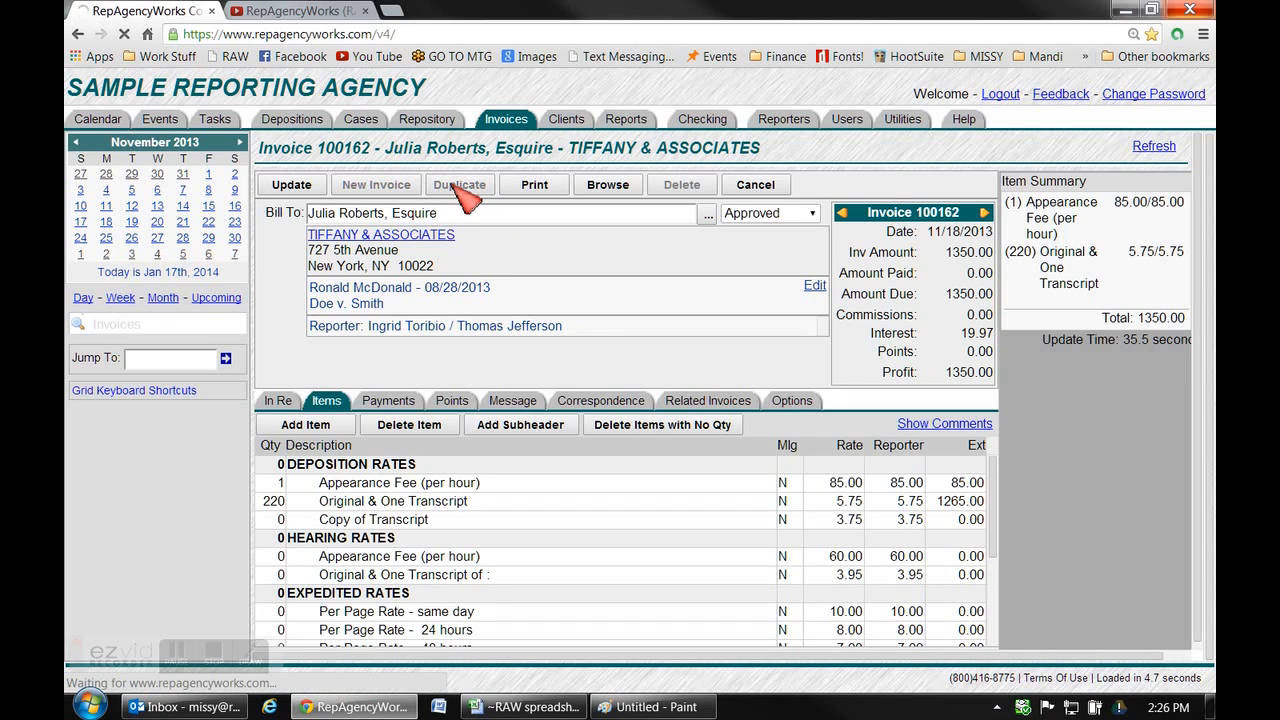
left_click(459, 184)
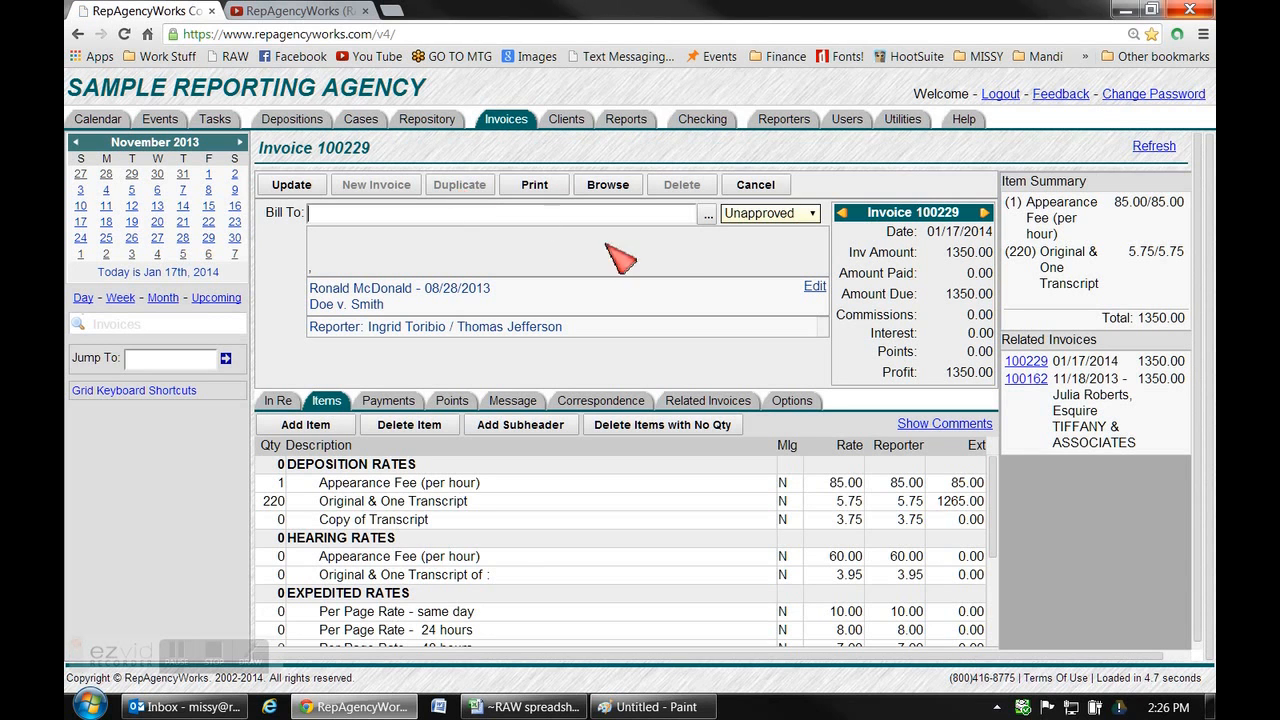
mouse_move(945, 300)
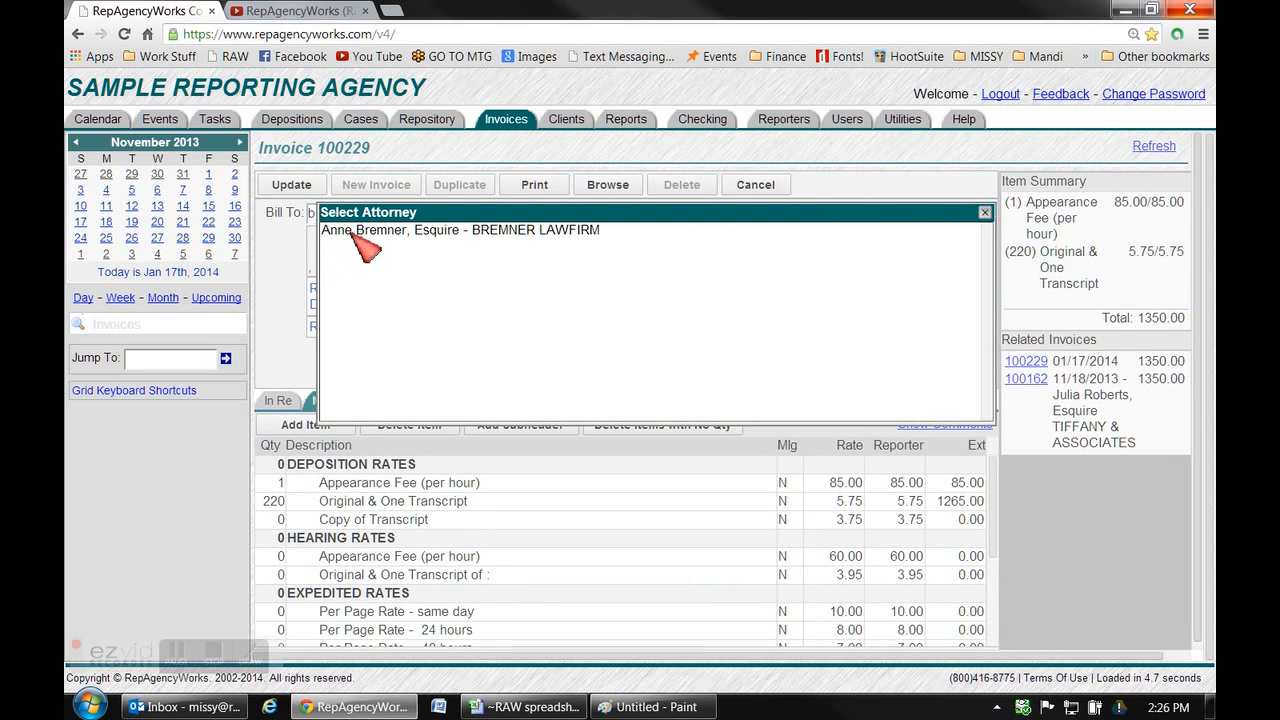
left_click(459, 230)
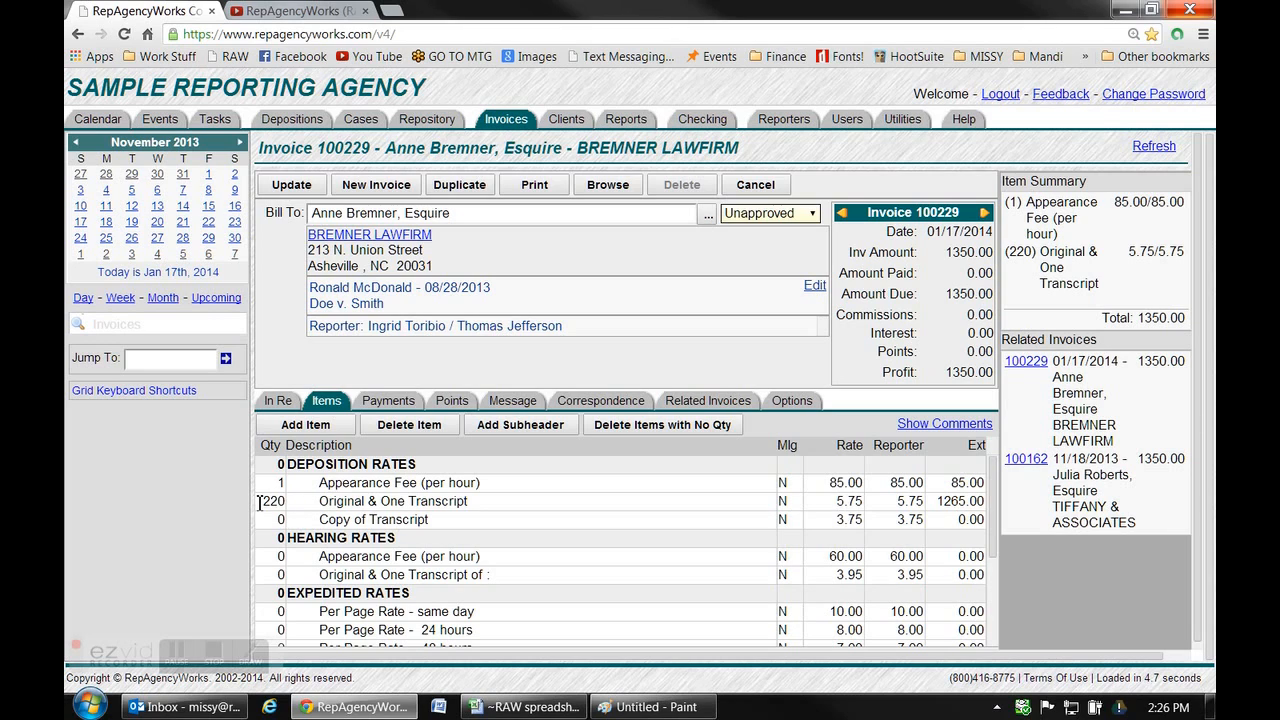
Charge 220 transcript copies instead of originals, save the change, and approve invoice 100229
left_click(273, 501)
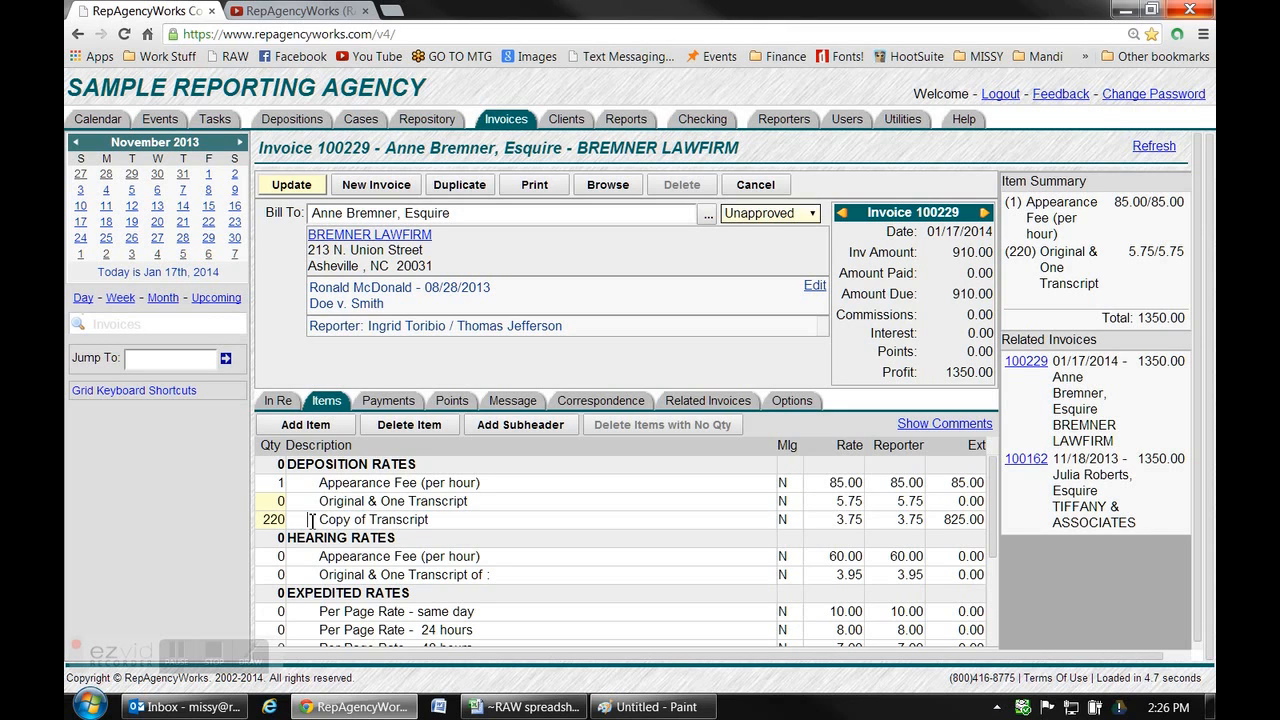
scroll("down", 3)
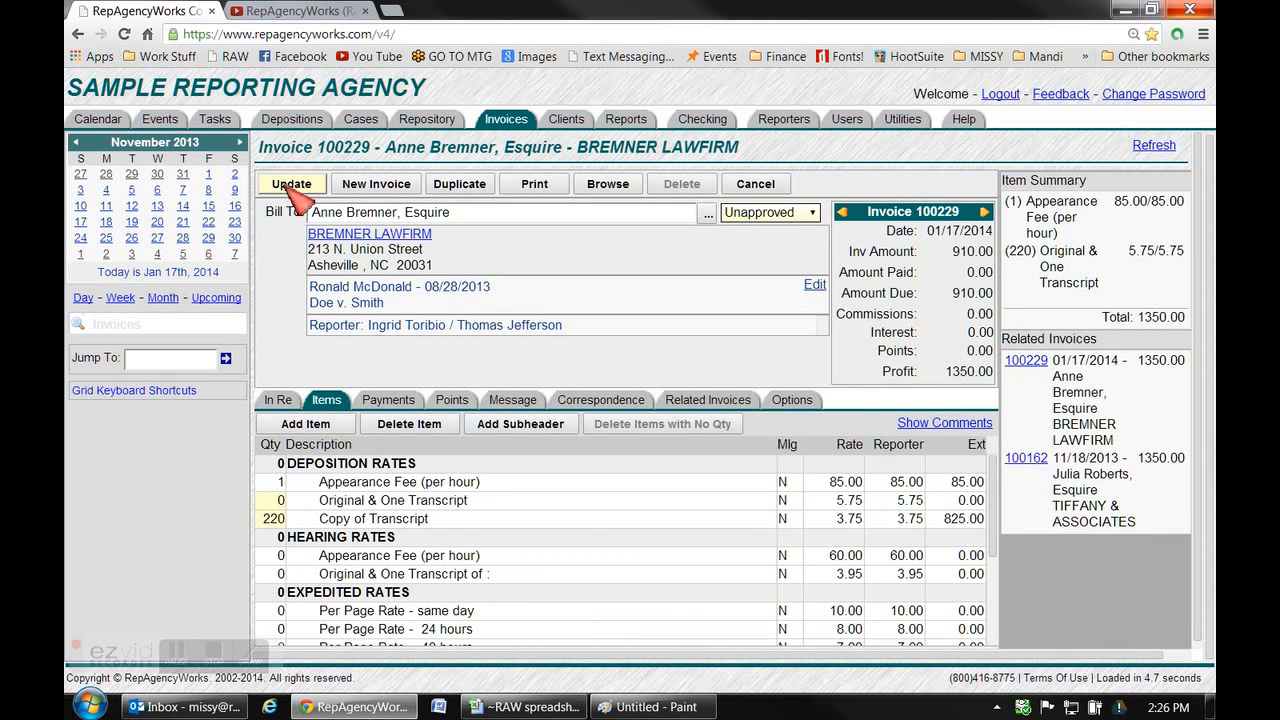
left_click(291, 183)
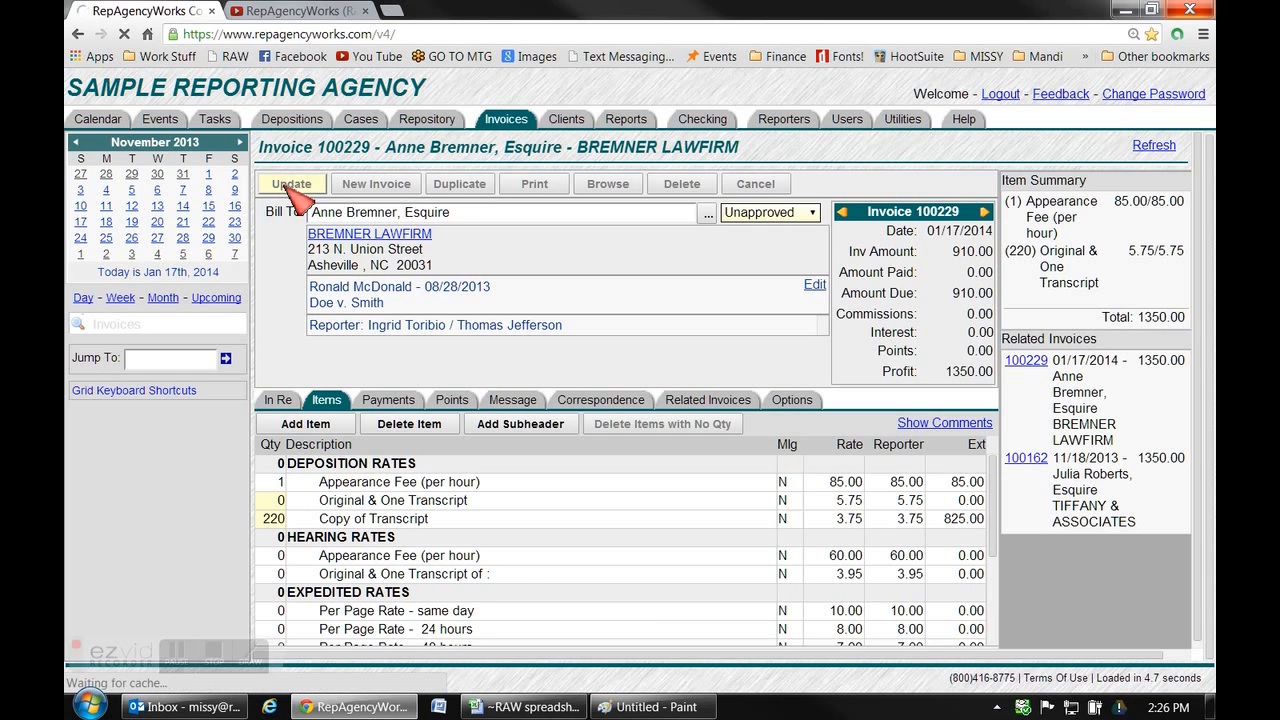
left_click(291, 183)
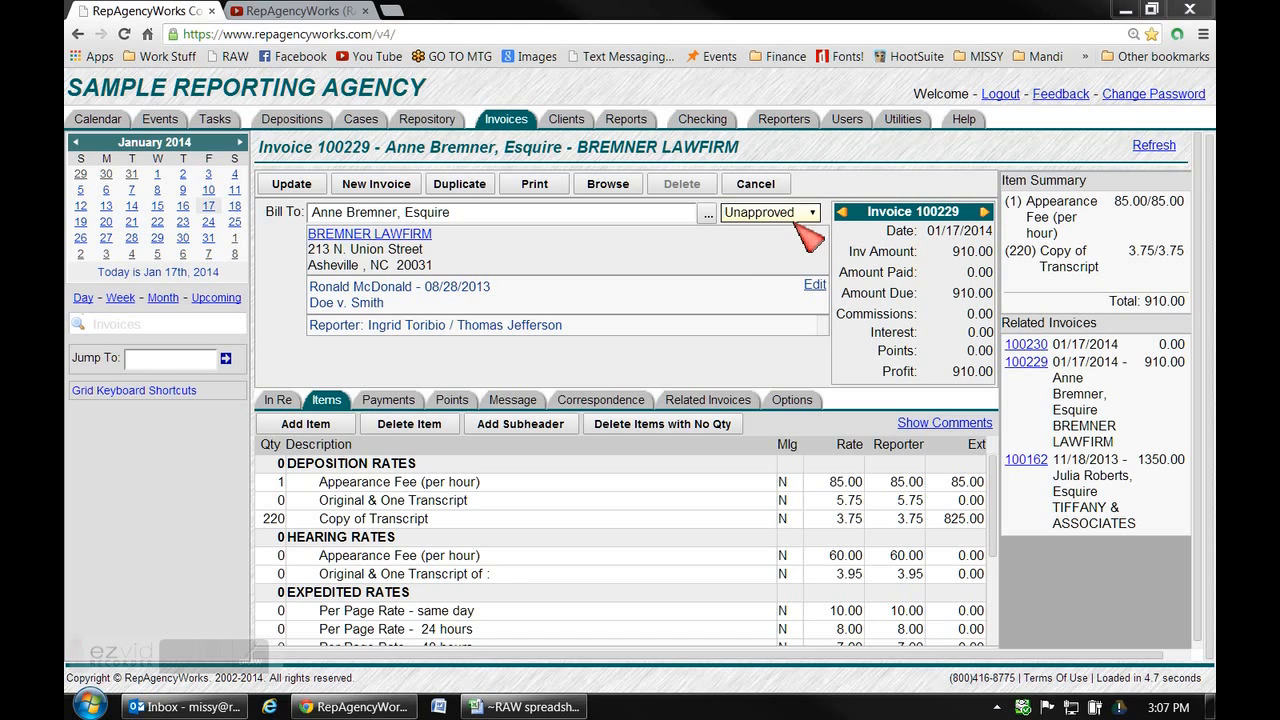
left_click(768, 212)
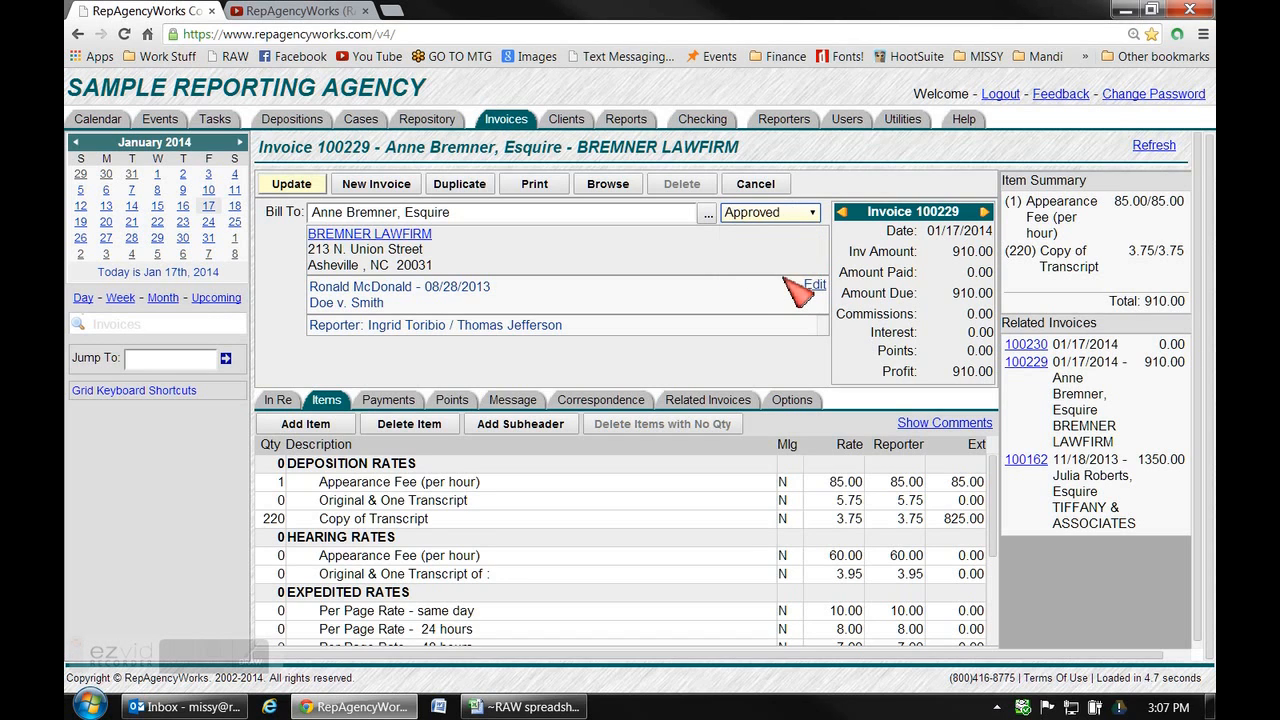